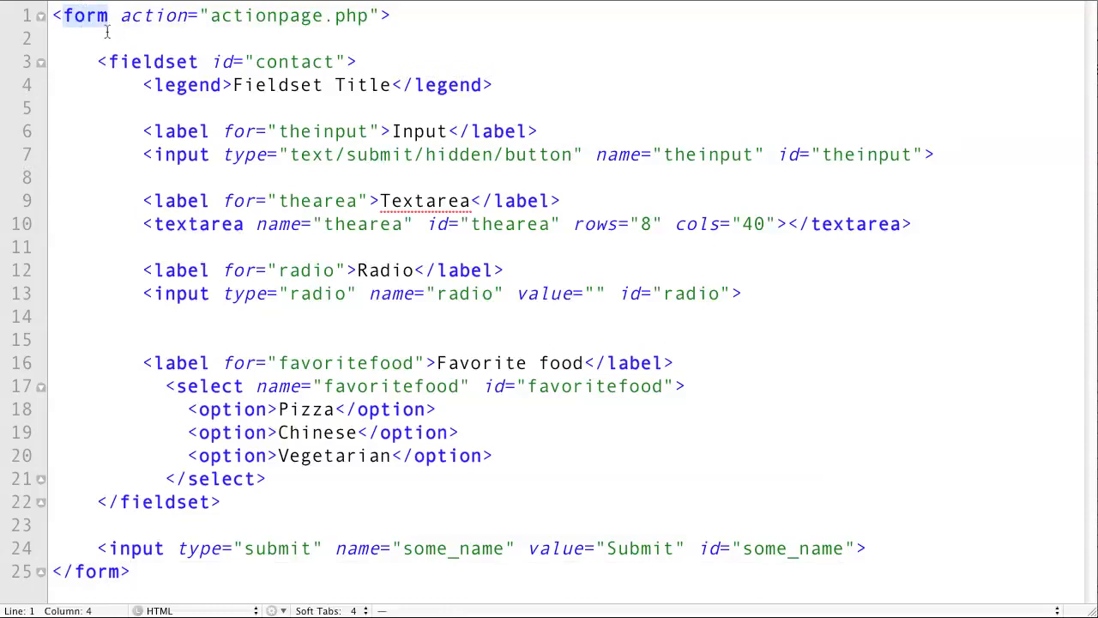
{"action": "mouse_move", "coordinate": [126, 55]}
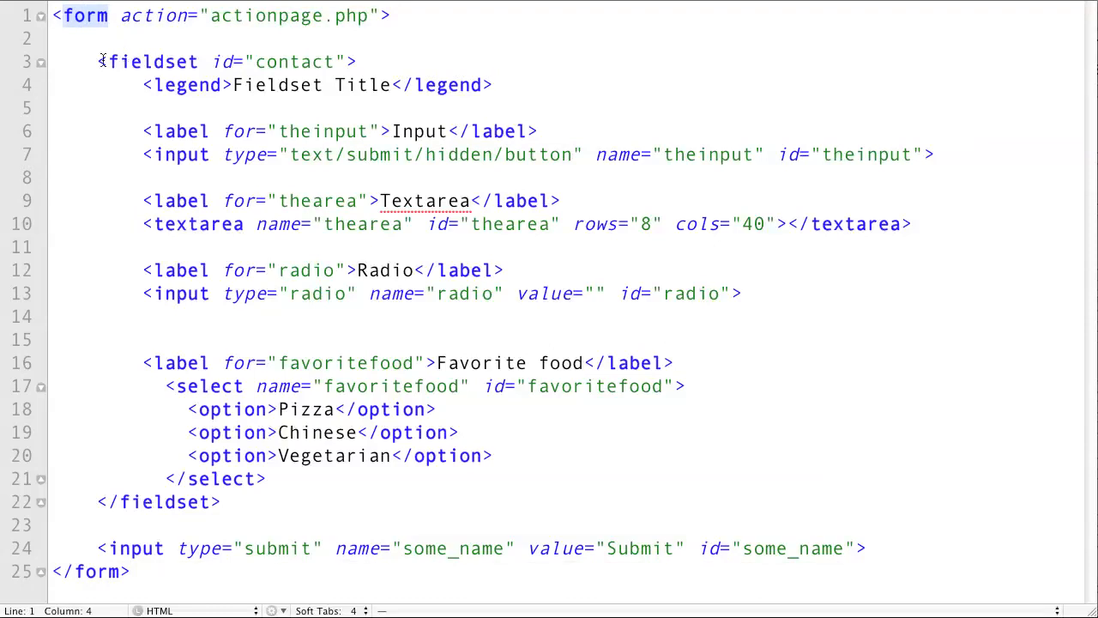
Step: Extend the line-7 input's type value to read text/submit/hidden/button/radio
{"action": "left_click", "coordinate": [214, 16]}
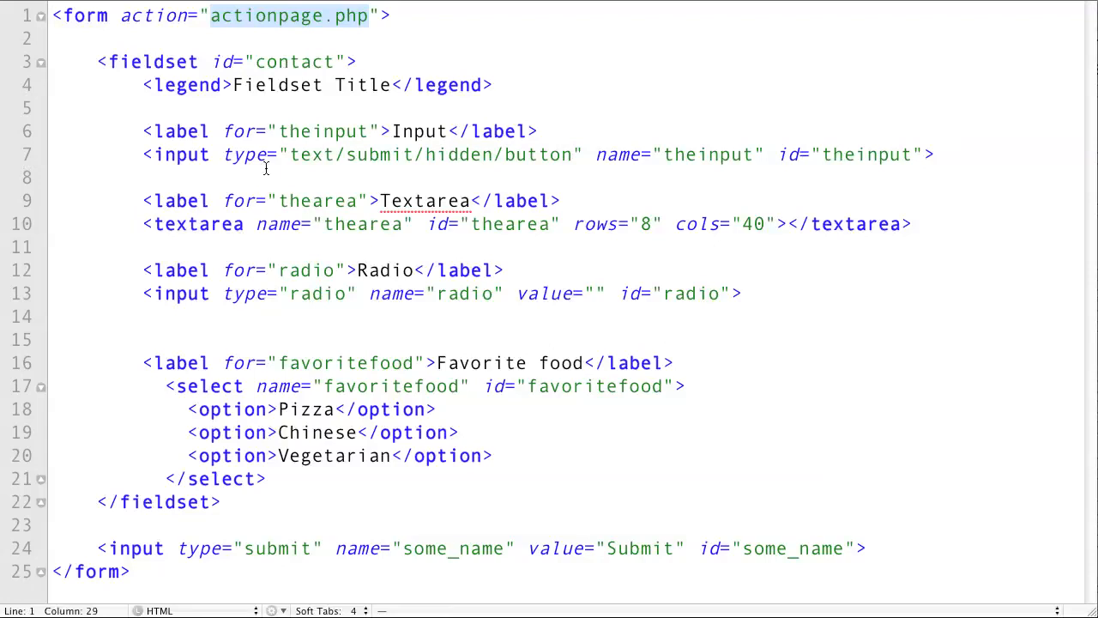
{"action": "mouse_move", "coordinate": [143, 154]}
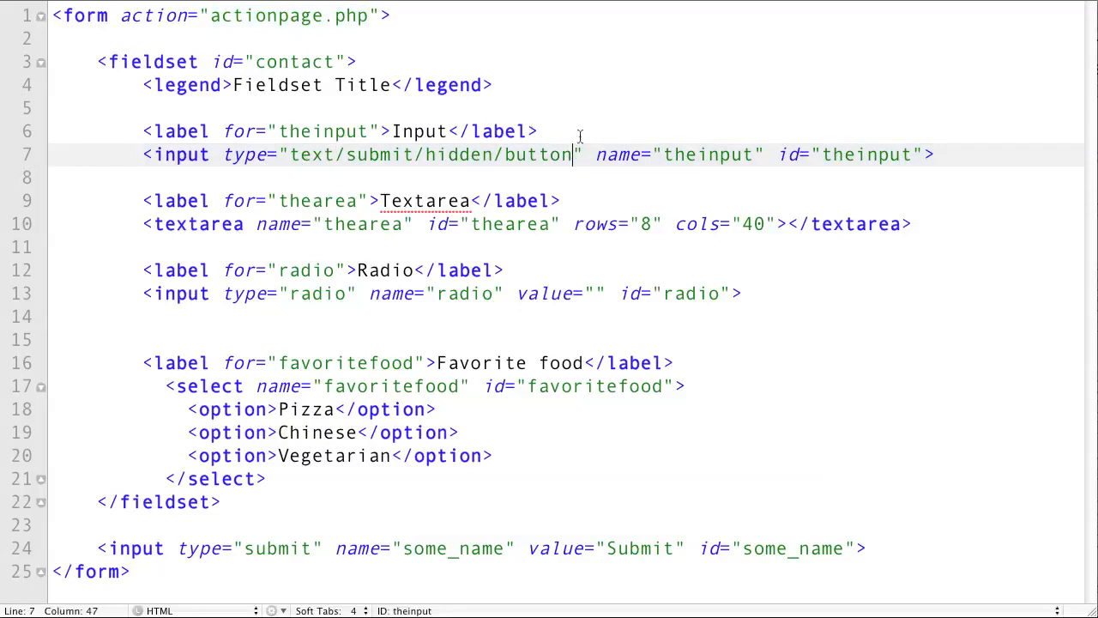
{"action": "type", "text": "/r"}
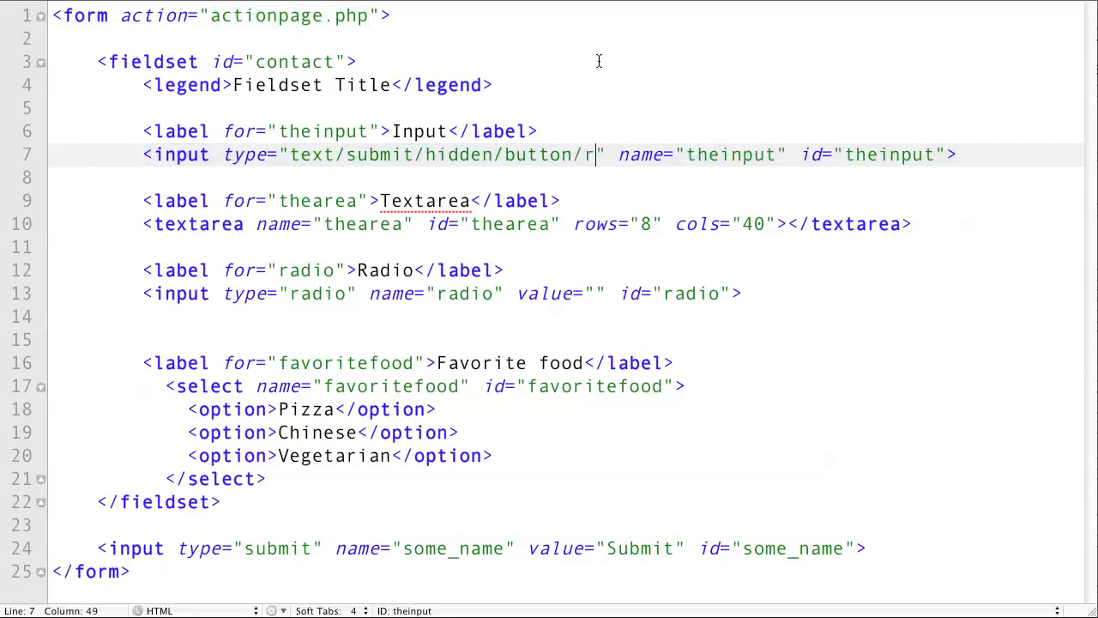
{"action": "type", "text": "adio"}
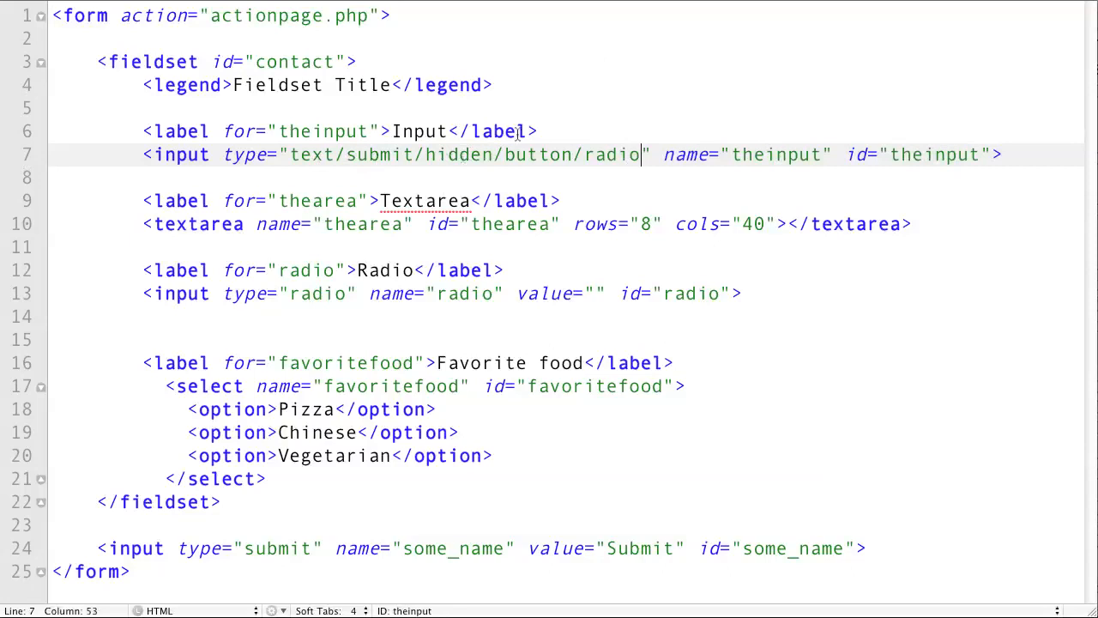
{"action": "mouse_move", "coordinate": [542, 161]}
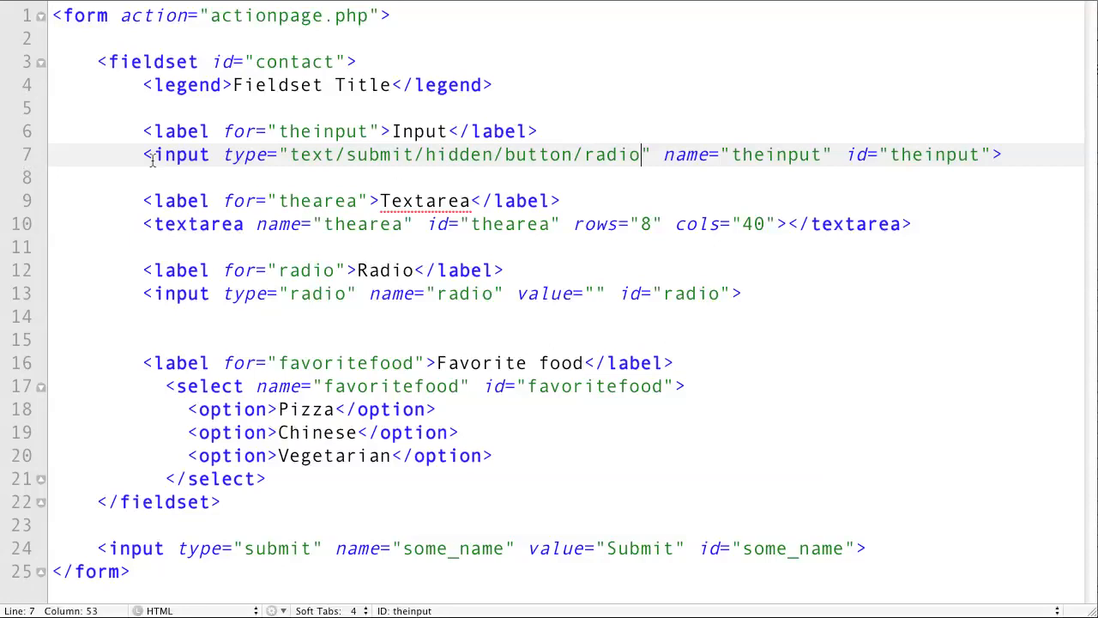
Step: Compare the label's for value with the input's name and id 'theinput', then view the rendered page
{"action": "double_click", "coordinate": [177, 130]}
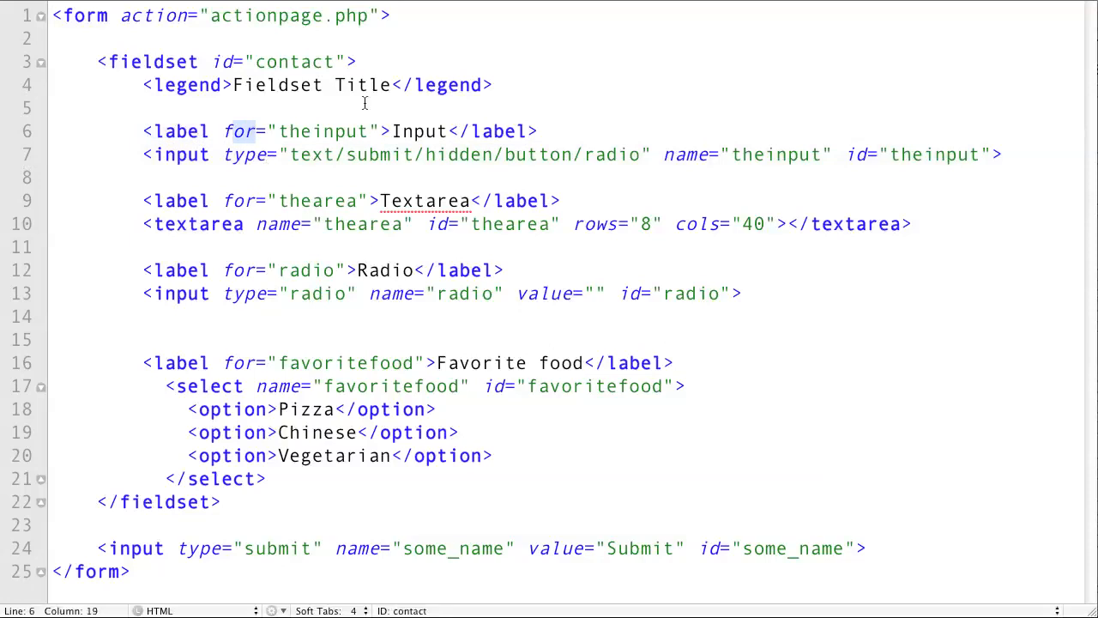
{"action": "double_click", "coordinate": [323, 130]}
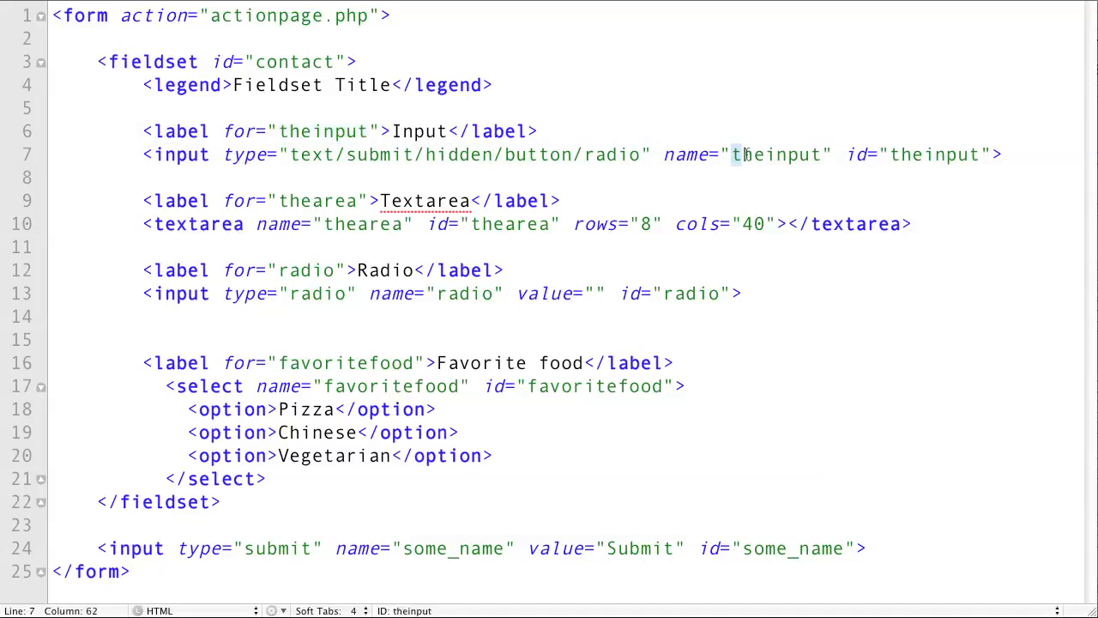
{"action": "double_click", "coordinate": [776, 155]}
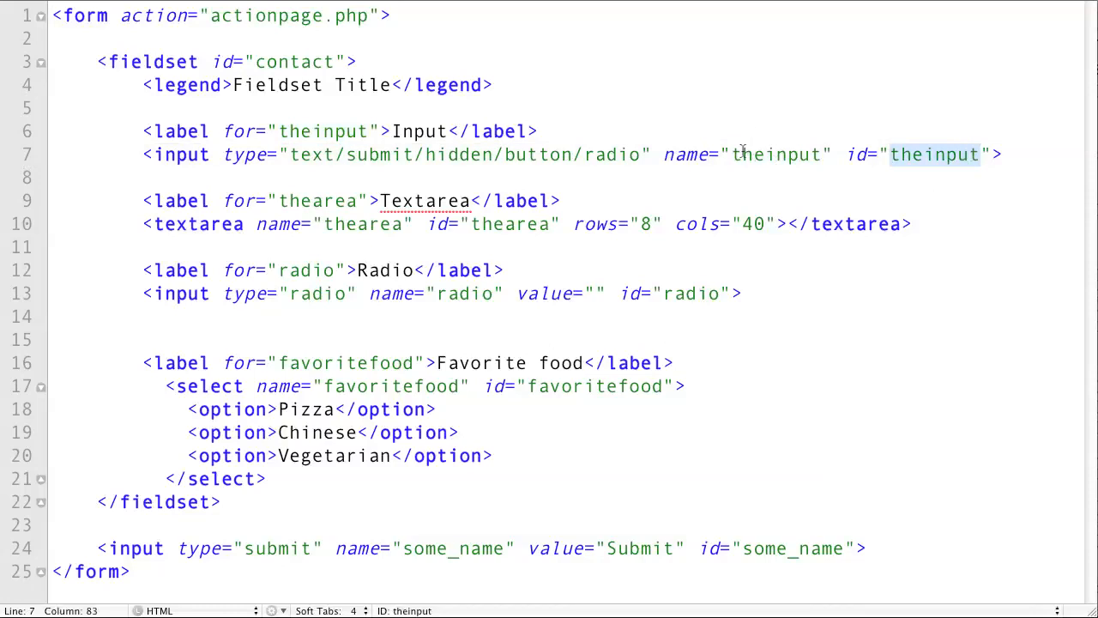
{"action": "double_click", "coordinate": [775, 155]}
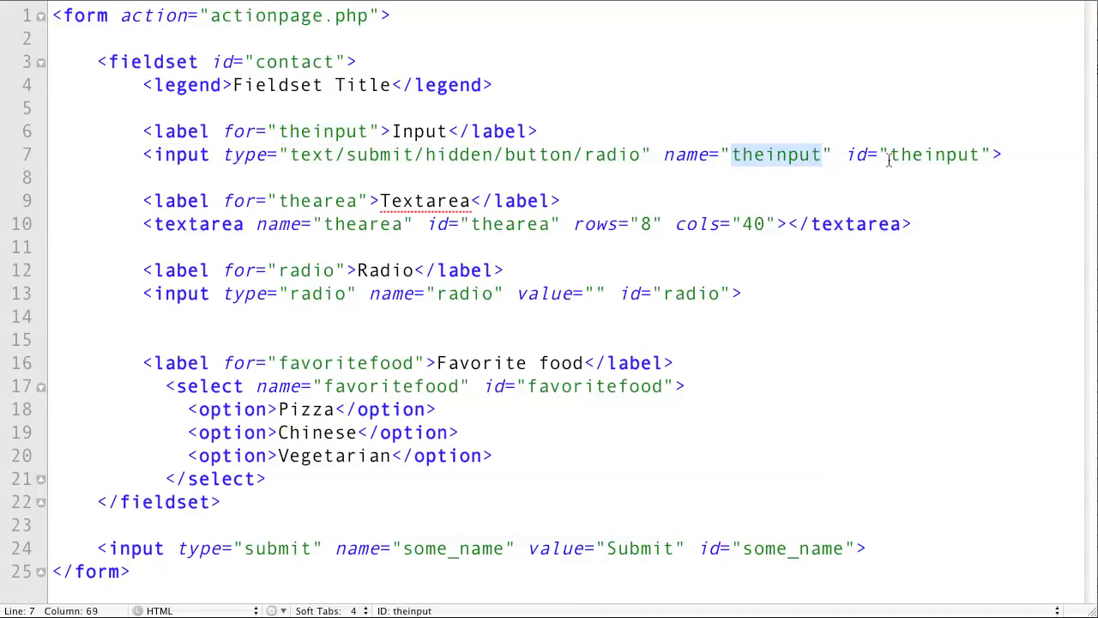
{"action": "double_click", "coordinate": [934, 154]}
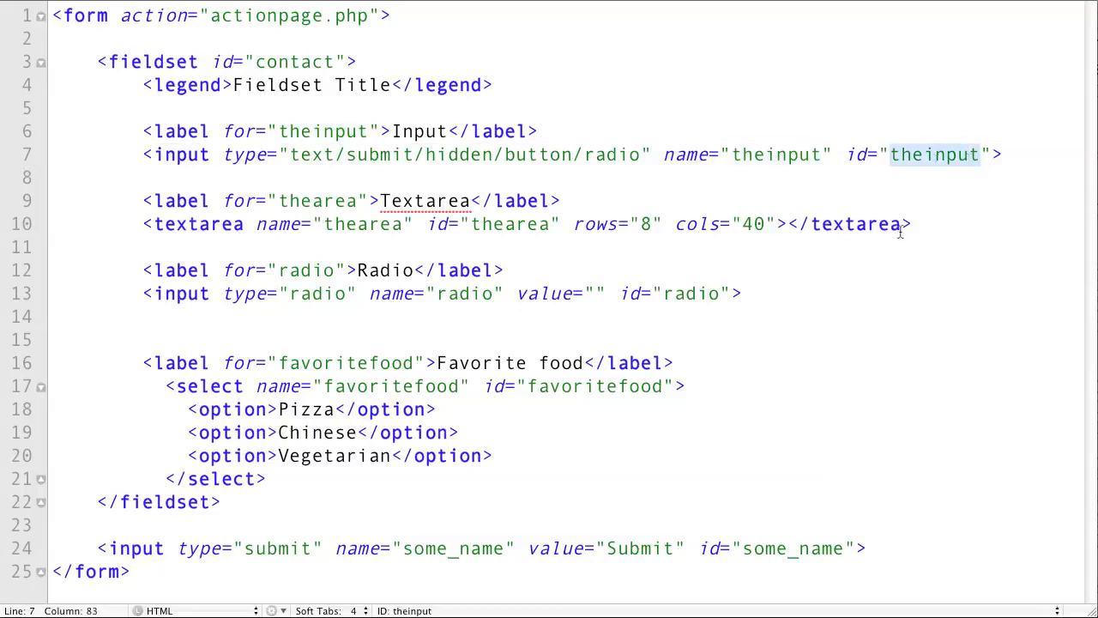
{"action": "mouse_move", "coordinate": [815, 240]}
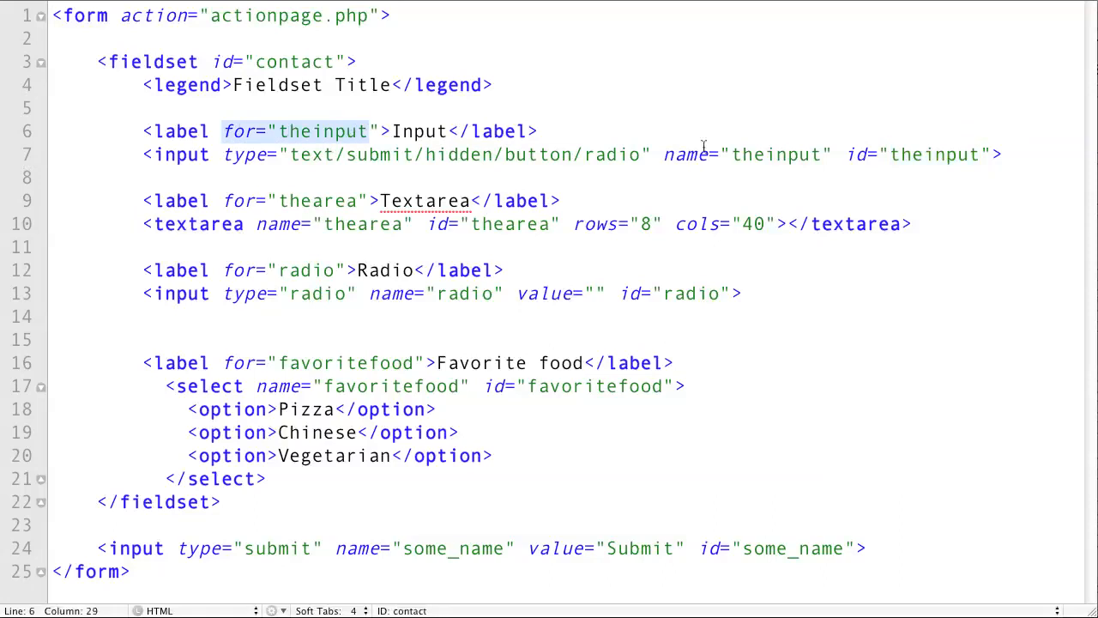
{"action": "double_click", "coordinate": [936, 153]}
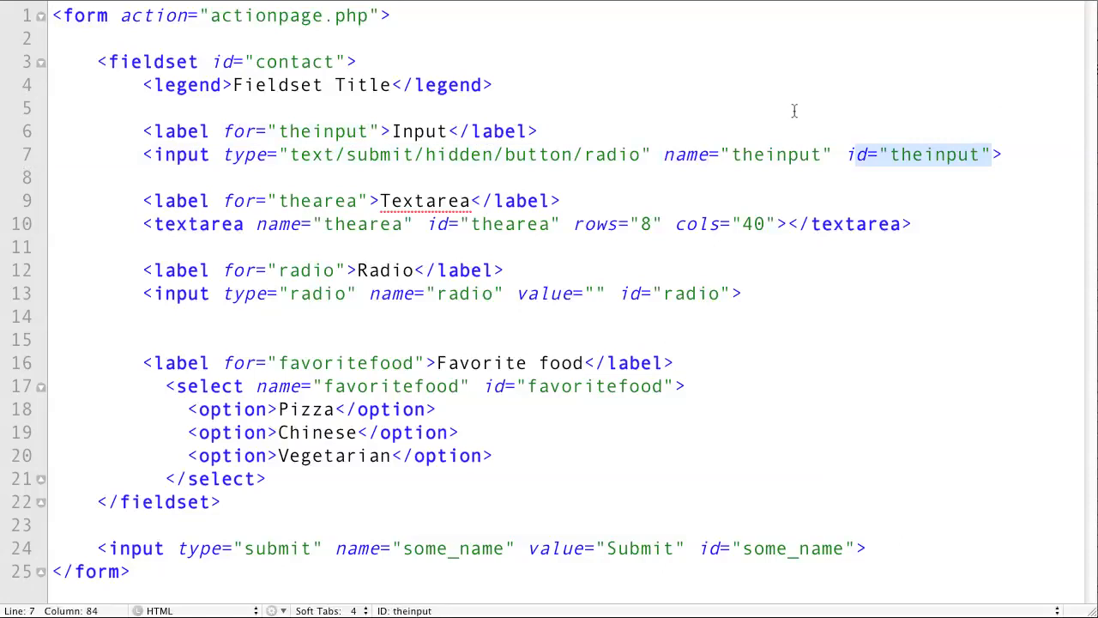
{"action": "mouse_move", "coordinate": [497, 116]}
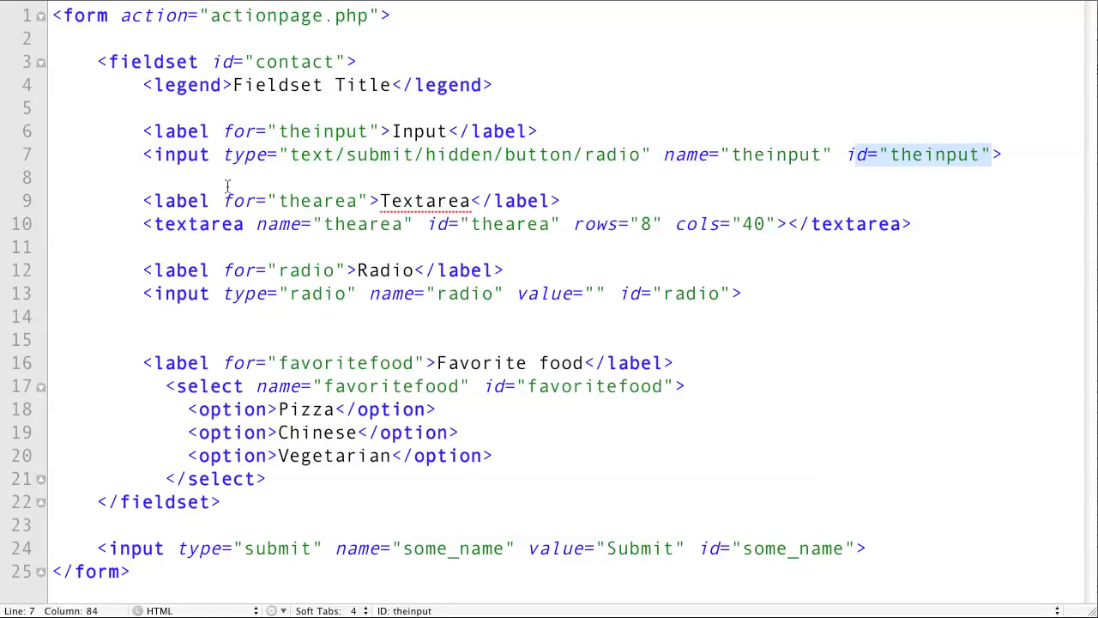
{"action": "mouse_move", "coordinate": [375, 133]}
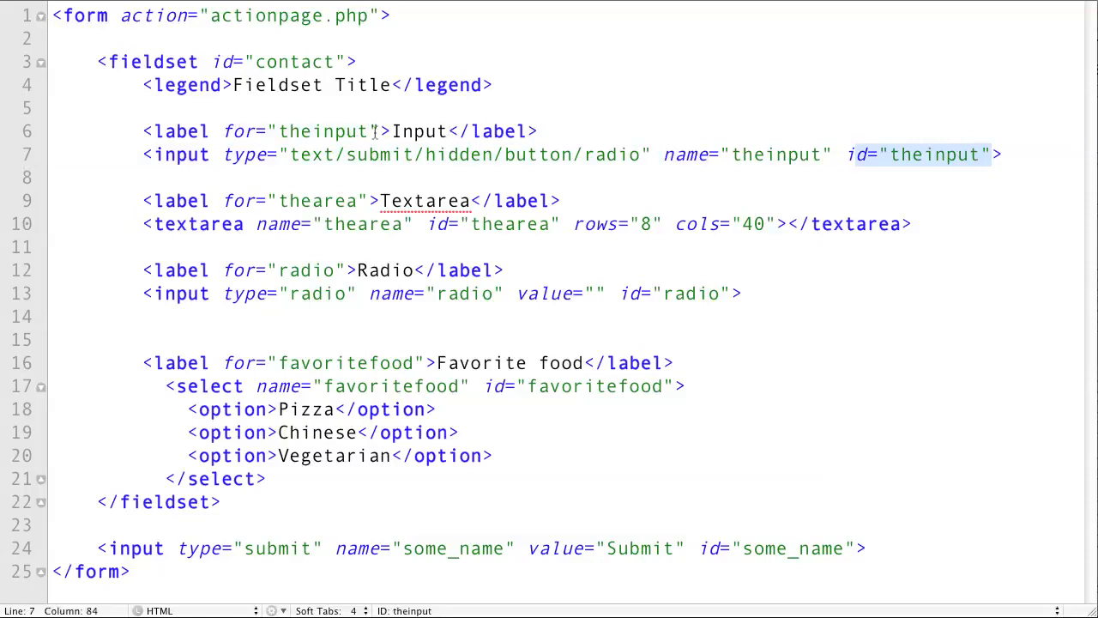
{"action": "mouse_move", "coordinate": [449, 155]}
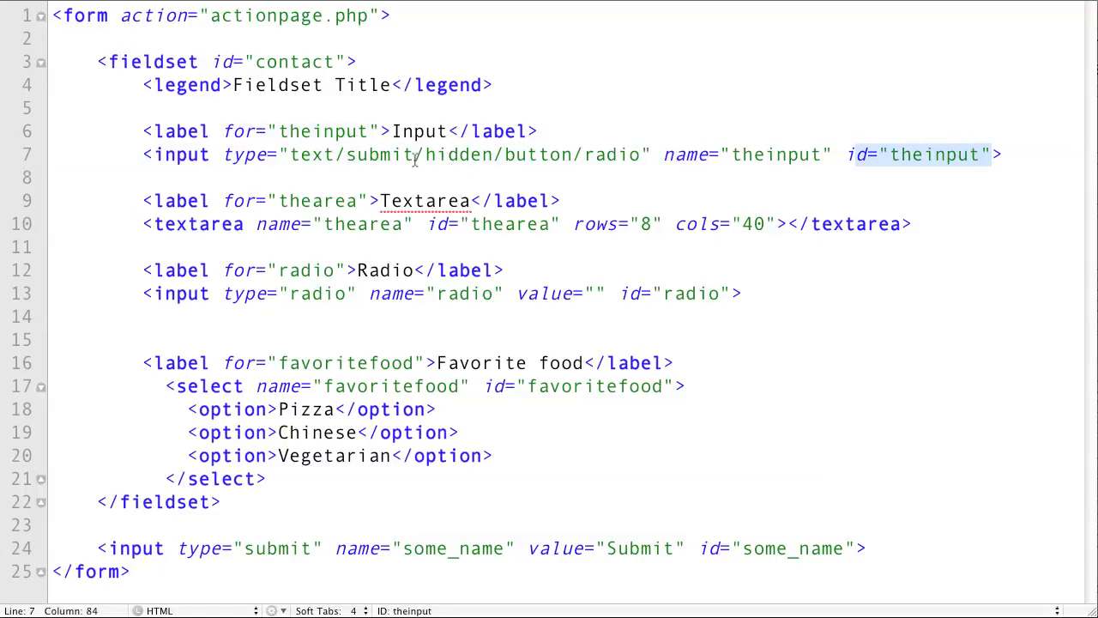
{"action": "left_click", "coordinate": [644, 22]}
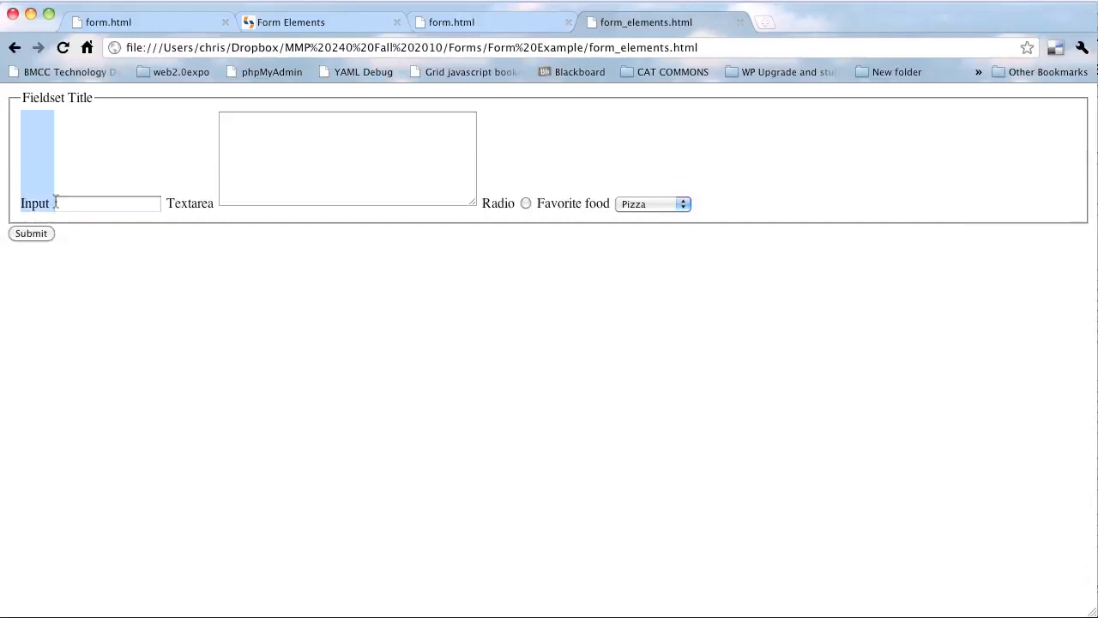
Step: Check that clicking the Input label focuses its text field in Chrome
{"action": "left_click", "coordinate": [106, 204]}
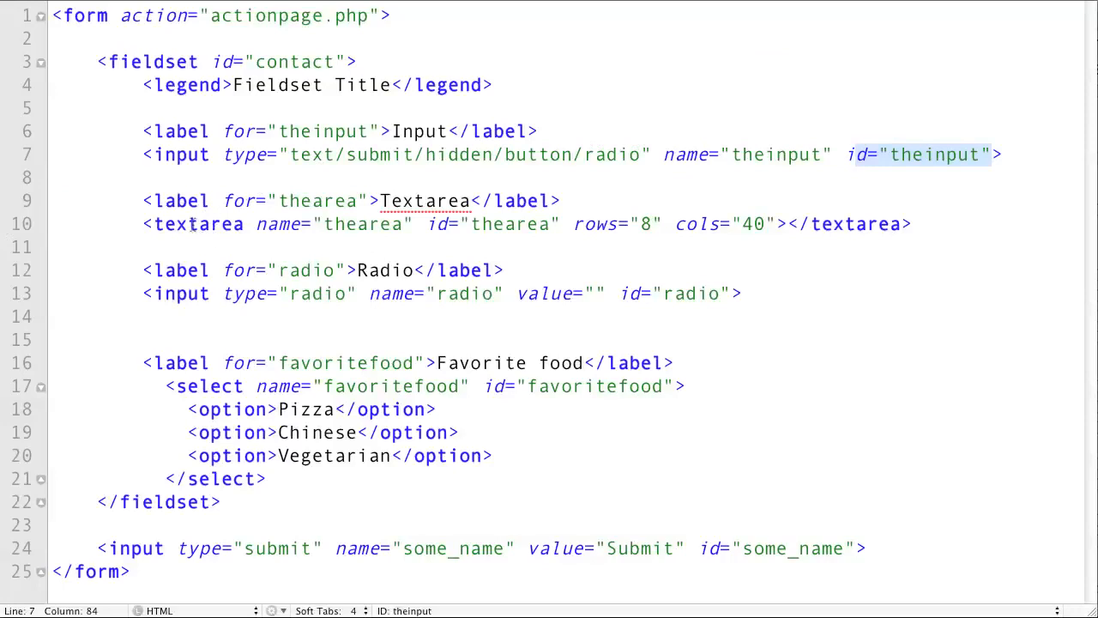
Step: Highlight the textarea's cols value 40 in Coda
{"action": "double_click", "coordinate": [198, 223]}
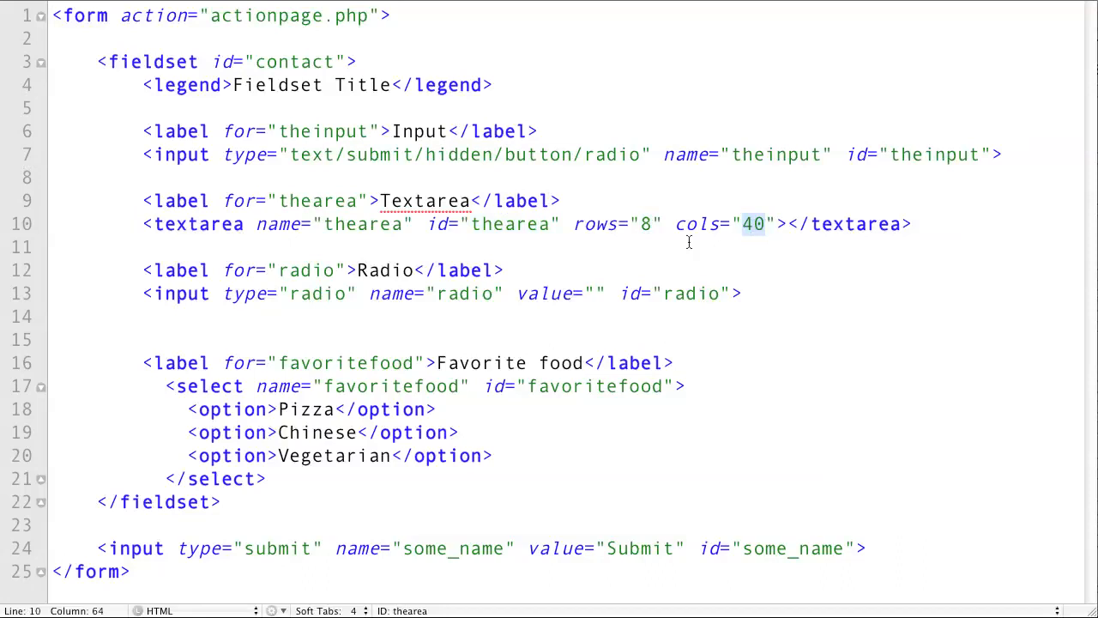
{"action": "mouse_move", "coordinate": [646, 244]}
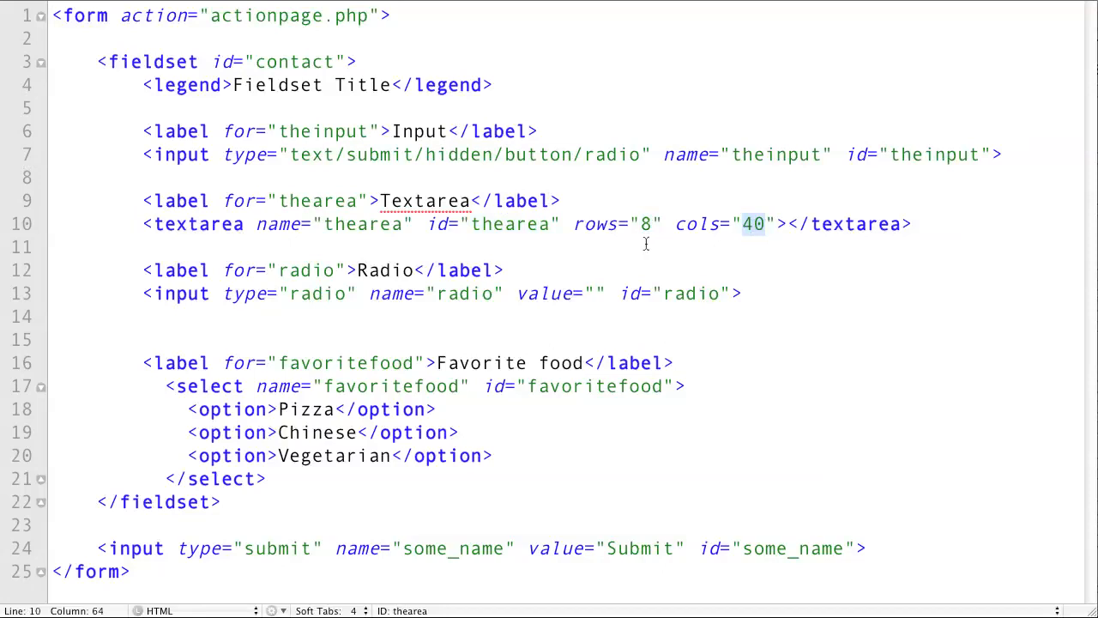
{"action": "mouse_move", "coordinate": [607, 229]}
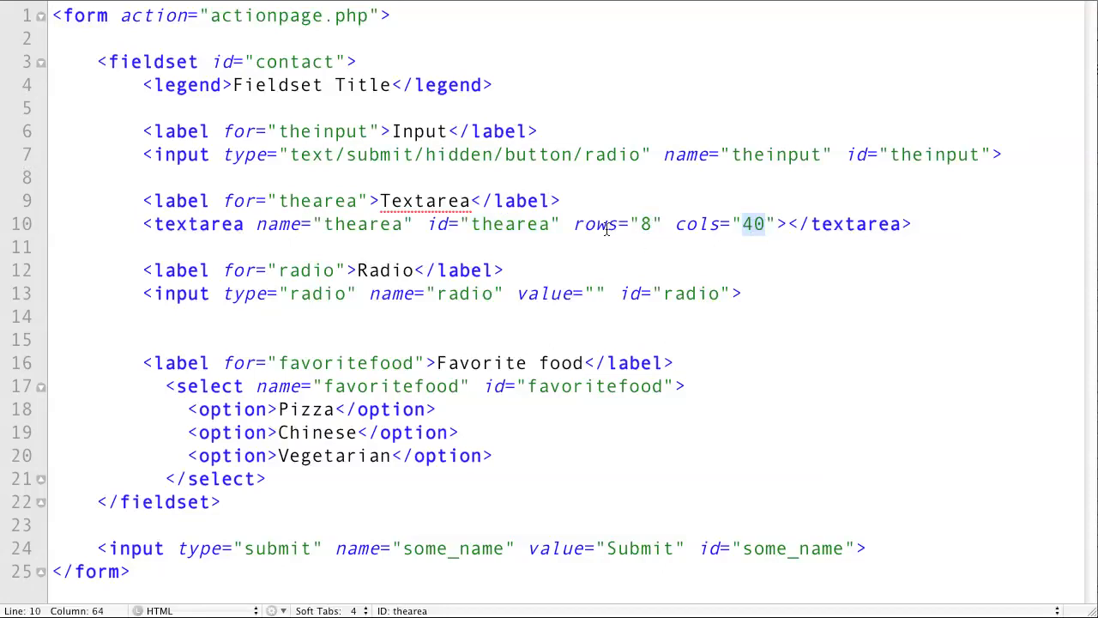
{"action": "mouse_move", "coordinate": [592, 241]}
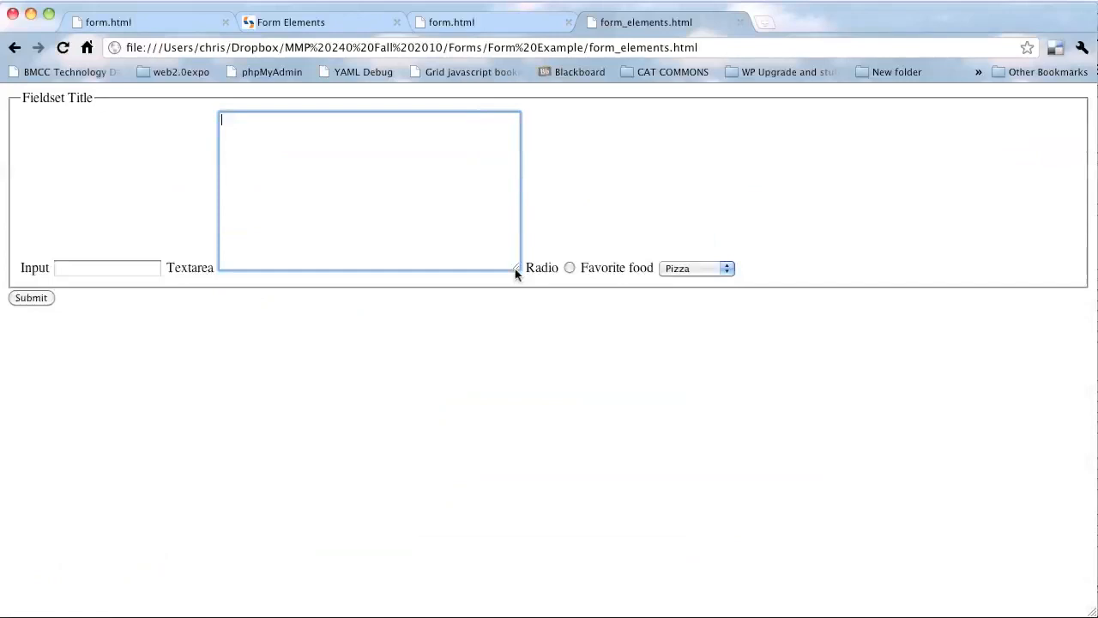
{"action": "left_click_drag", "start_coordinate": [517, 273], "coordinate": [472, 206]}
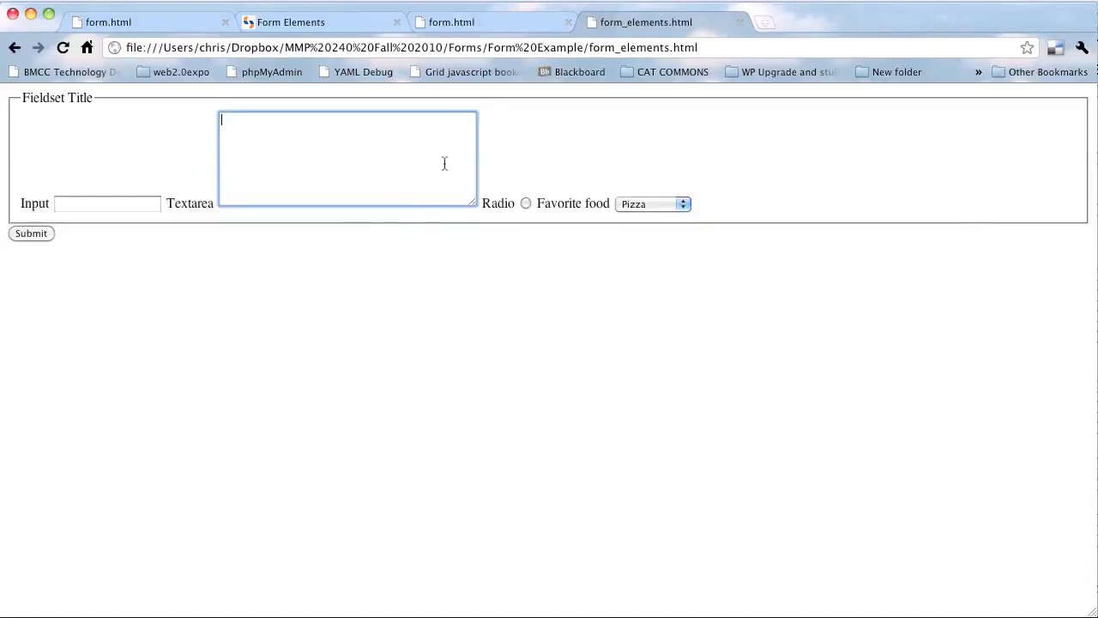
{"action": "mouse_move", "coordinate": [456, 221]}
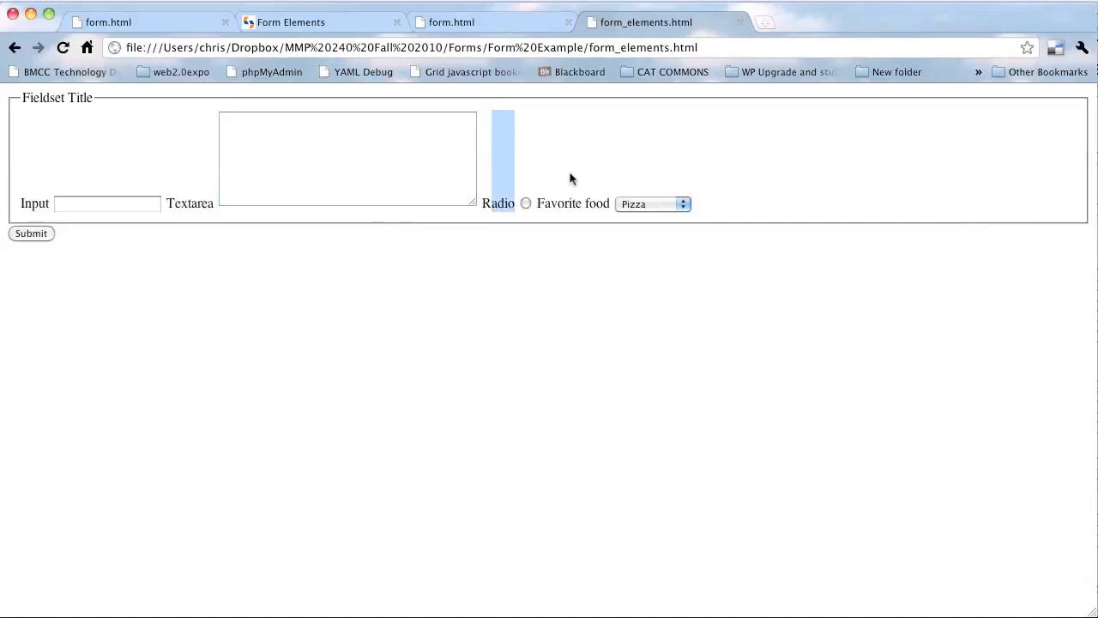
{"action": "left_click", "coordinate": [652, 203]}
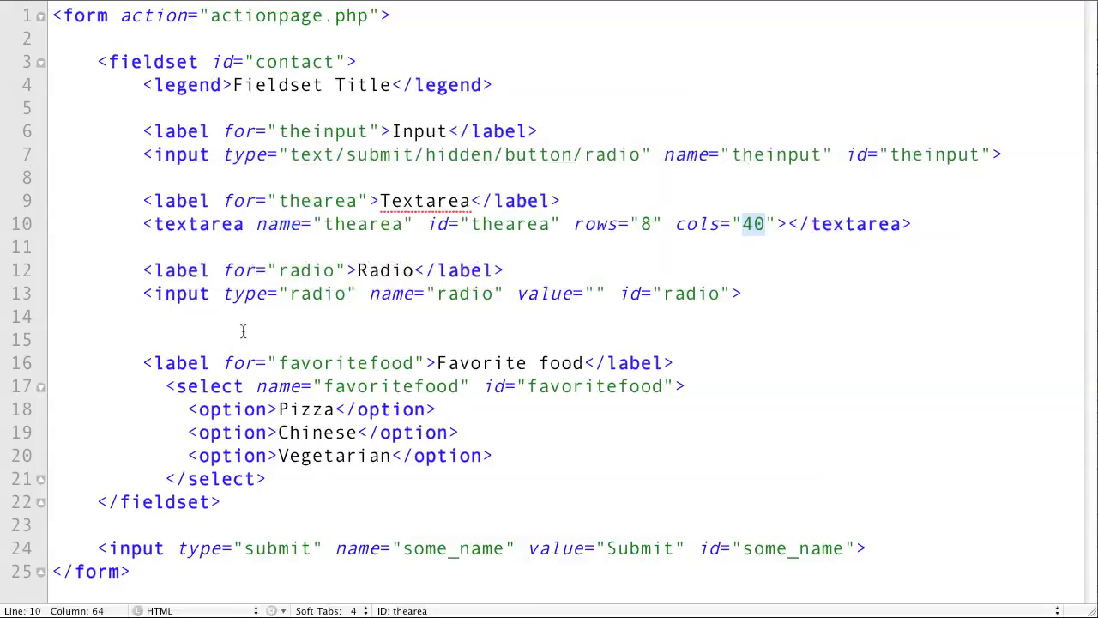
{"action": "double_click", "coordinate": [318, 292]}
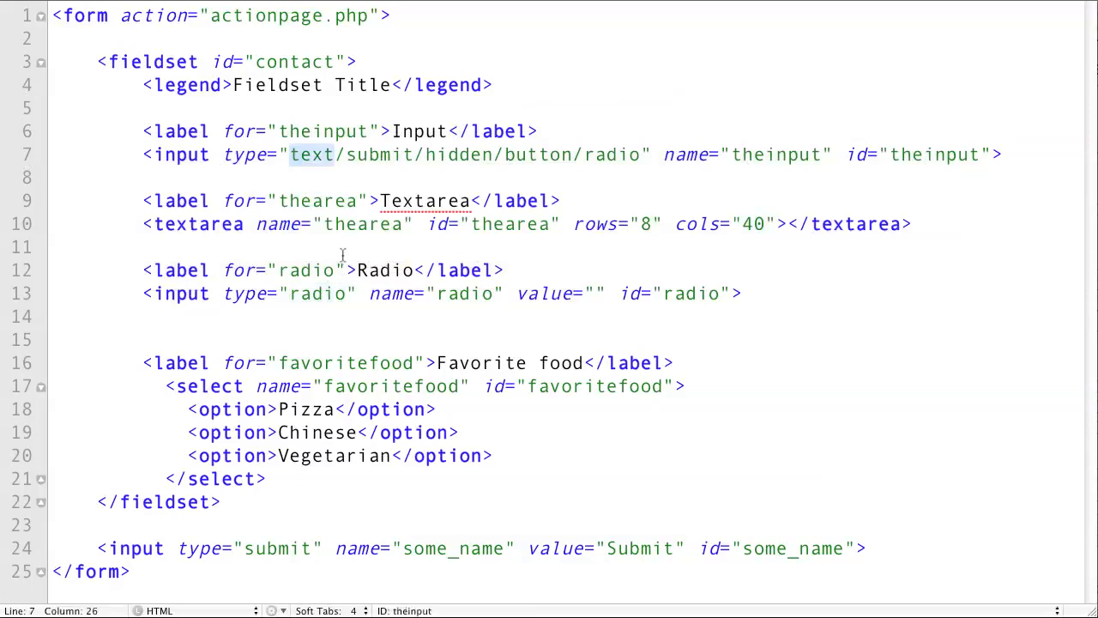
{"action": "left_click_drag", "start_coordinate": [289, 154], "coordinate": [505, 153]}
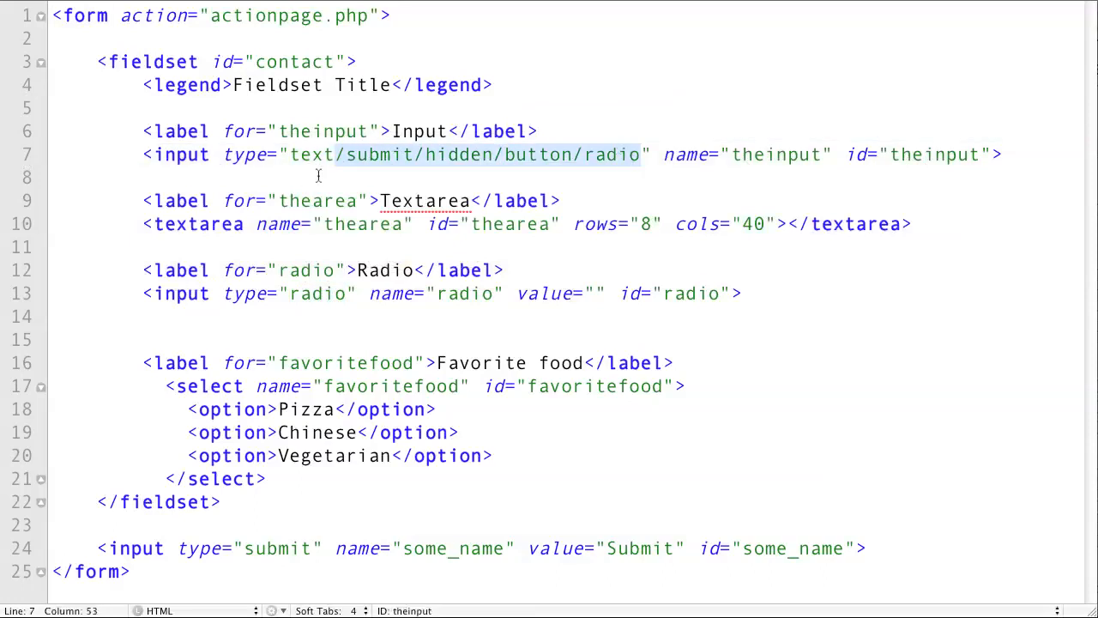
{"action": "left_click", "coordinate": [302, 270]}
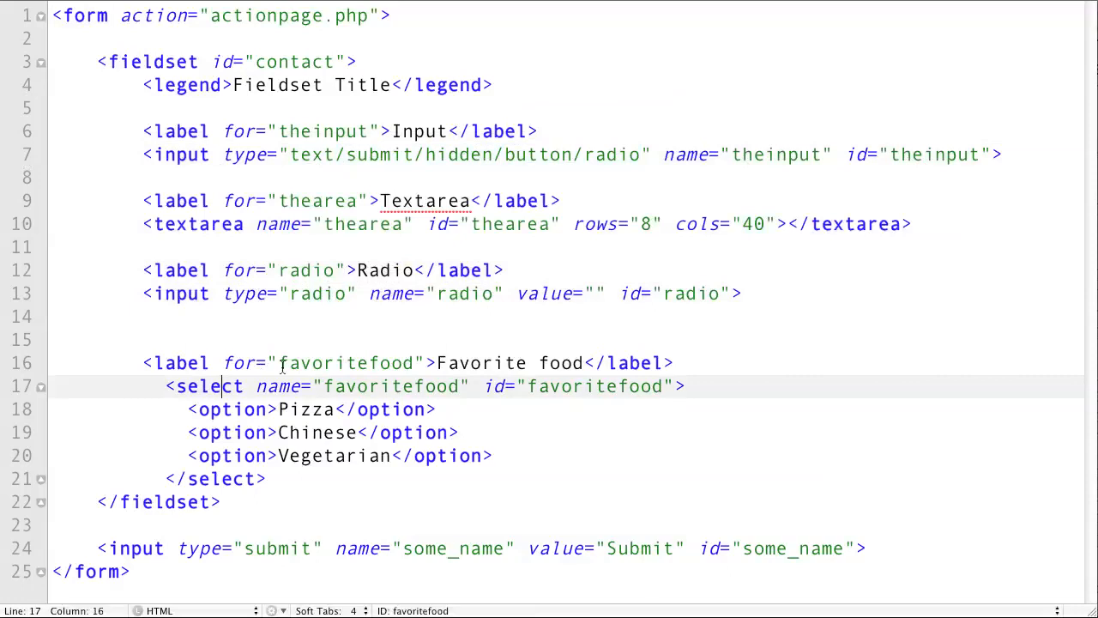
{"action": "double_click", "coordinate": [346, 362]}
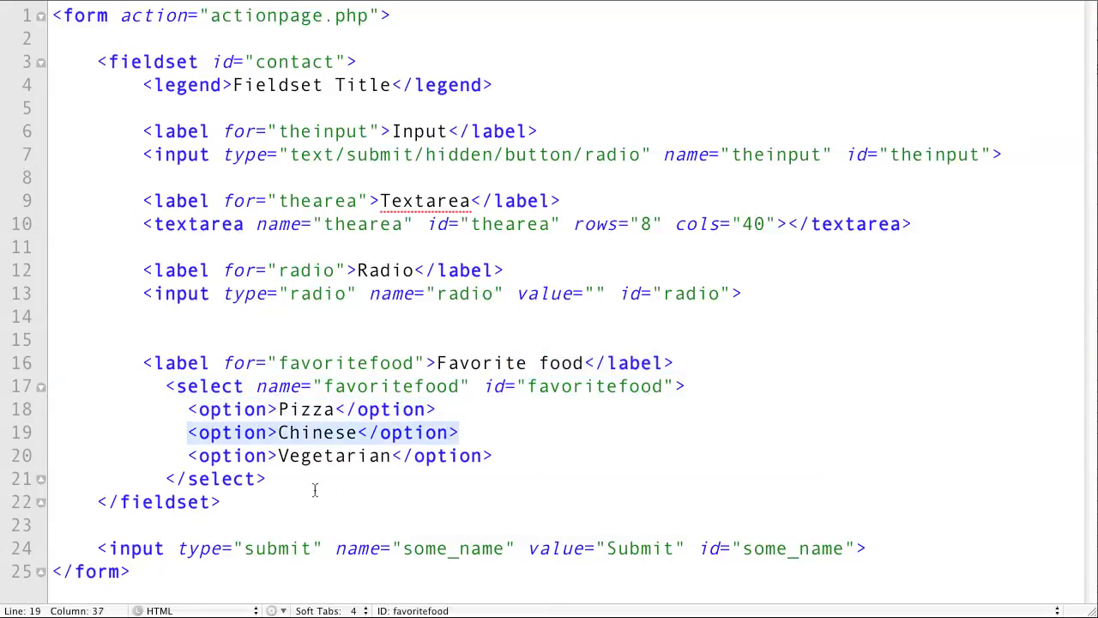
{"action": "mouse_move", "coordinate": [264, 216]}
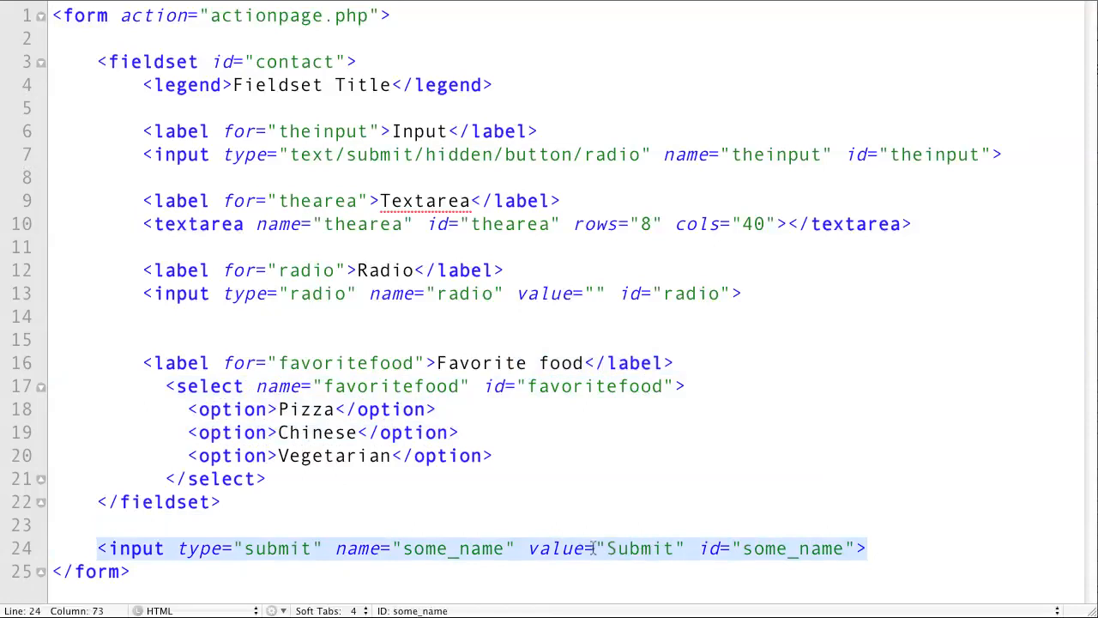
Step: Replace the submit input's value Submit with SSSSSSSS and return to the markup
{"action": "left_click", "coordinate": [626, 548]}
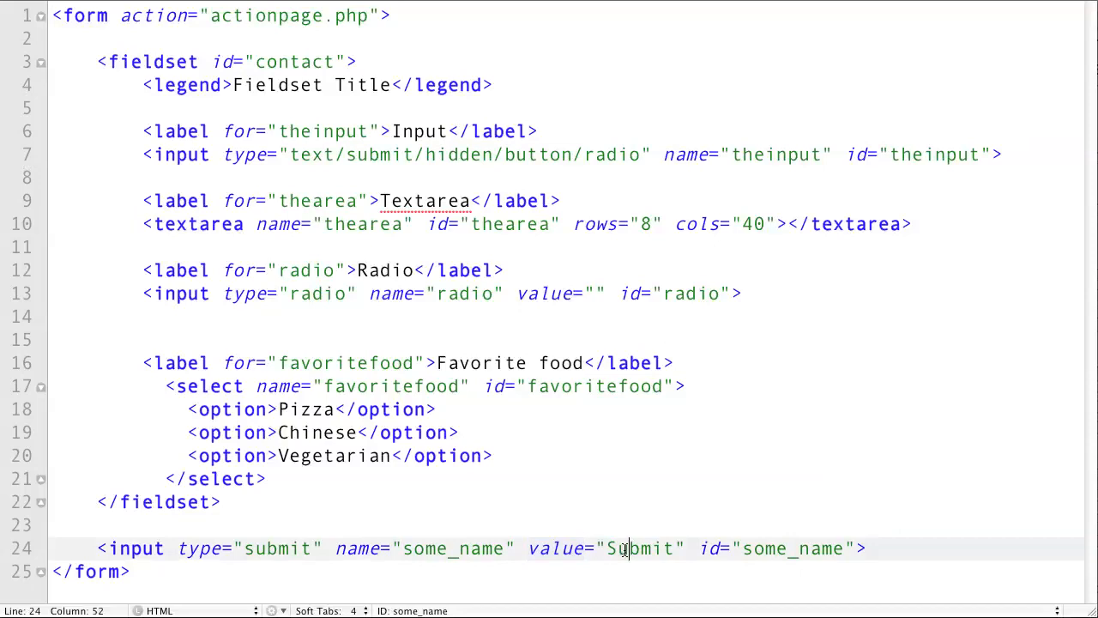
{"action": "double_click", "coordinate": [639, 548]}
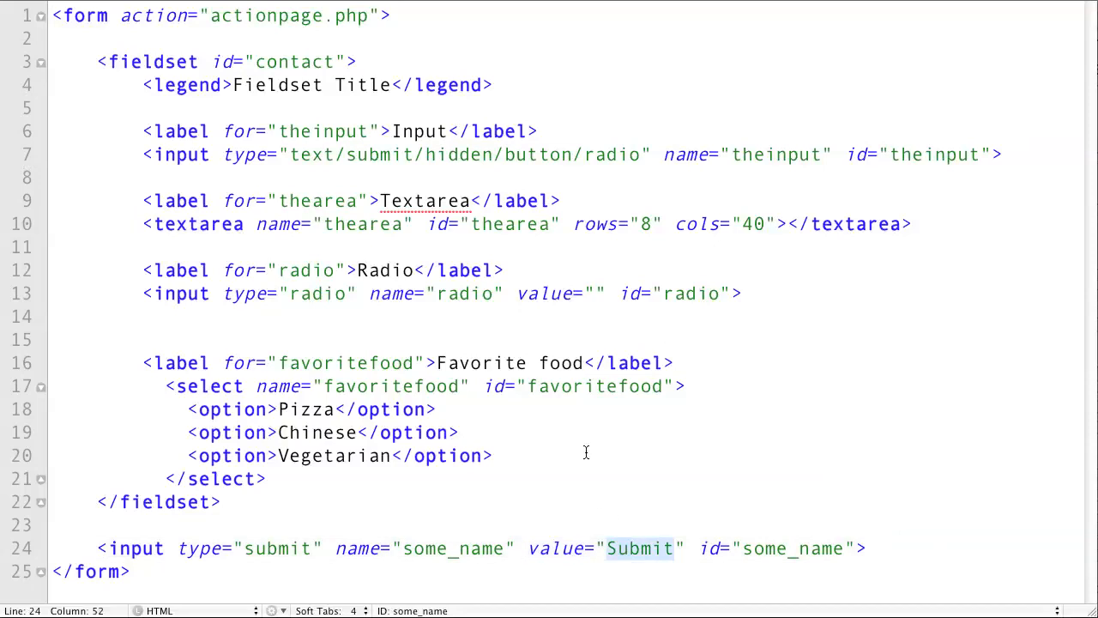
{"action": "type", "text": "SSSSSSSS"}
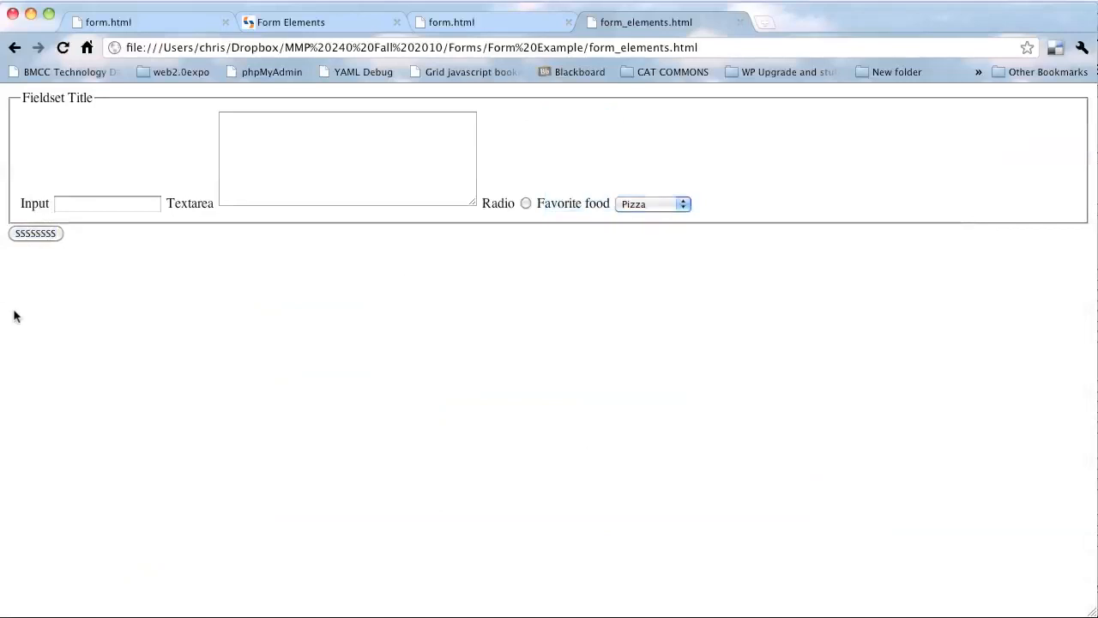
{"action": "left_click", "coordinate": [35, 233]}
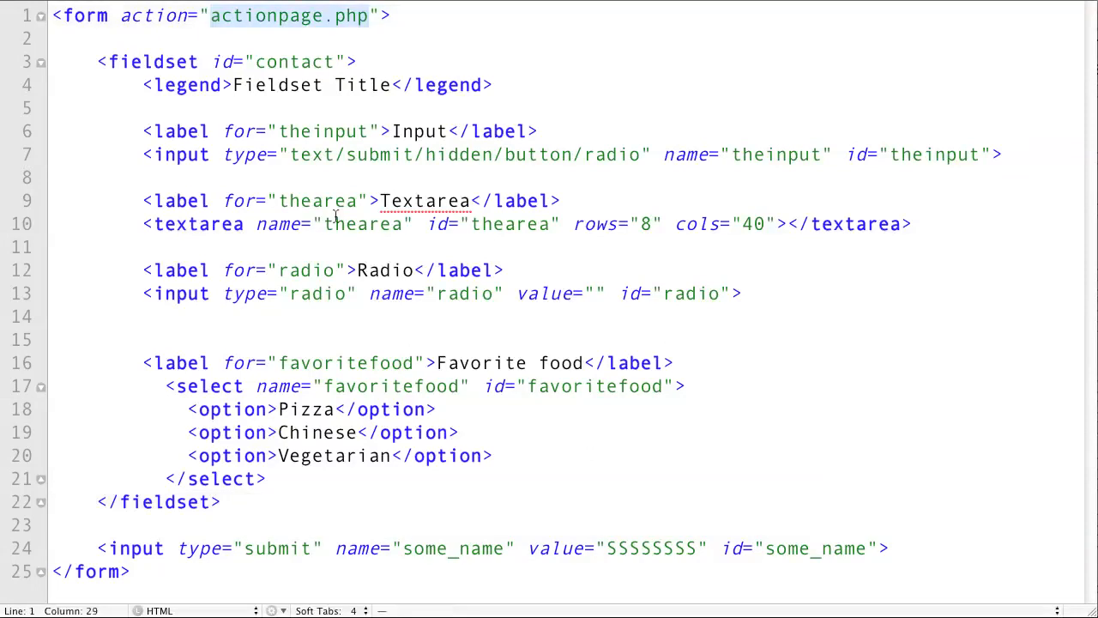
{"action": "mouse_move", "coordinate": [306, 225]}
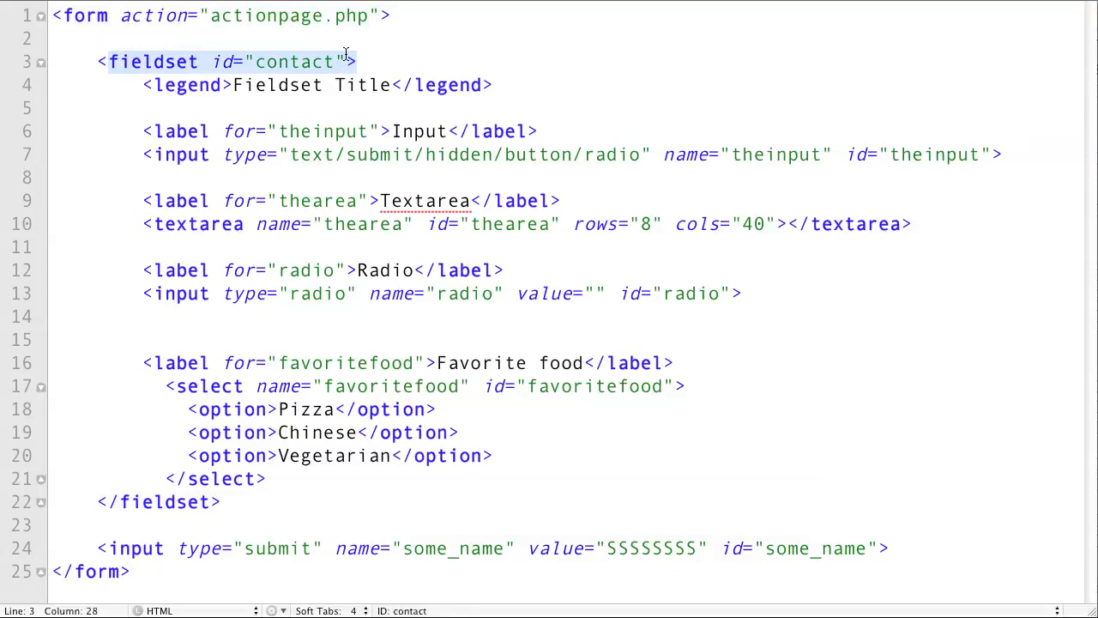
{"action": "mouse_move", "coordinate": [168, 137]}
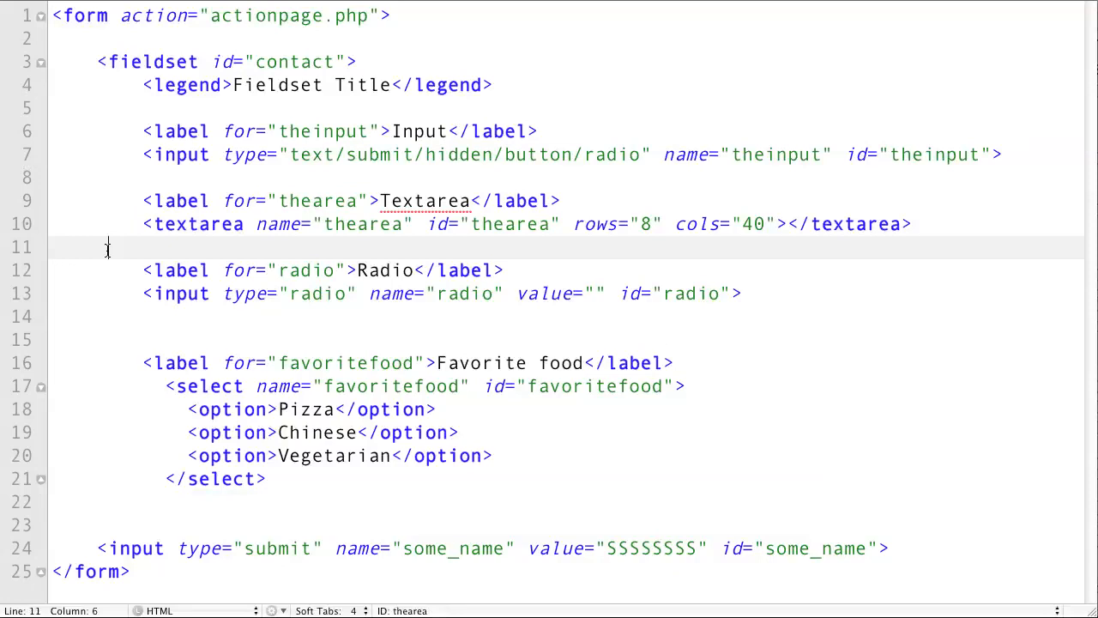
Step: Close the contact fieldset after the textarea and wrap the radio and food fields in fieldset 'otherElements'
{"action": "type", "text": "</fieldset>"}
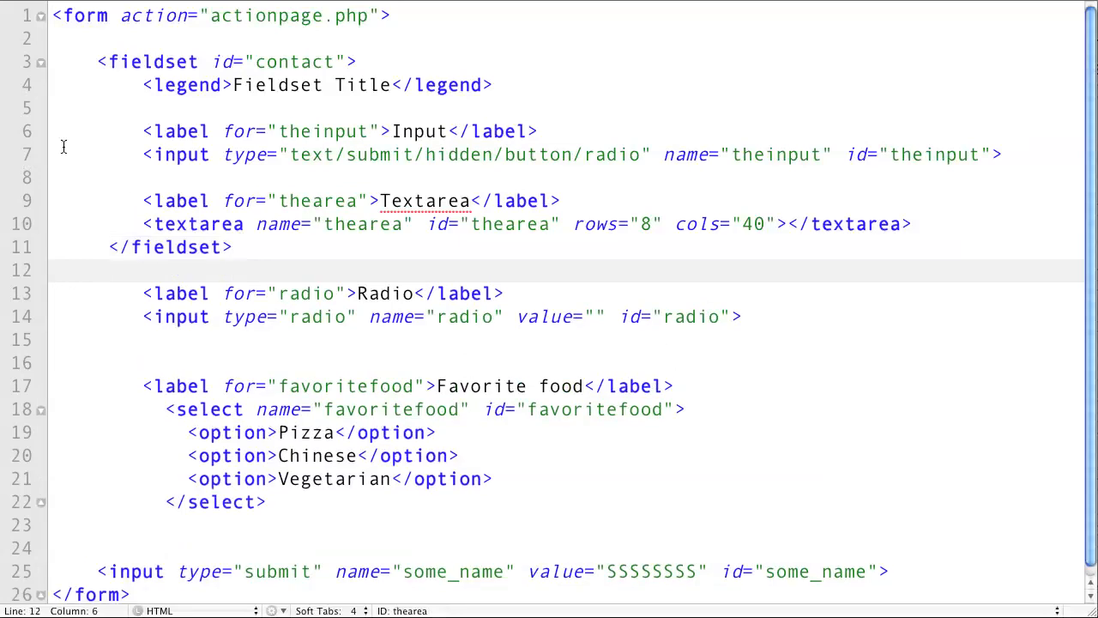
{"action": "type", "text": "<fieldse>"}
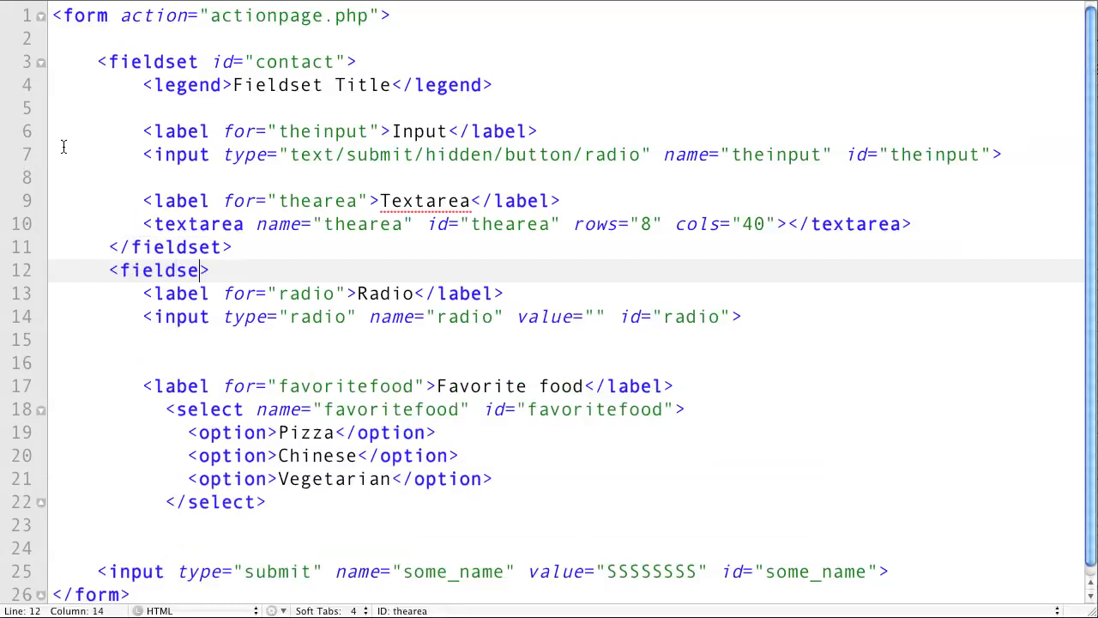
{"action": "type", "text": "t id="}
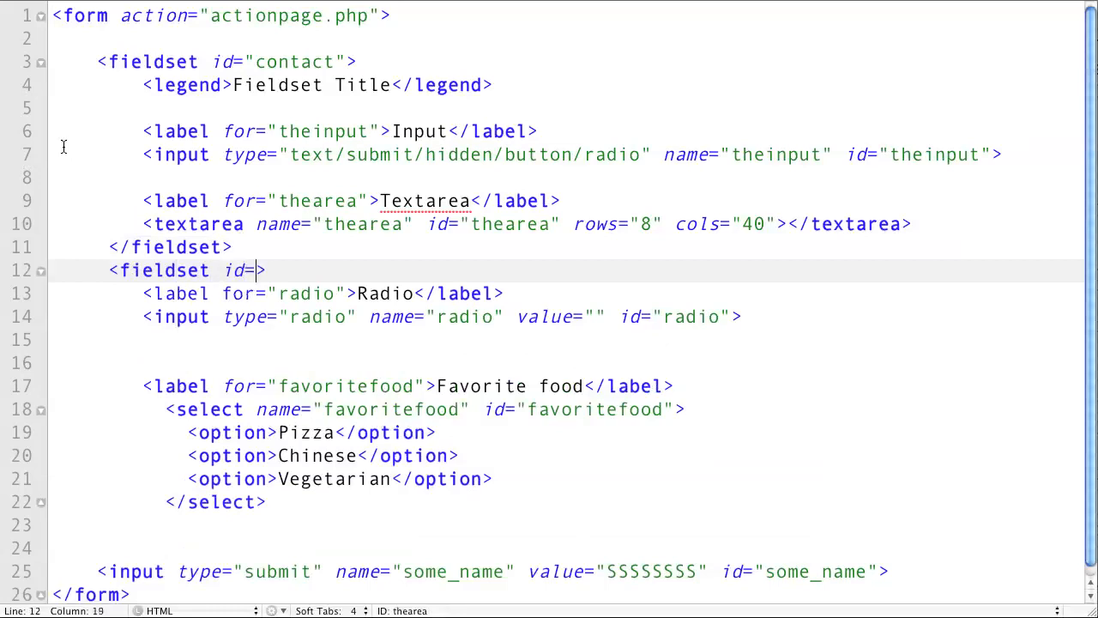
{"action": "type", "text": "\""}
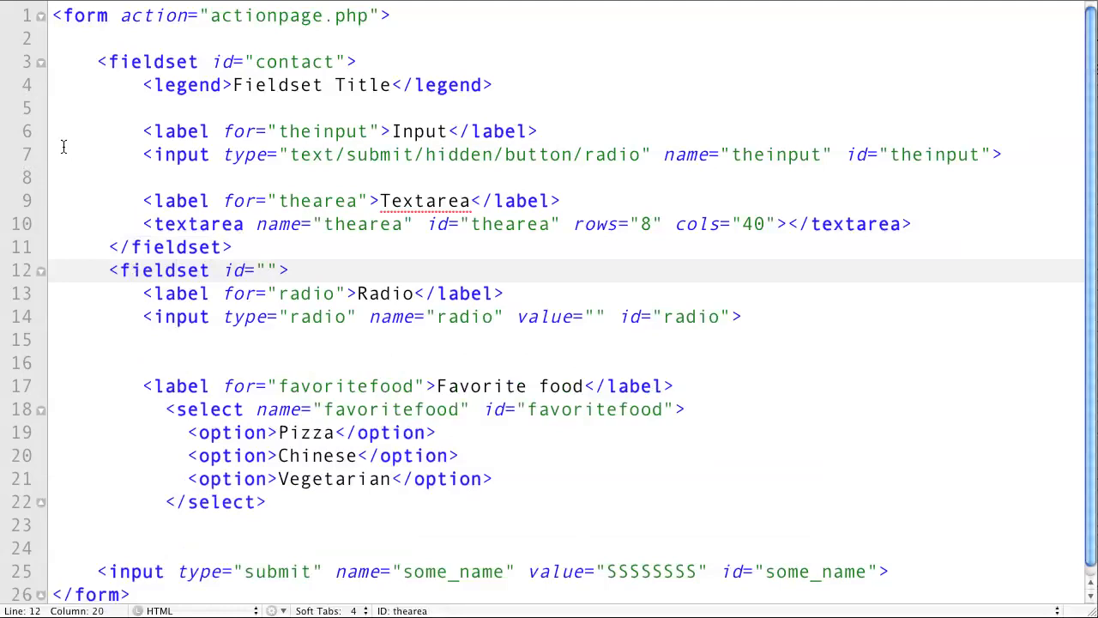
{"action": "type", "text": "otherEleme"}
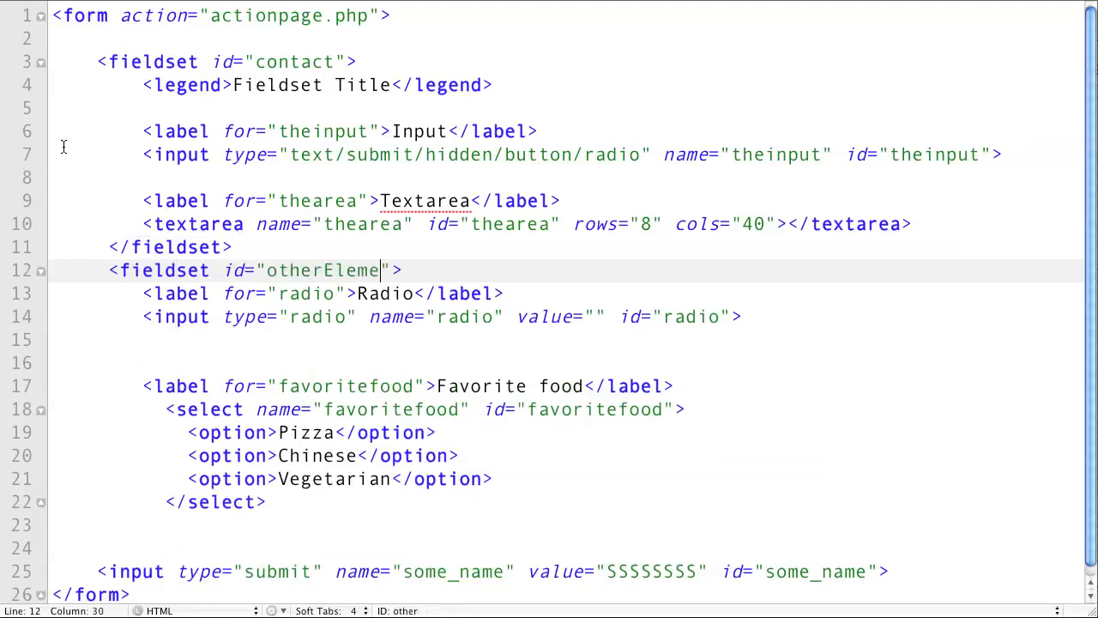
{"action": "type", "text": "nts"}
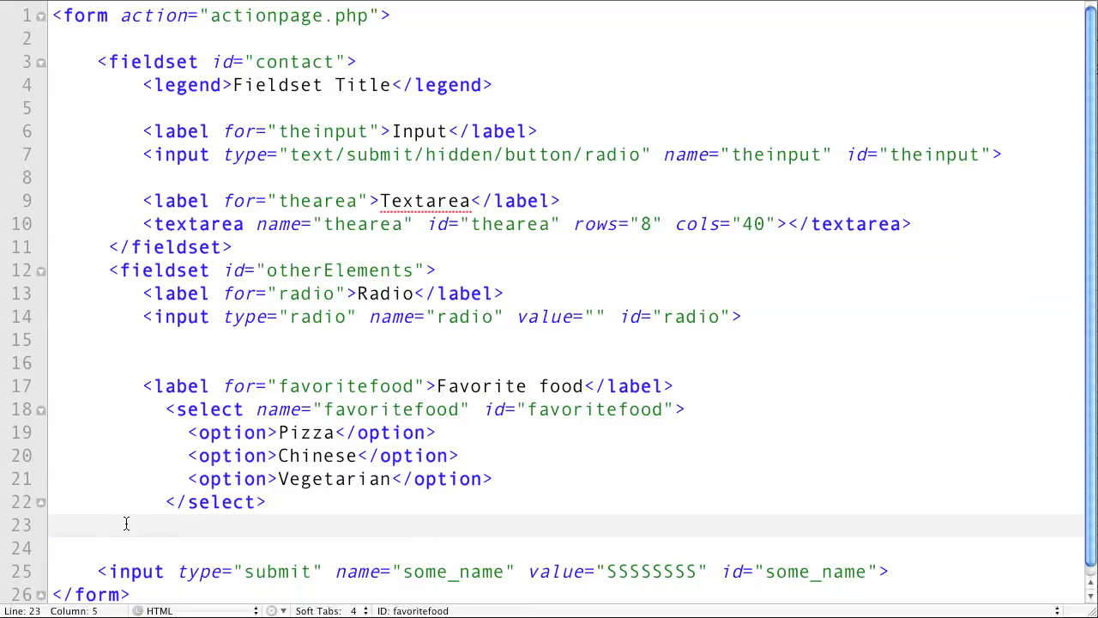
{"action": "type", "text": "</fieldset>"}
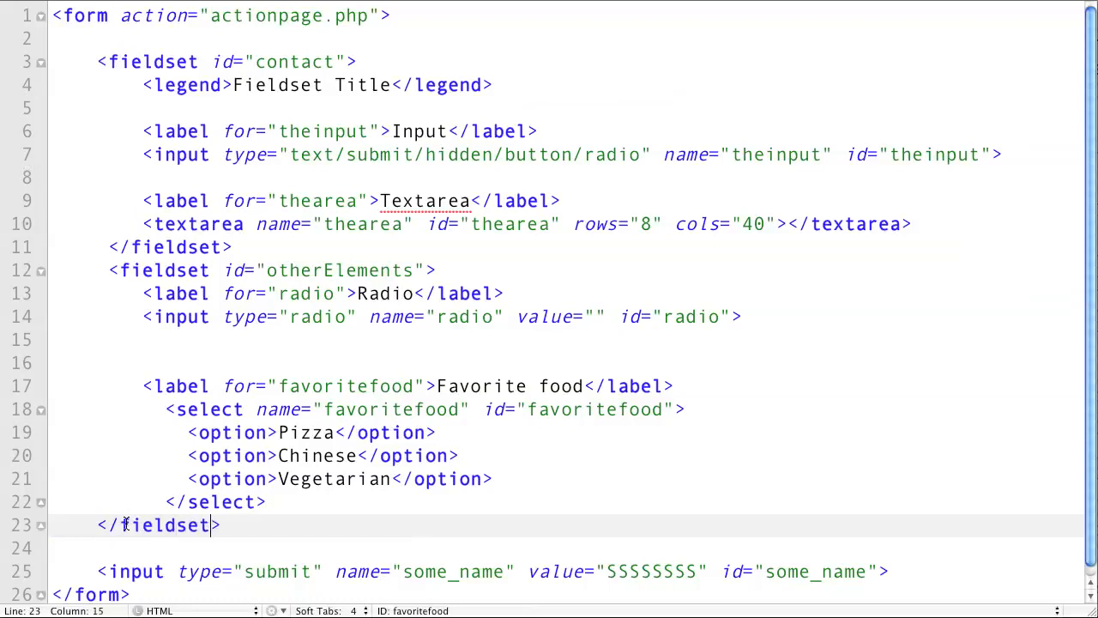
{"action": "mouse_move", "coordinate": [341, 307]}
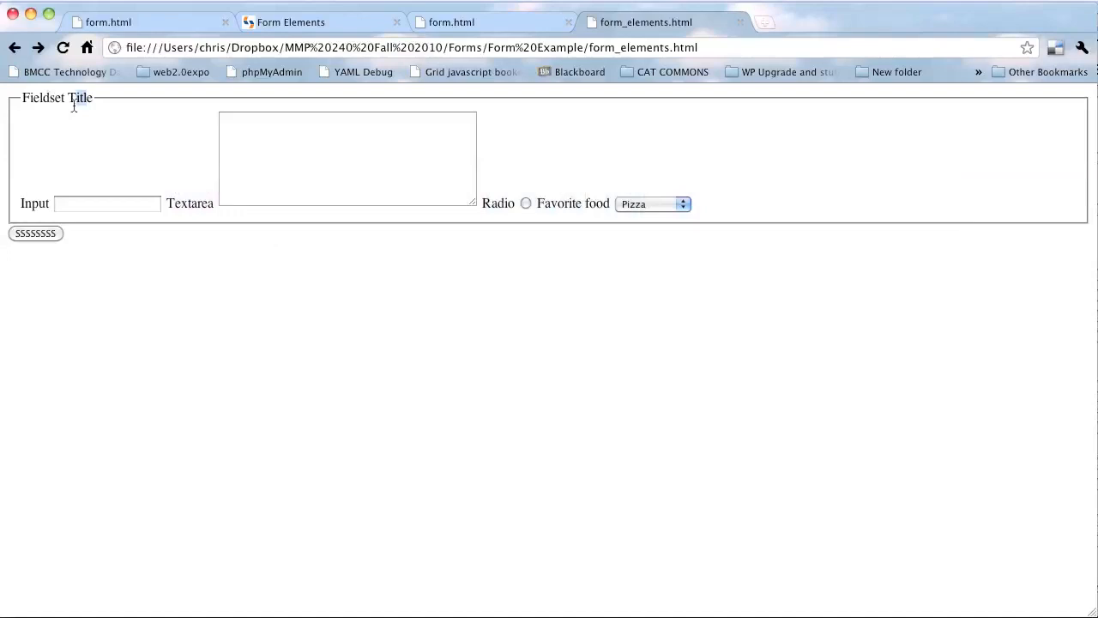
{"action": "mouse_move", "coordinate": [93, 244]}
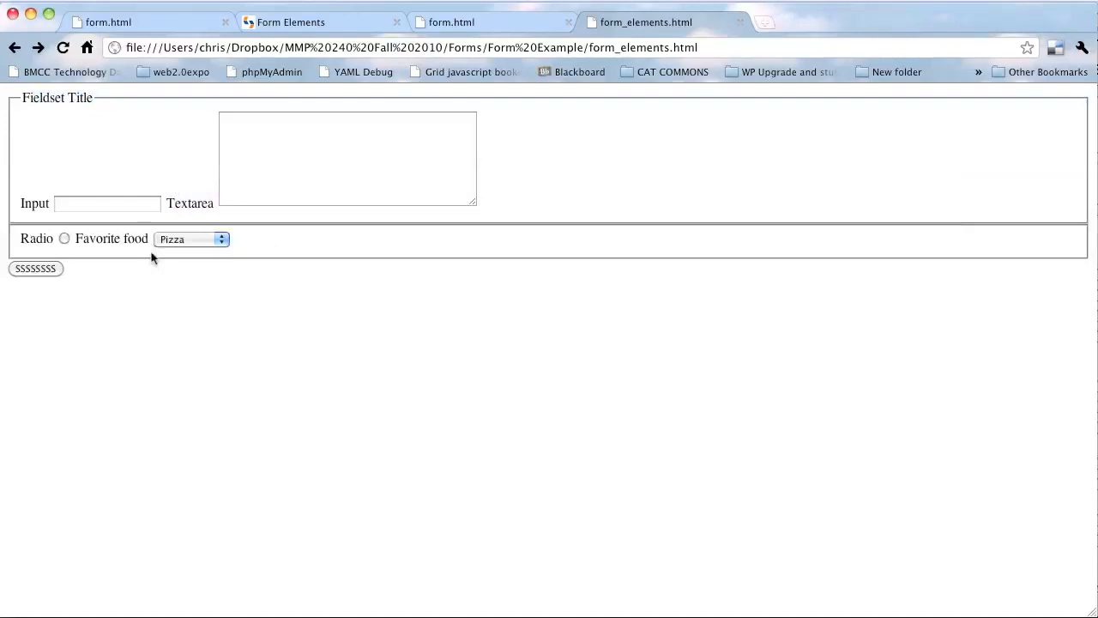
{"action": "mouse_move", "coordinate": [127, 289]}
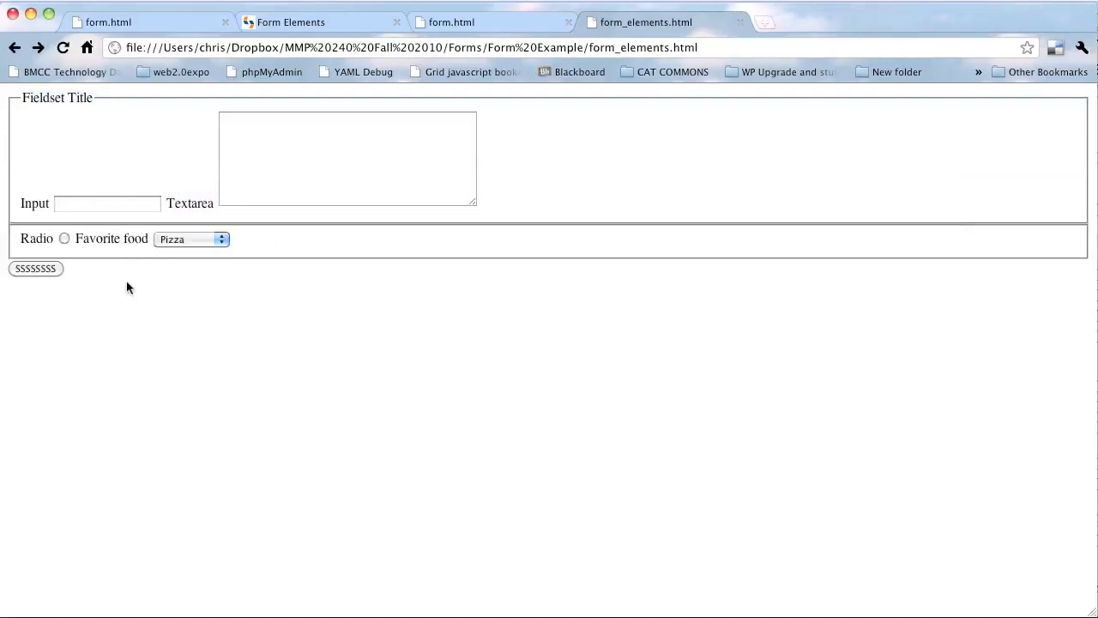
{"action": "mouse_move", "coordinate": [166, 277]}
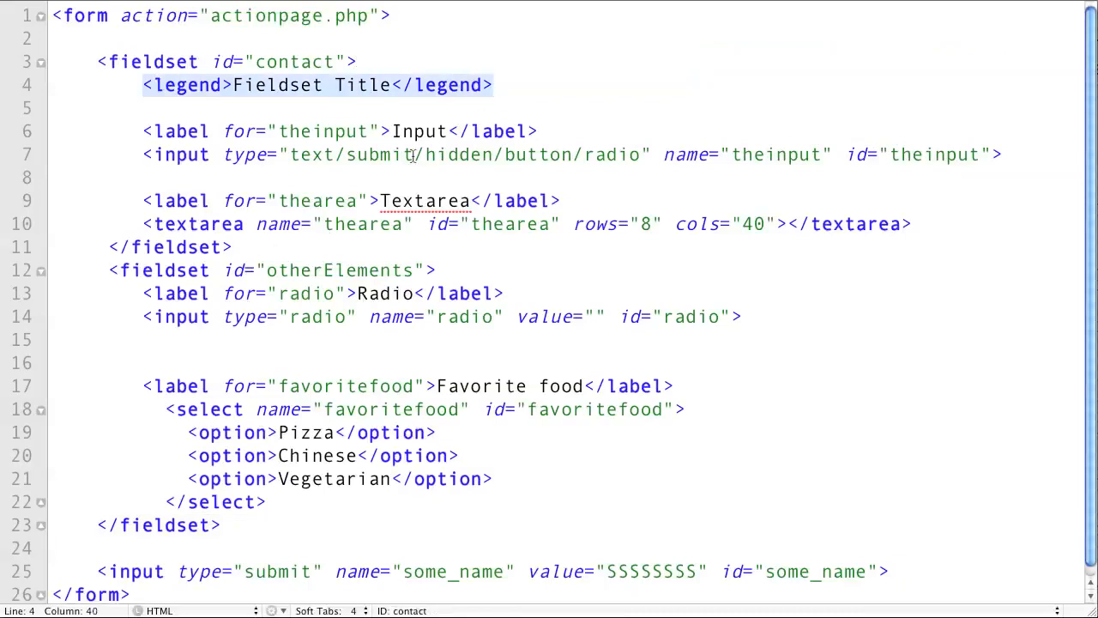
{"action": "mouse_move", "coordinate": [673, 379]}
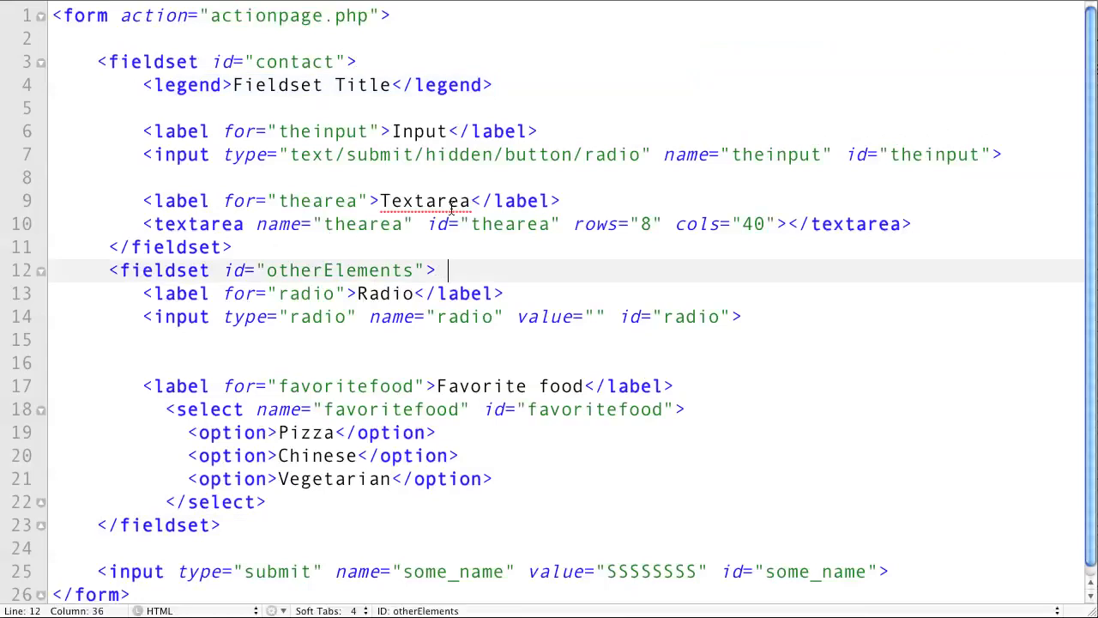
Step: Insert <legend>Fieldset Title</legend> right after the otherElements fieldset's opening tag
{"action": "type", "text": "<legend>Fieldset Title</legend>"}
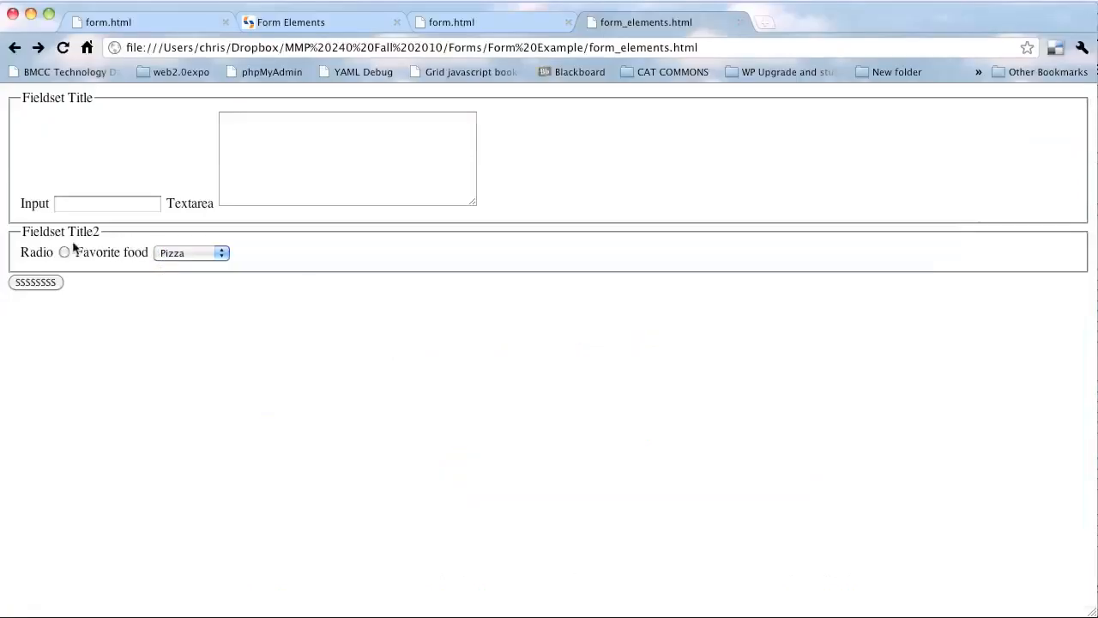
Step: Highlight the legend 'Fieldset Title2' and switch to the rendered form.html page
{"action": "double_click", "coordinate": [60, 231]}
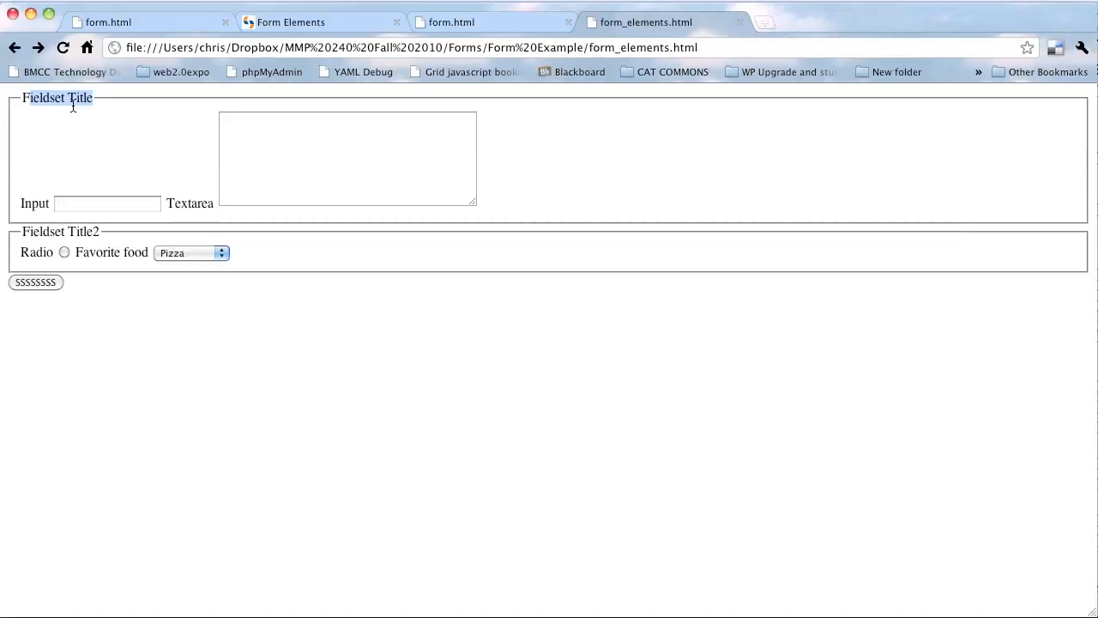
{"action": "mouse_move", "coordinate": [446, 136]}
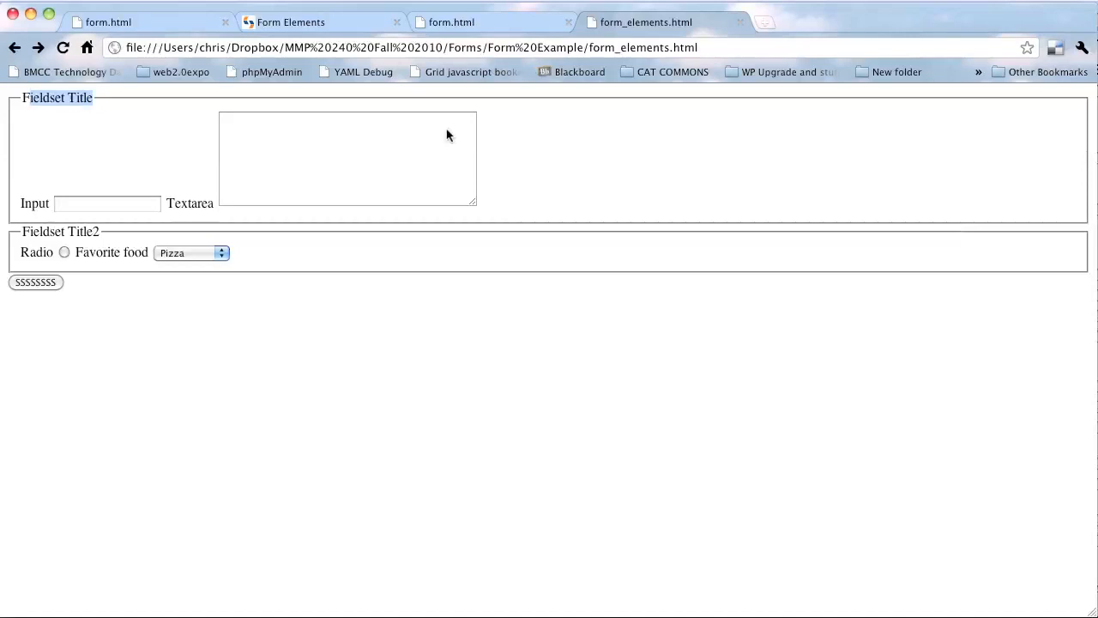
{"action": "left_click", "coordinate": [491, 22]}
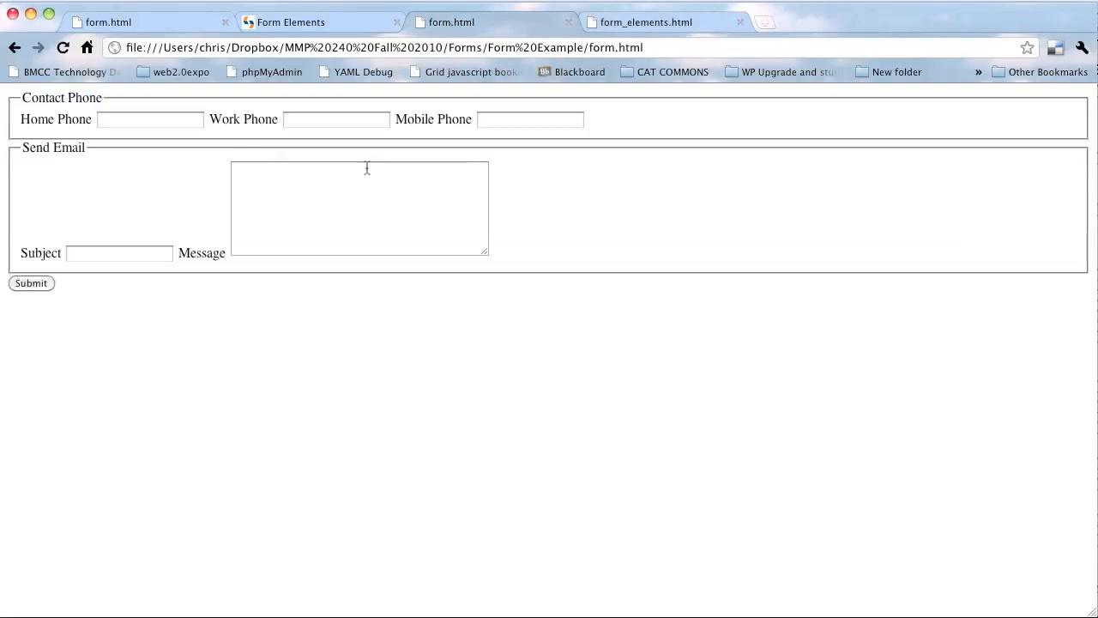
{"action": "mouse_move", "coordinate": [450, 276]}
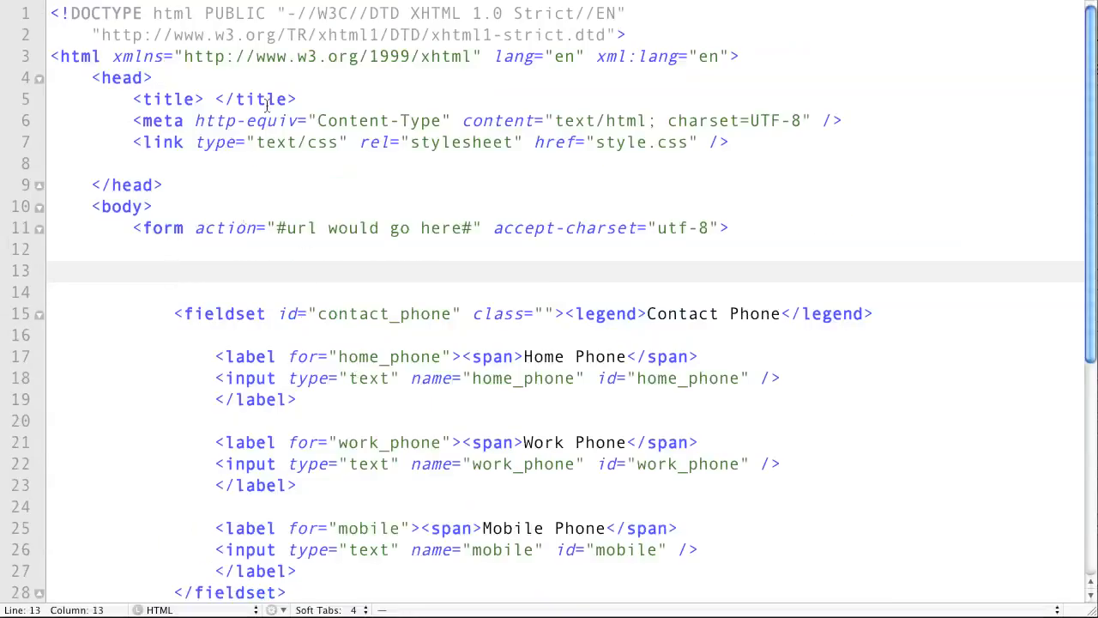
Step: Scroll down the form.html source toward the contact_phone fieldset
{"action": "scroll", "scroll_direction": "down", "scroll_amount": 3}
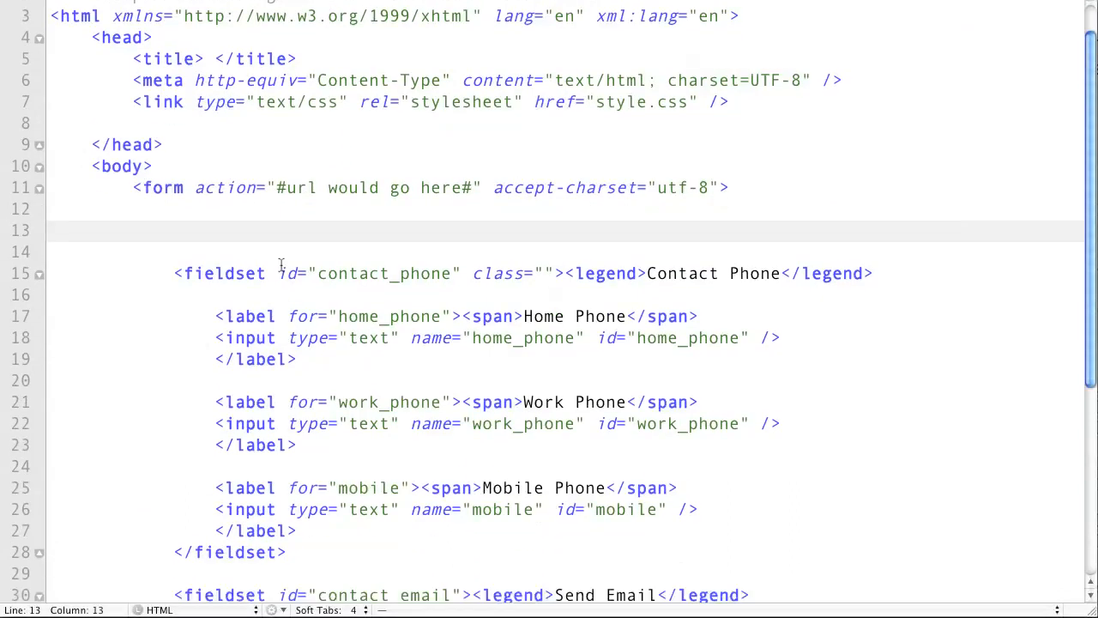
{"action": "scroll", "scroll_direction": "down", "scroll_amount": 3}
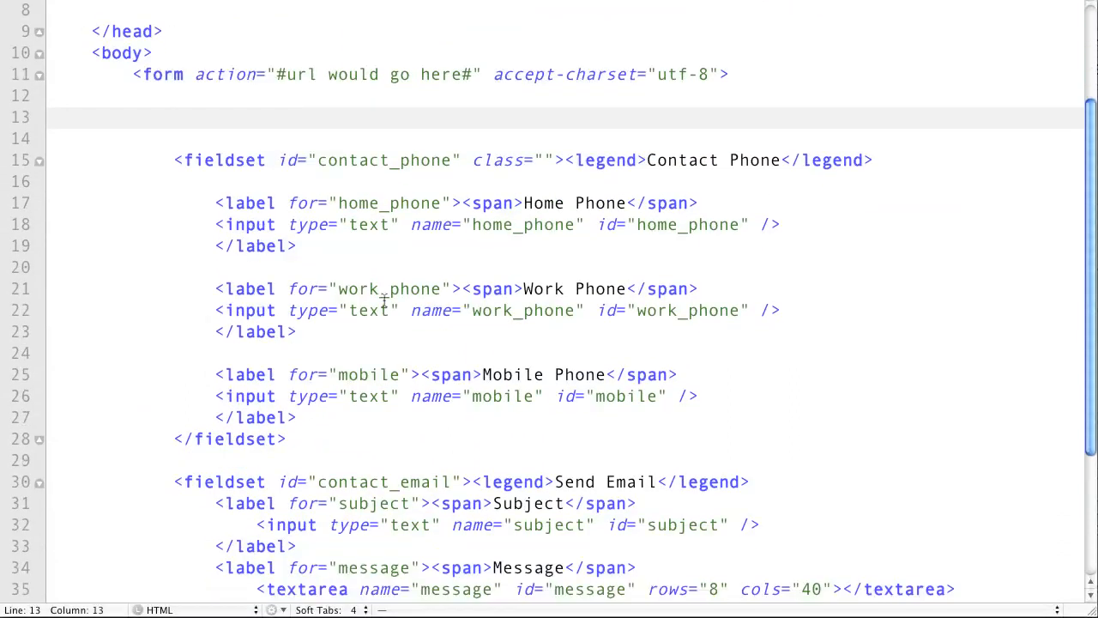
{"action": "scroll", "scroll_direction": "down", "scroll_amount": 3}
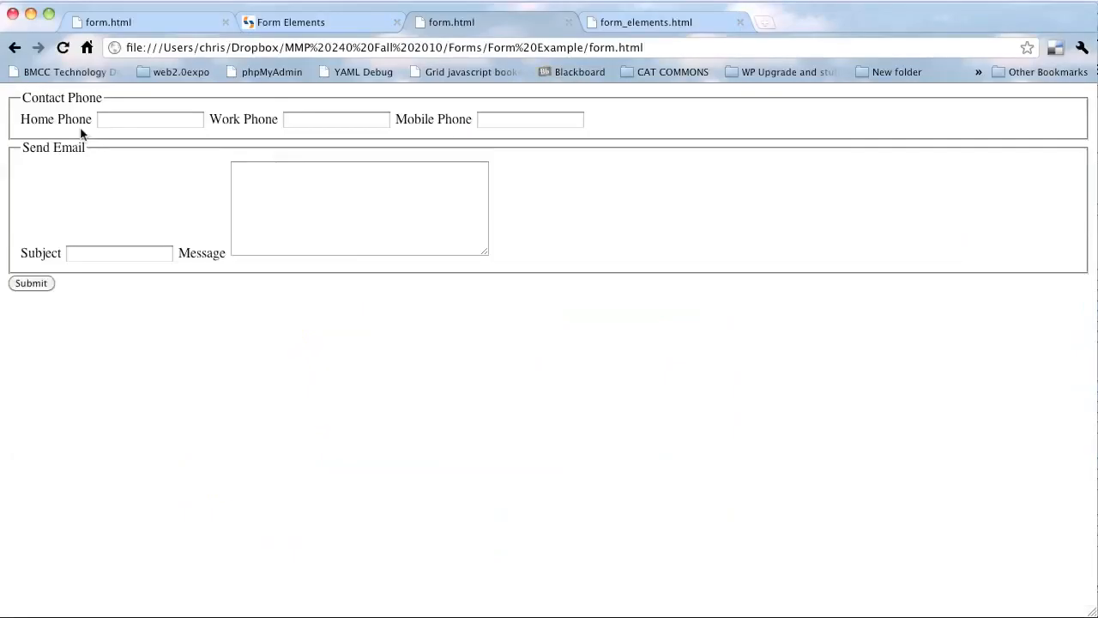
{"action": "mouse_move", "coordinate": [108, 316]}
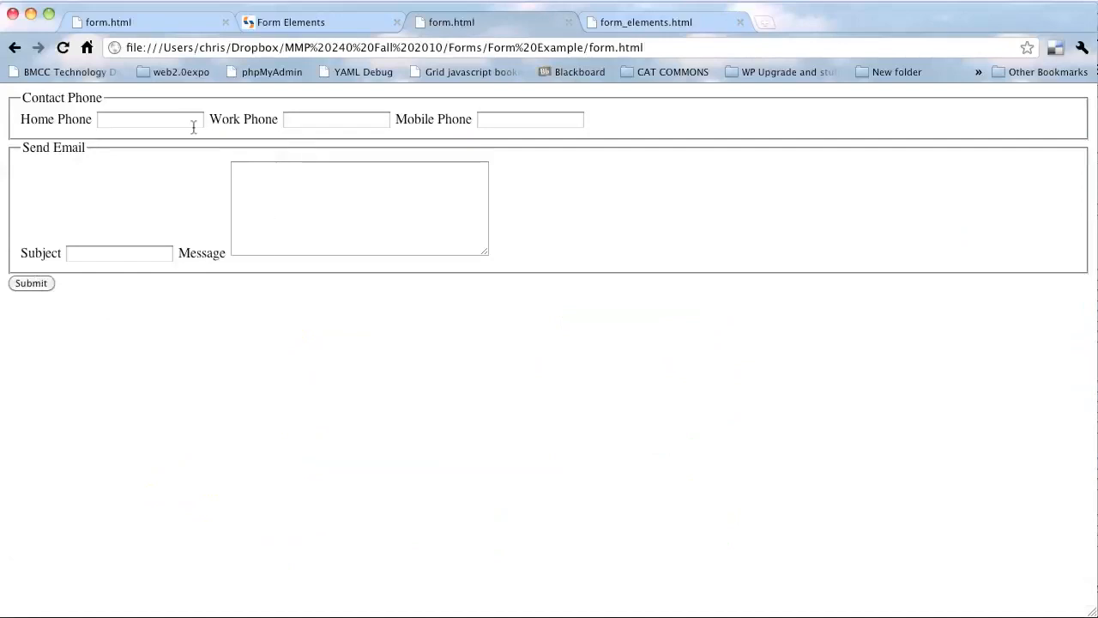
{"action": "mouse_move", "coordinate": [267, 150]}
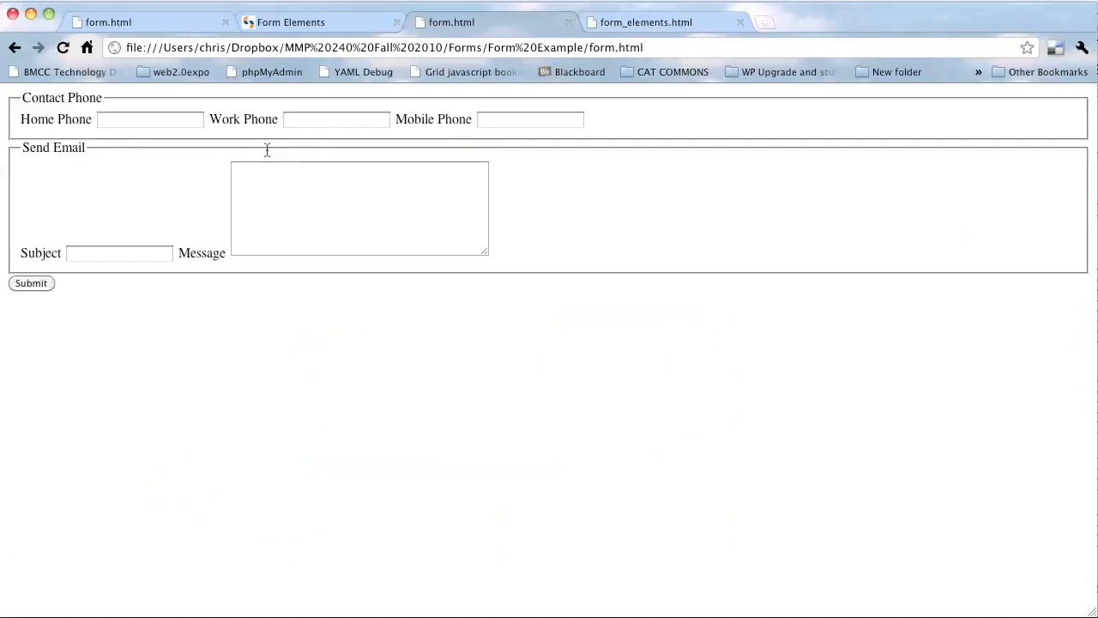
{"action": "mouse_move", "coordinate": [265, 235]}
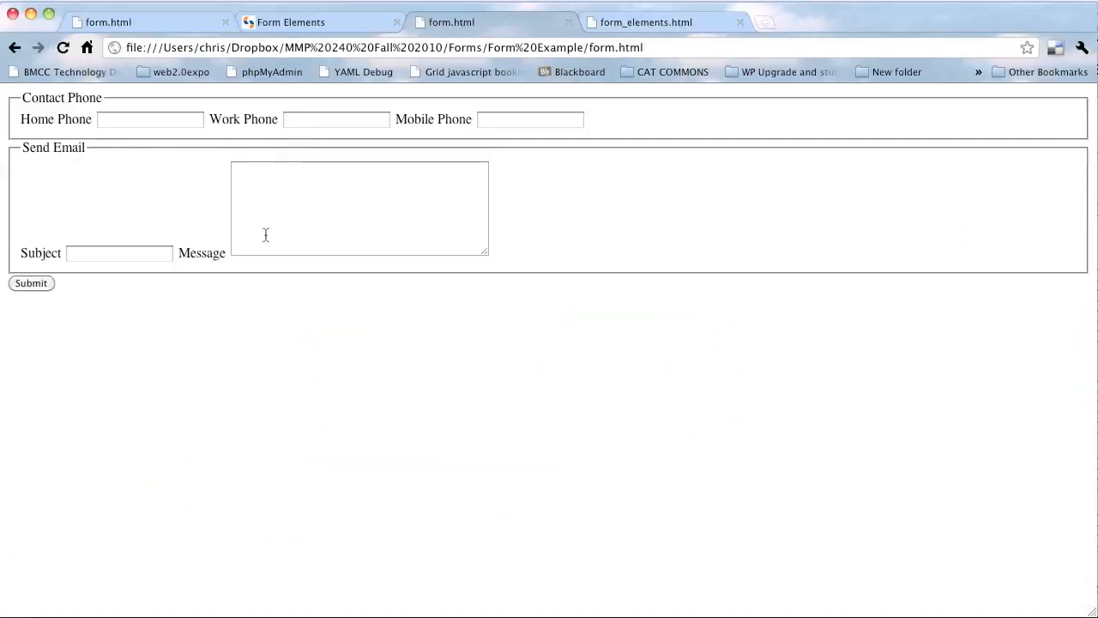
{"action": "mouse_move", "coordinate": [326, 386]}
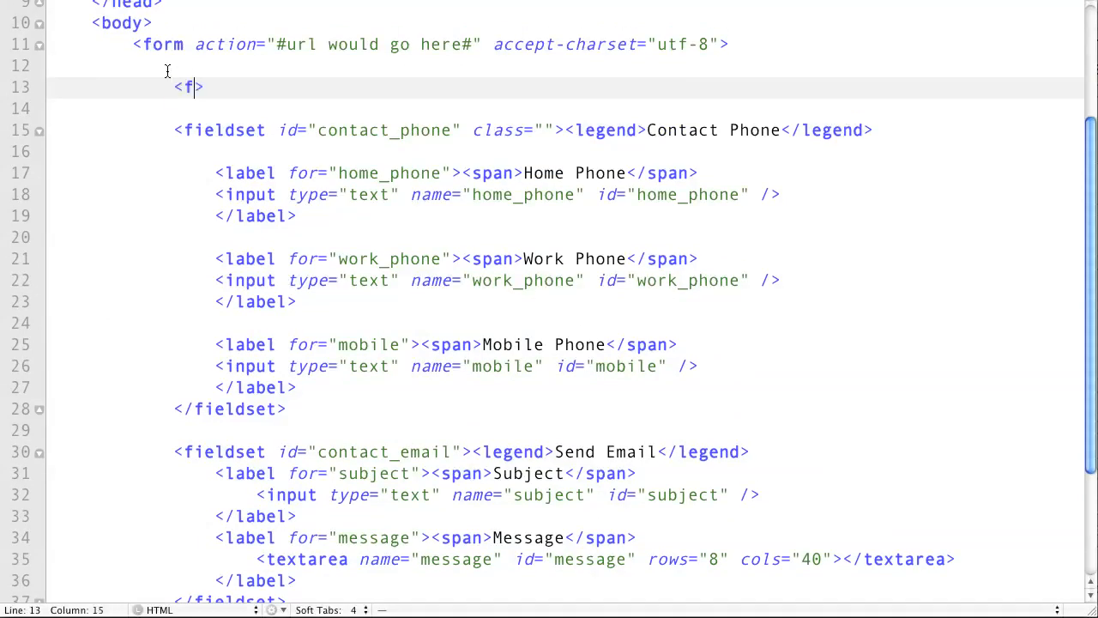
Step: Type an opening fieldset tag with id contact_name on line 13
{"action": "type", "text": "ieldset"}
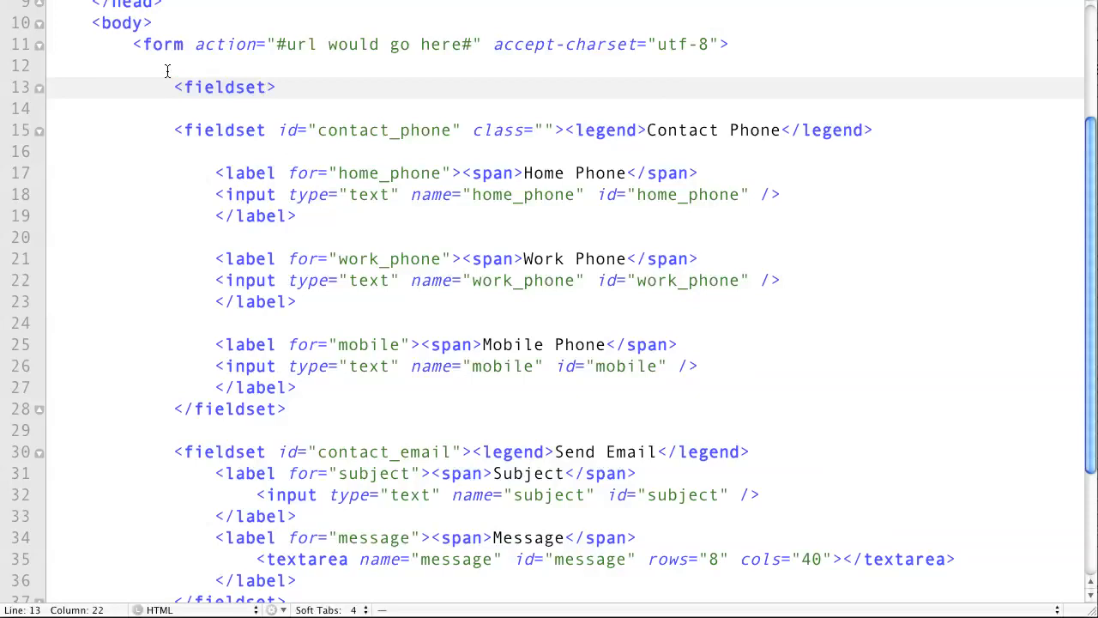
{"action": "type", "text": "if+"}
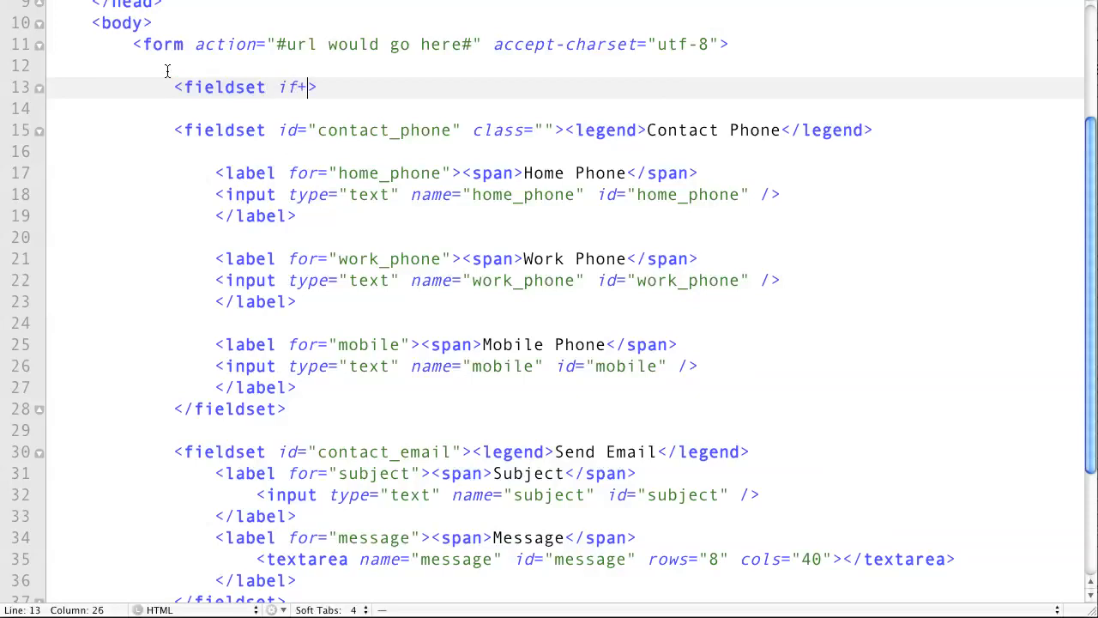
{"action": "type", "text": "id=\"cont"}
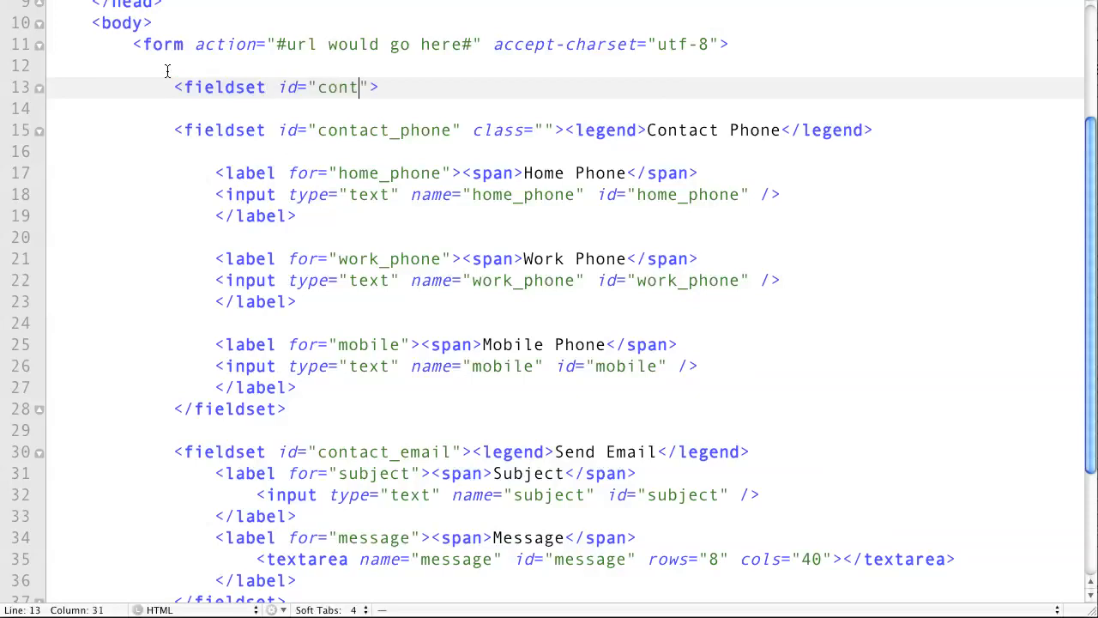
{"action": "type", "text": "act_name"}
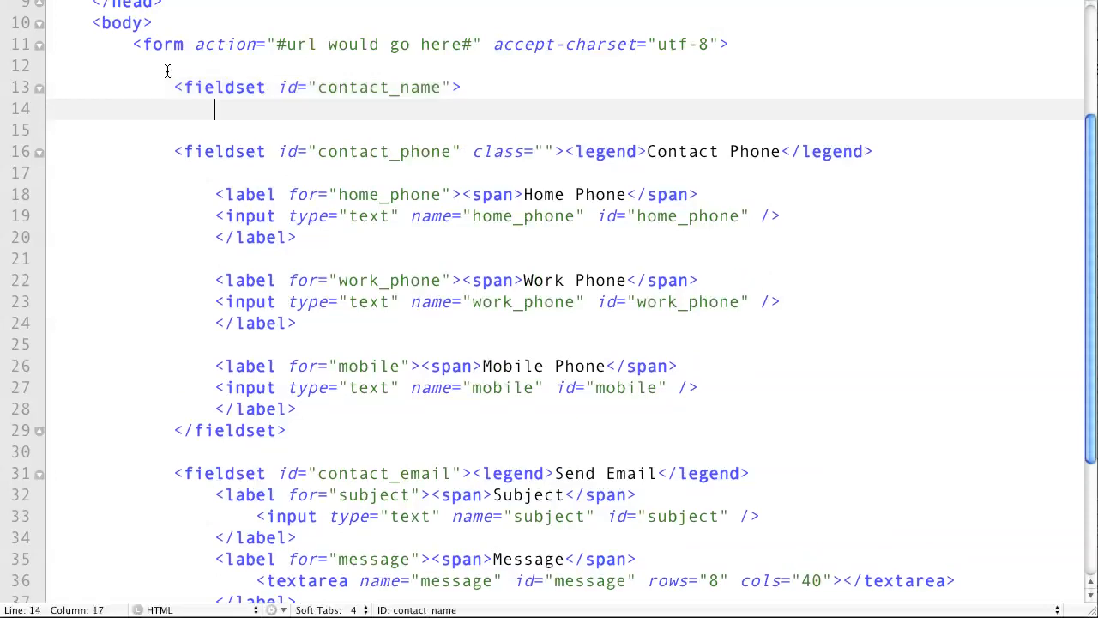
{"action": "type", "text": "<>"}
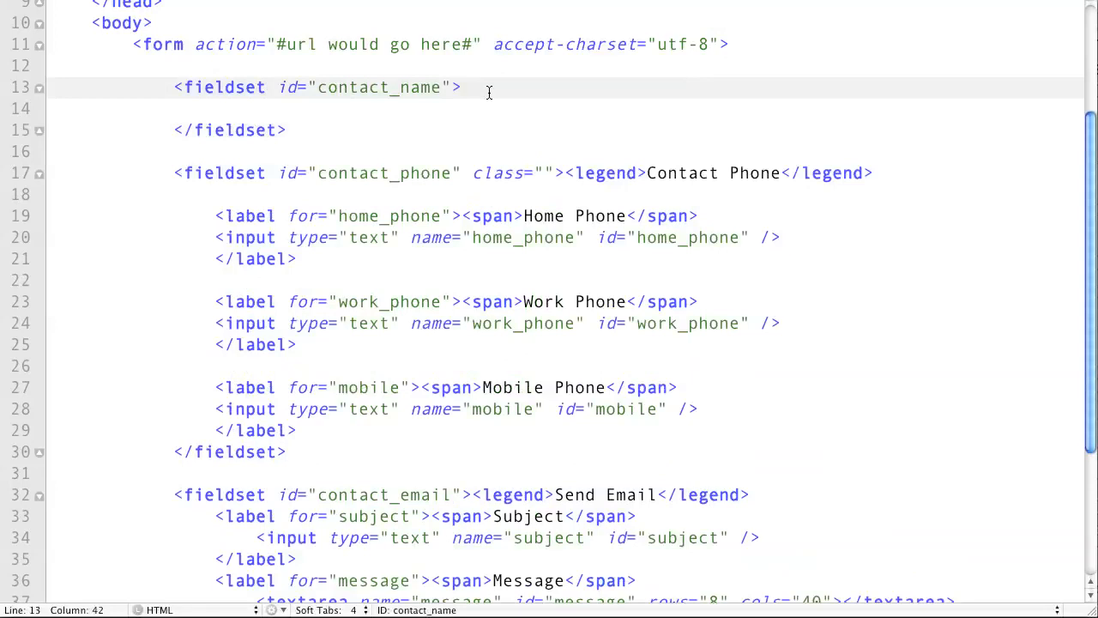
Step: Add the legend 'Contact Name' inside the new contact_name fieldset
{"action": "type", "text": "<>"}
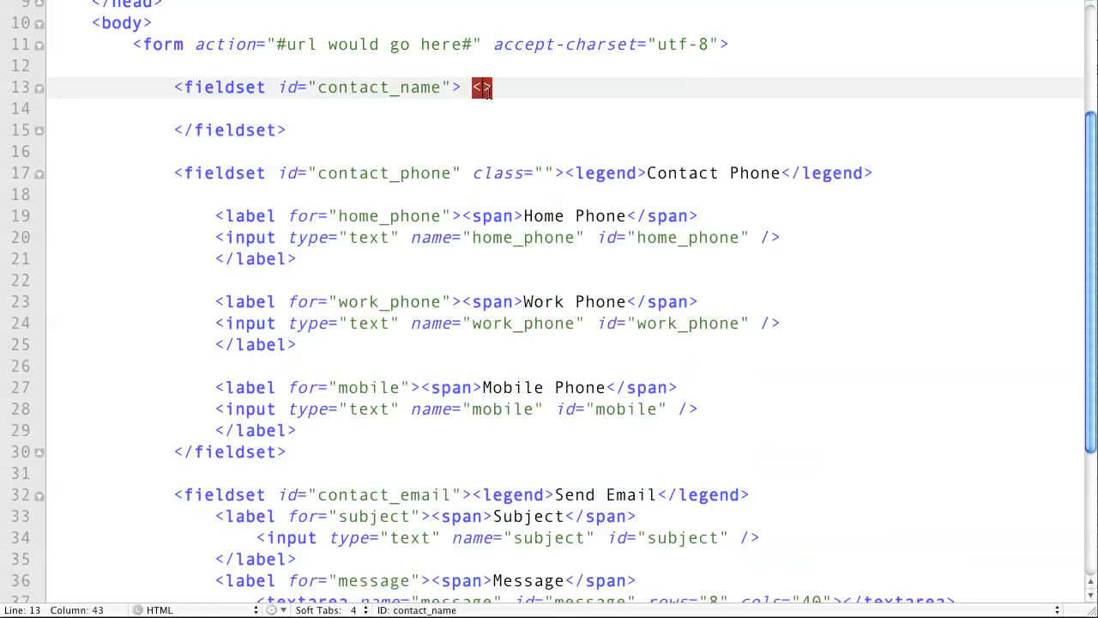
{"action": "type", "text": "legend"}
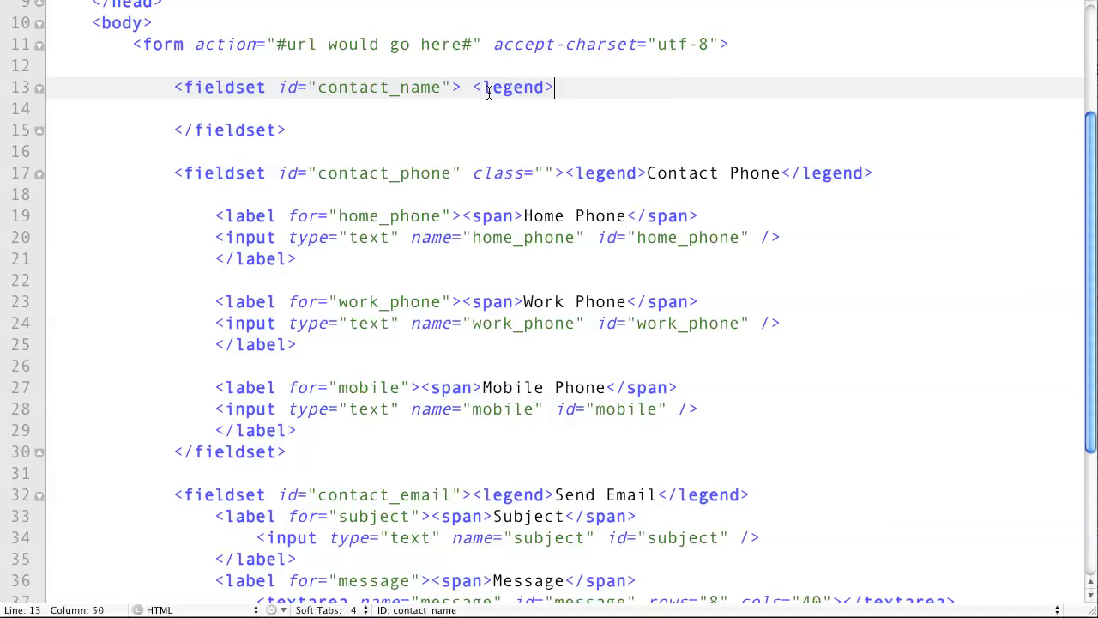
{"action": "type", "text": "Contact n"}
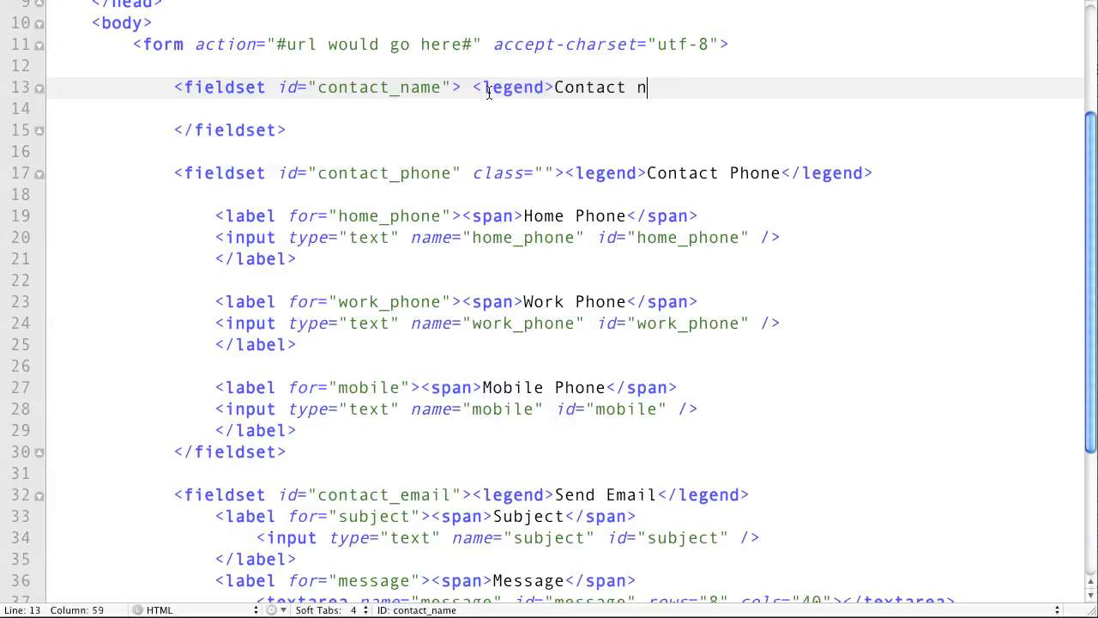
{"action": "type", "text": "ame</l>"}
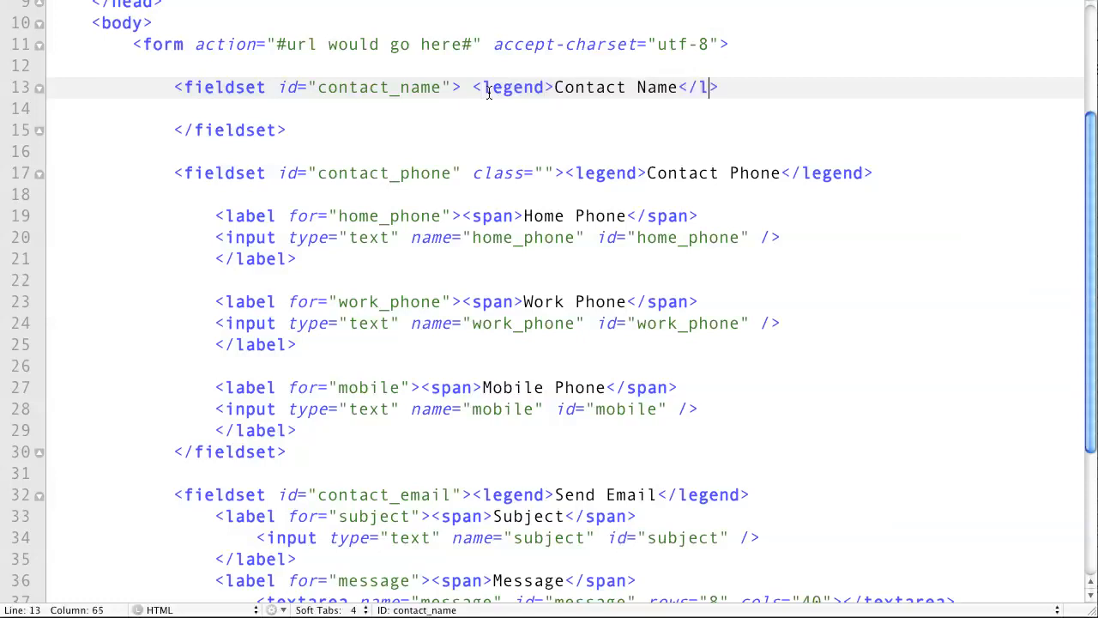
{"action": "type", "text": "egend"}
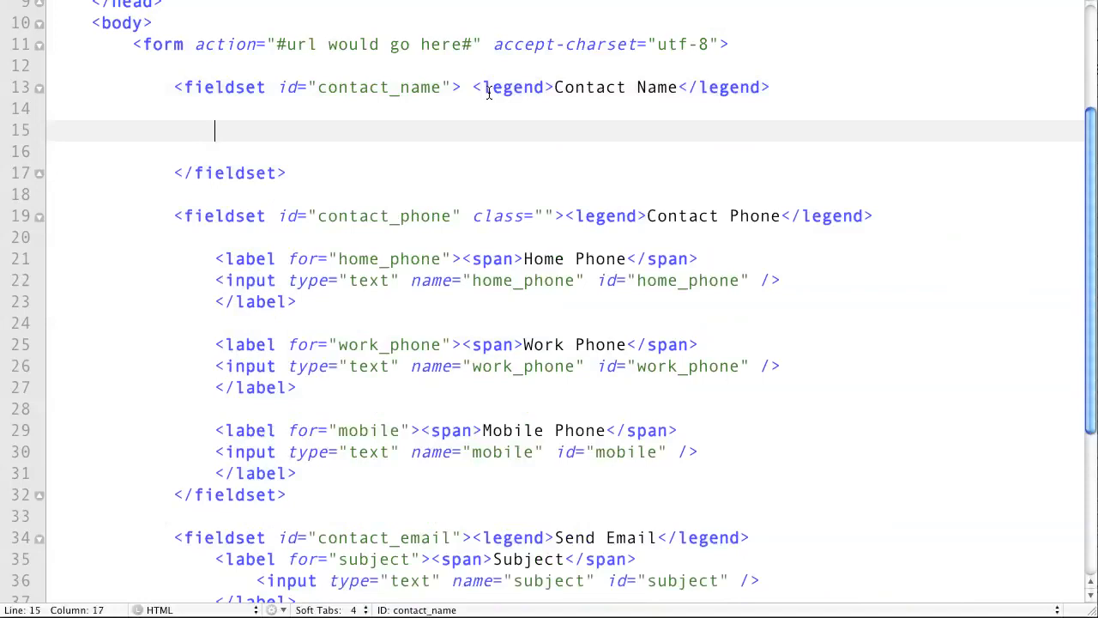
Step: On line 15, type a 'First Name' label for first_name, omitting the equals sign after for
{"action": "type", "text": "<>"}
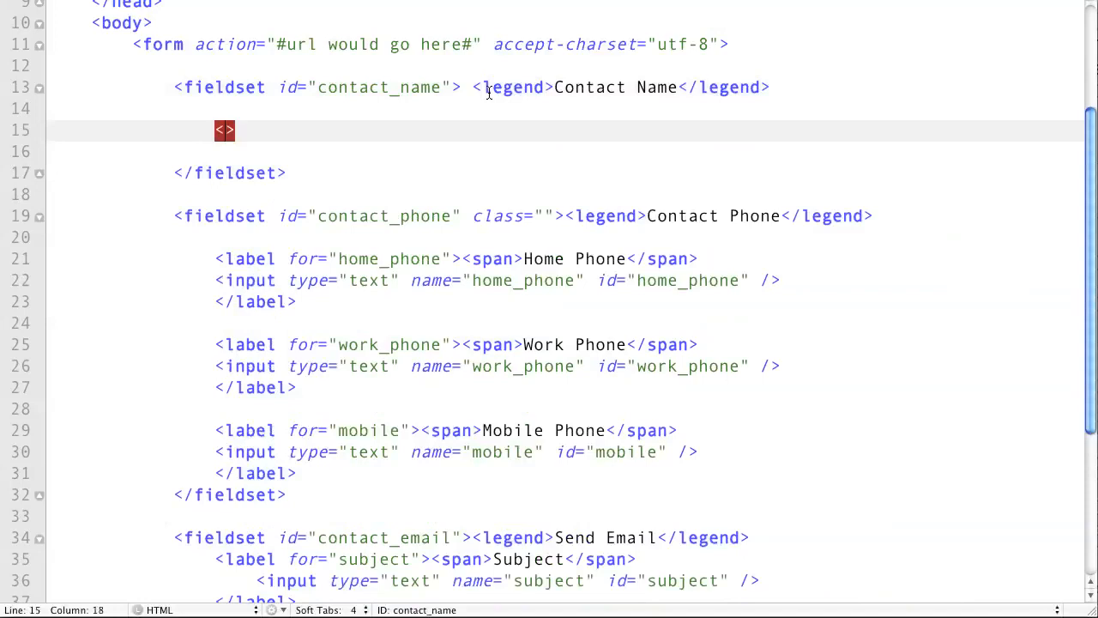
{"action": "type", "text": "label"}
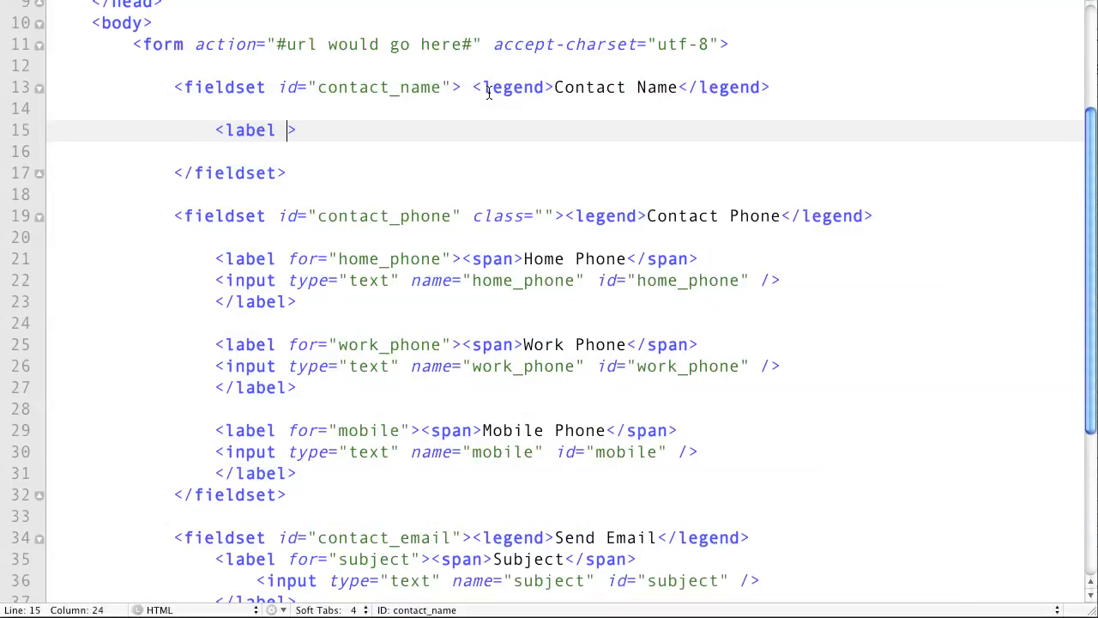
{"action": "type", "text": "f-r"}
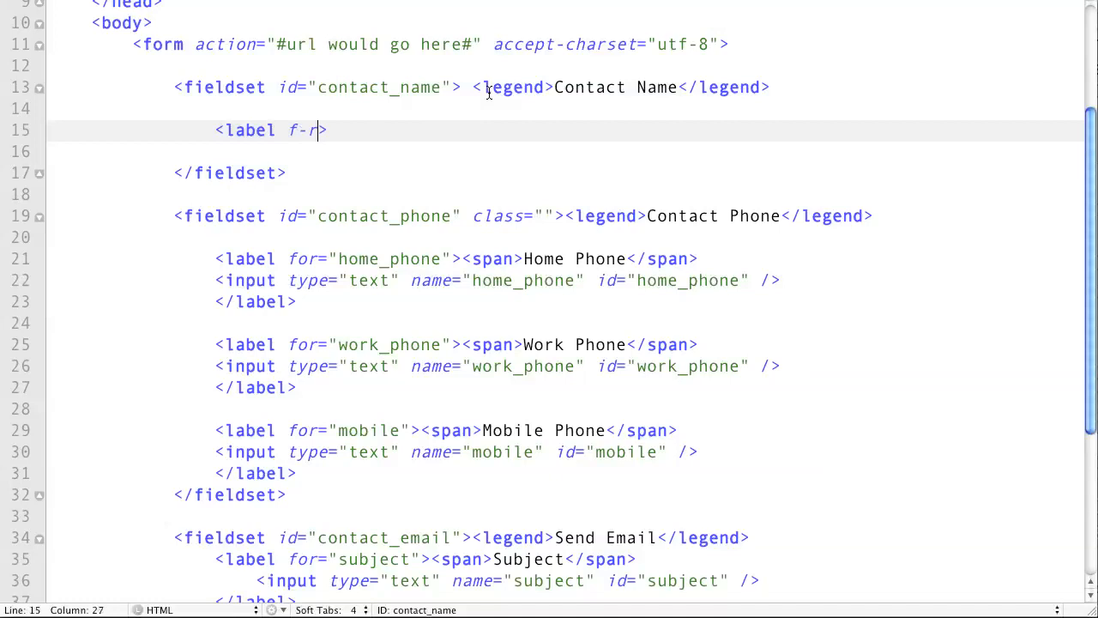
{"action": "type", "text": "for"}
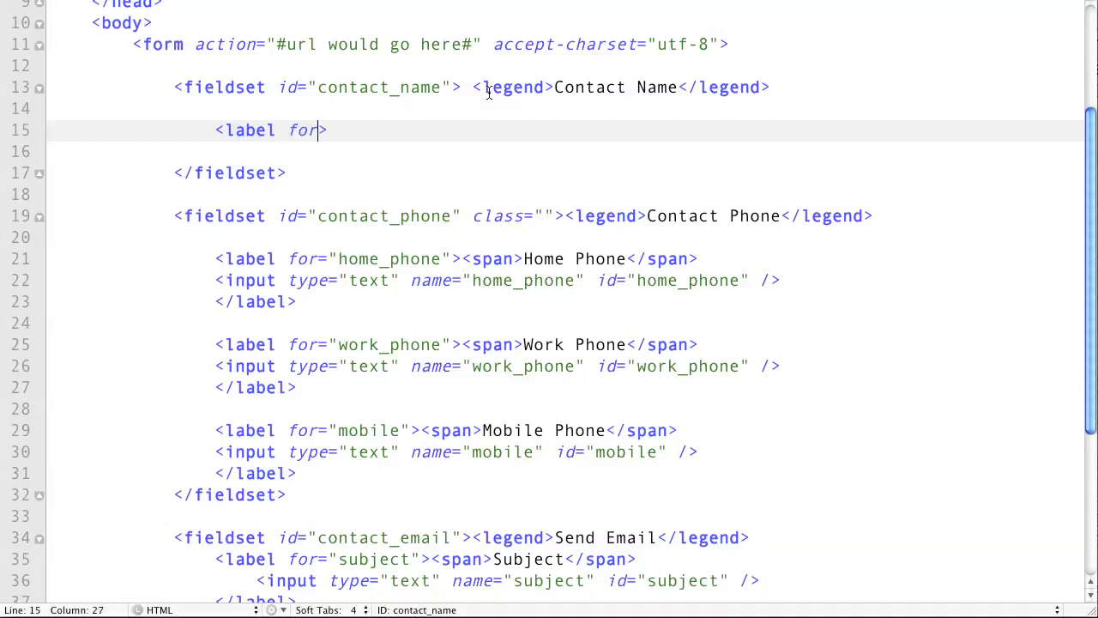
{"action": "type", "text": "\"f\""}
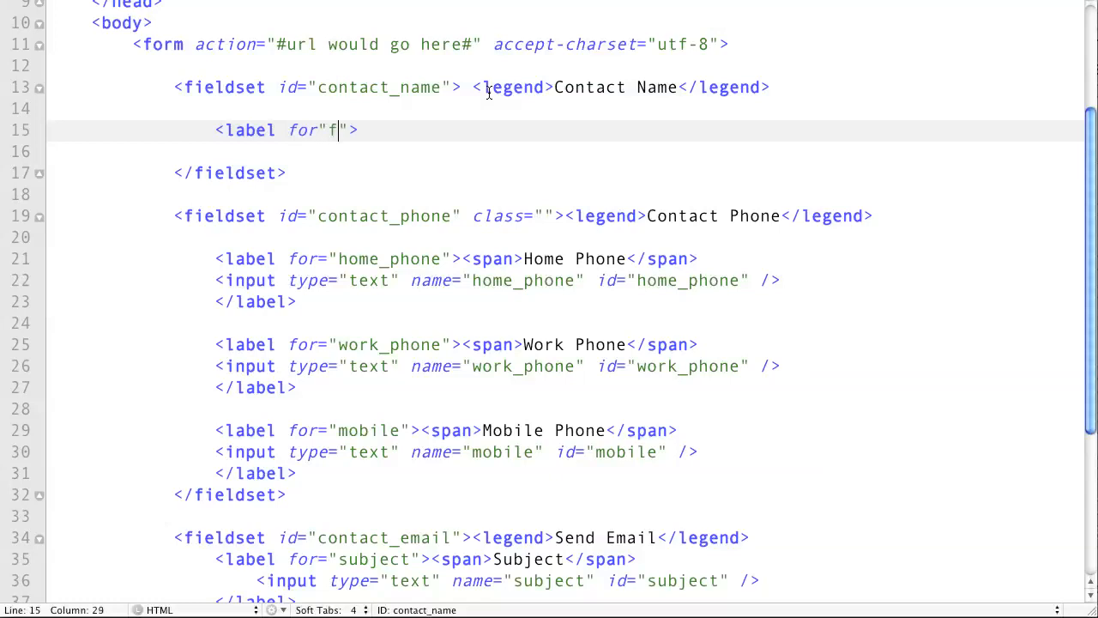
{"action": "type", "text": "irst_name"}
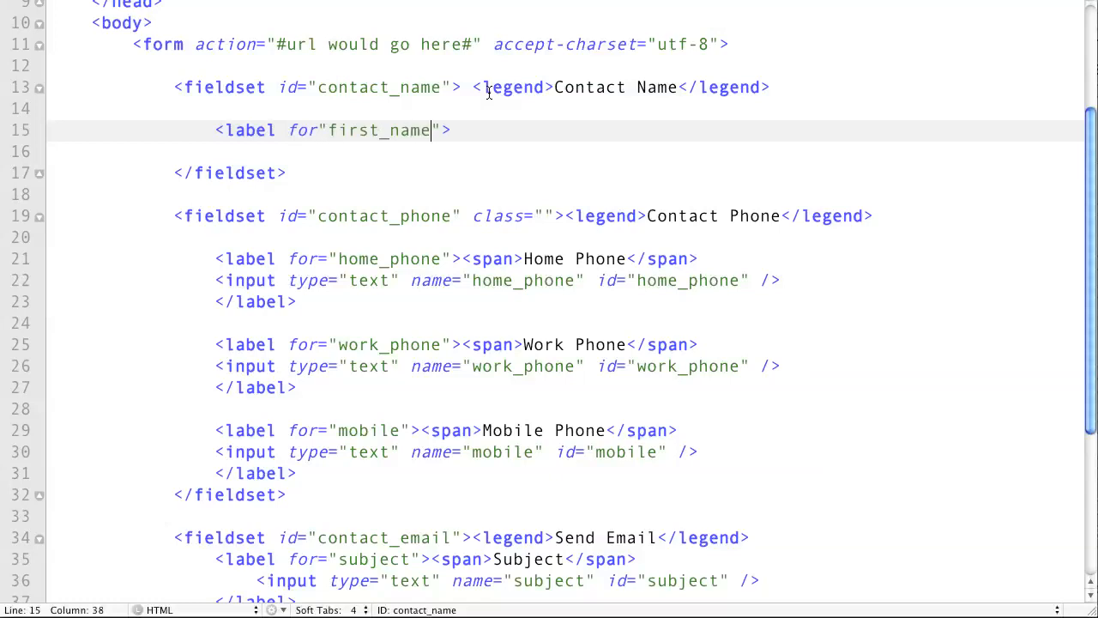
{"action": "type", "text": ">First"}
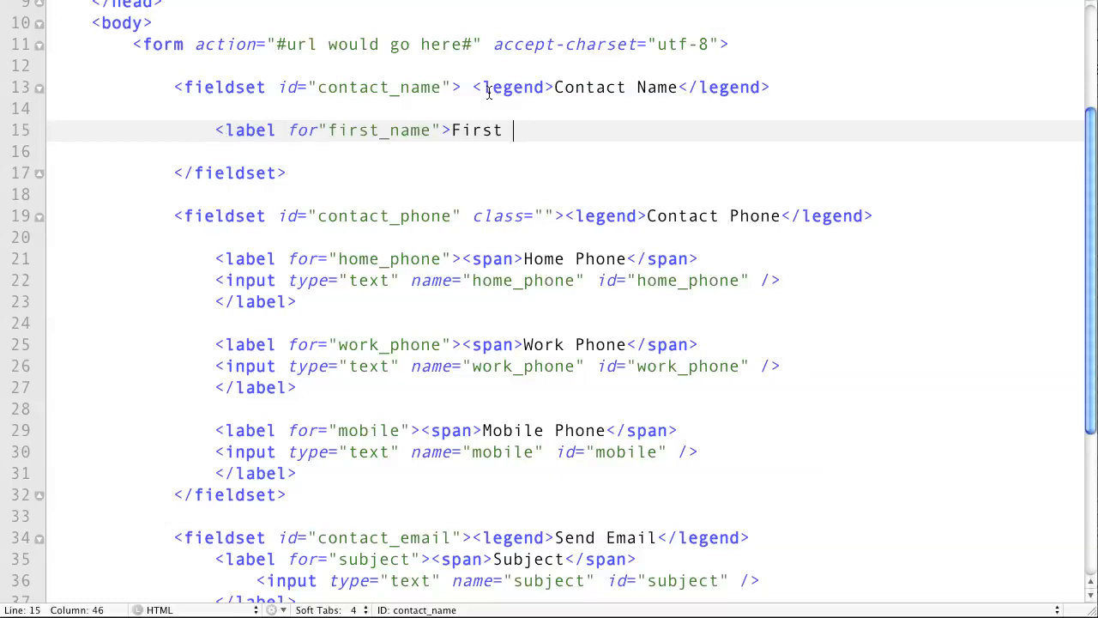
{"action": "type", "text": "Name</lab>"}
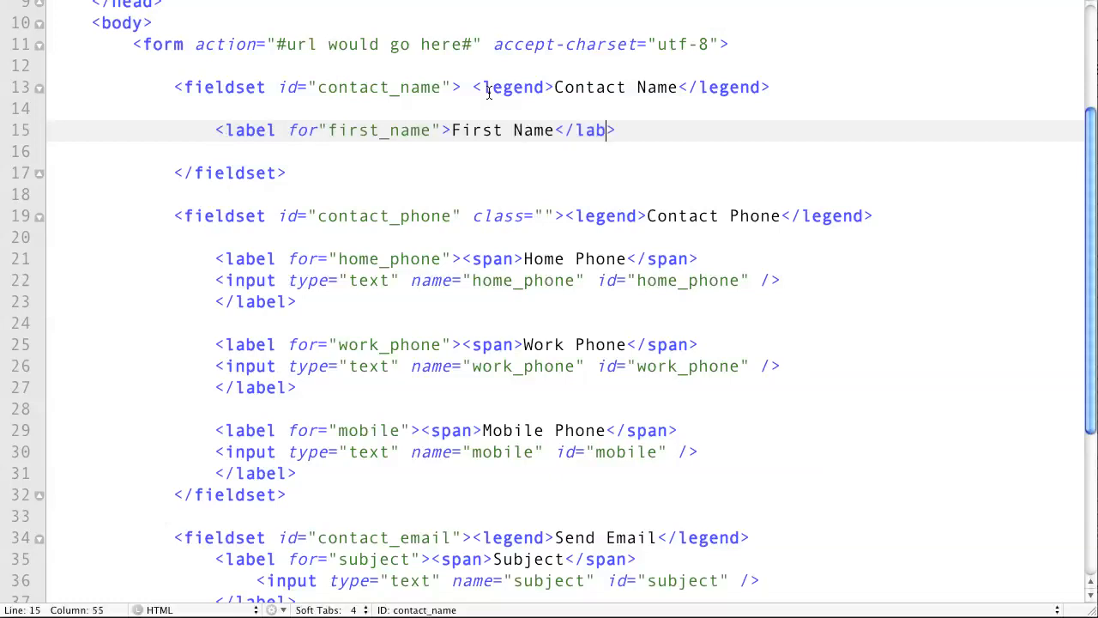
{"action": "type", "text": "el"}
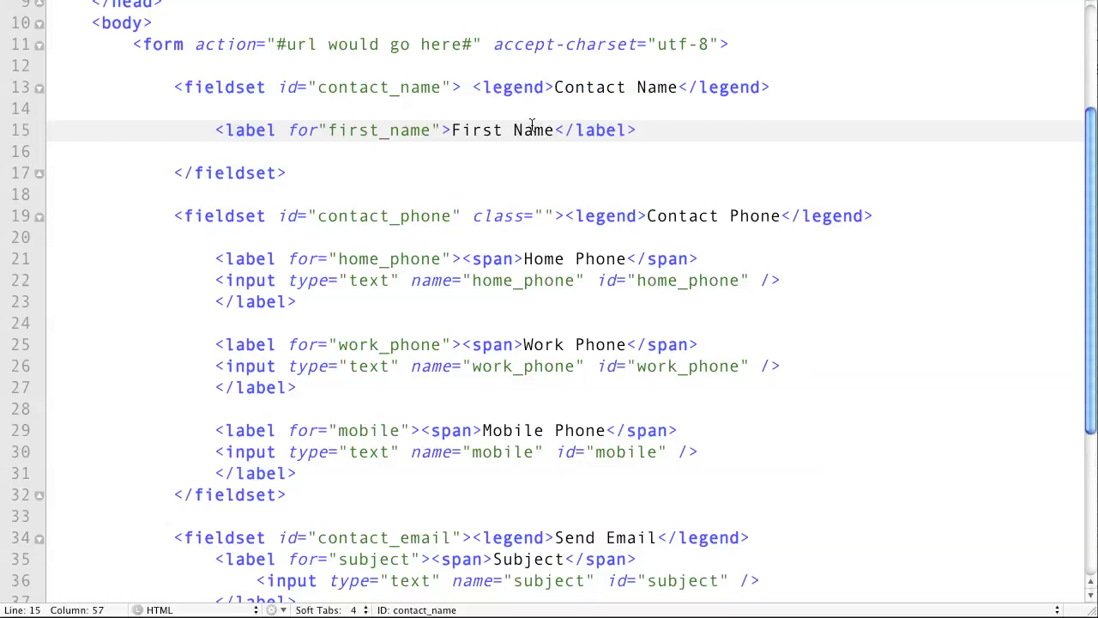
Step: Move </label> to its own line and nest a text input named first_name with id first_name
{"action": "left_click", "coordinate": [556, 129]}
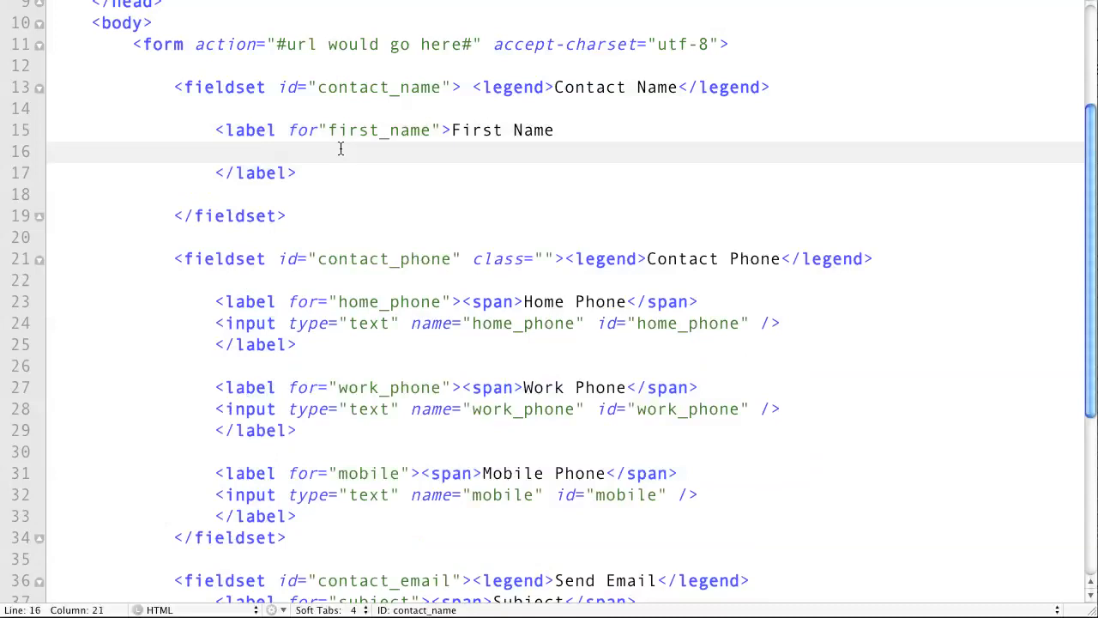
{"action": "type", "text": "<input>"}
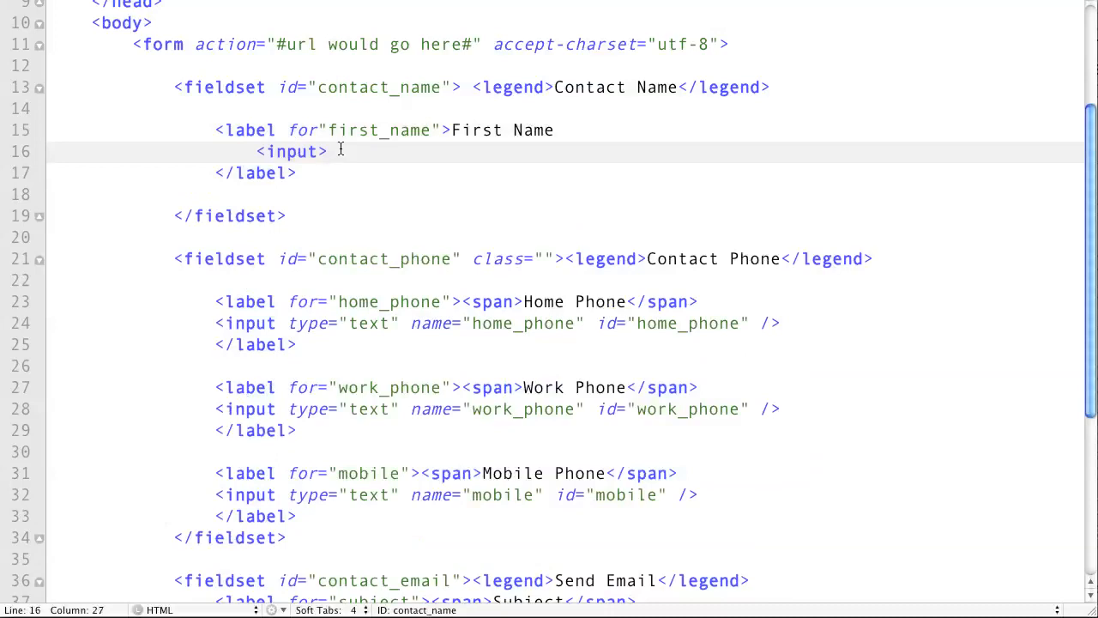
{"action": "left_click", "coordinate": [318, 151]}
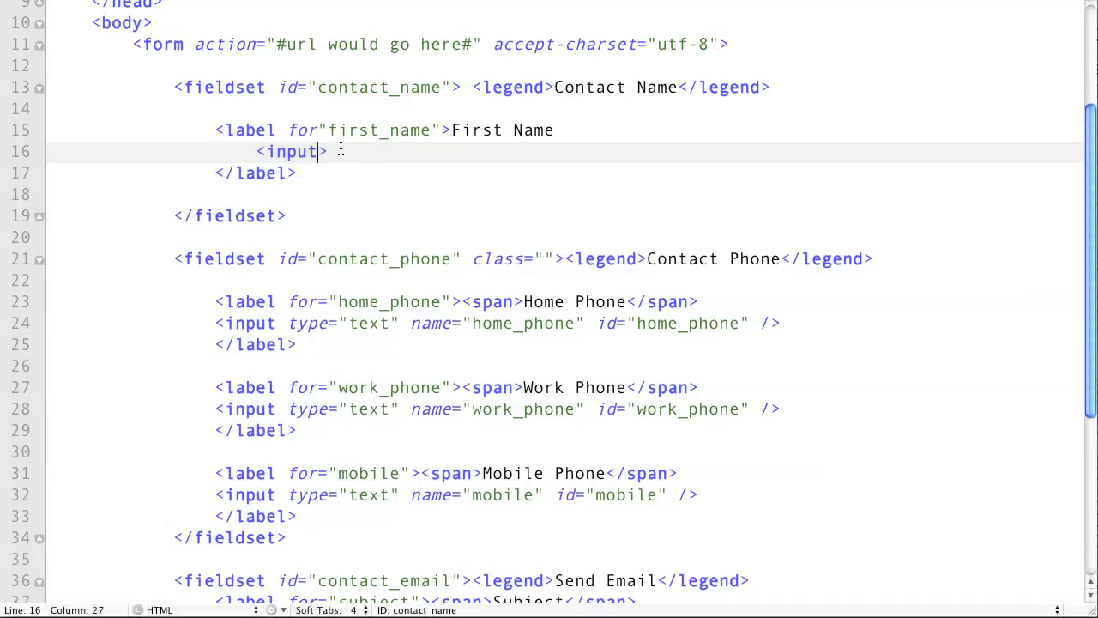
{"action": "type", "text": "t"}
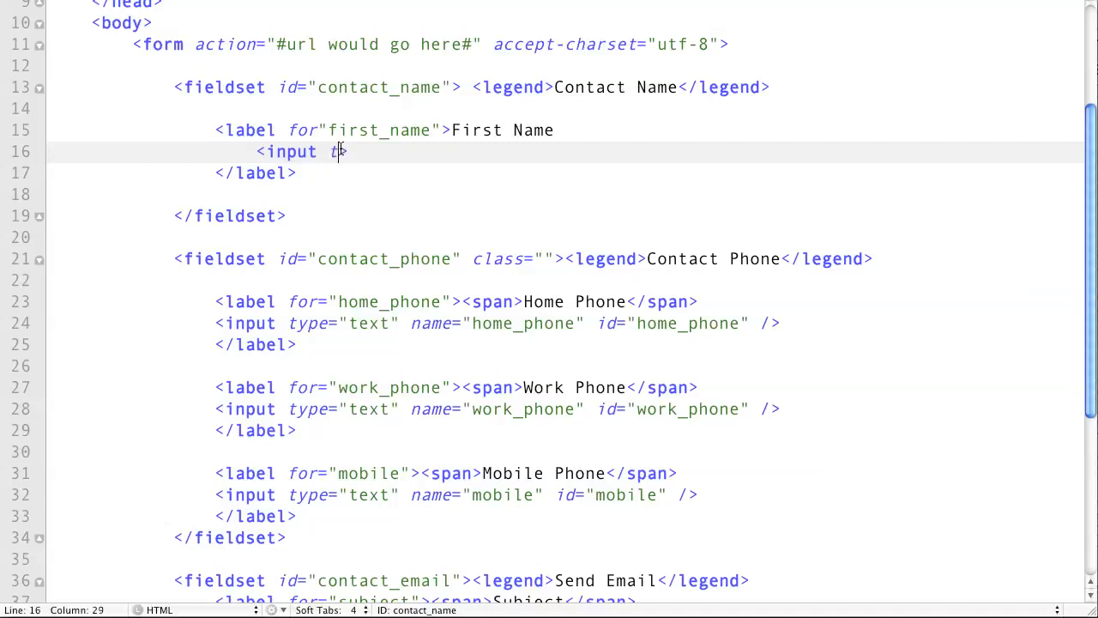
{"action": "type", "text": "type=\"t\""}
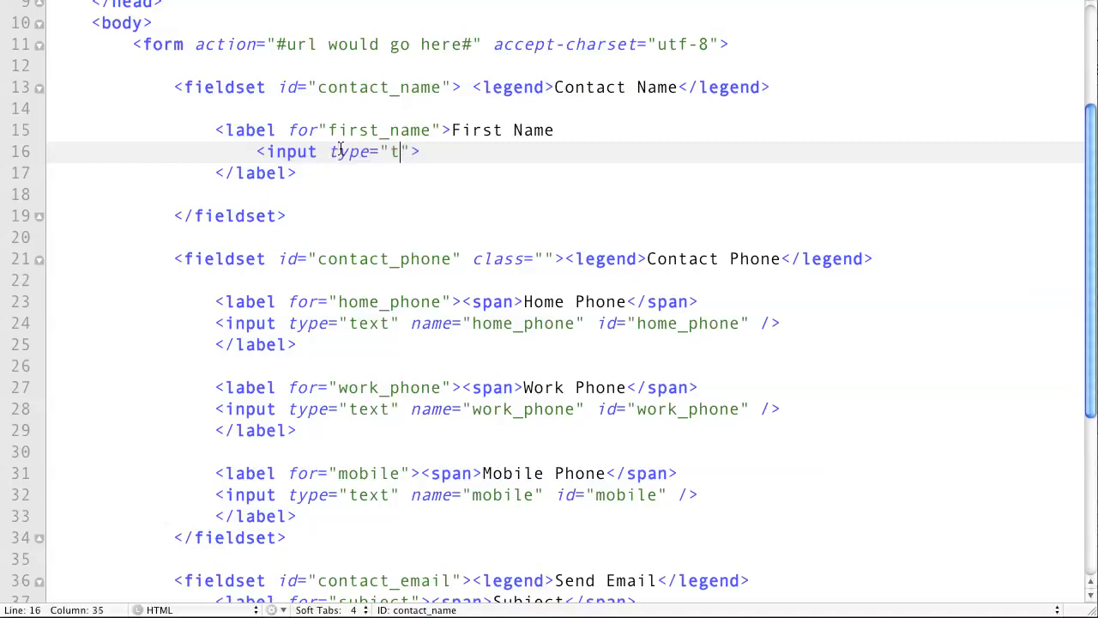
{"action": "type", "text": "ext"}
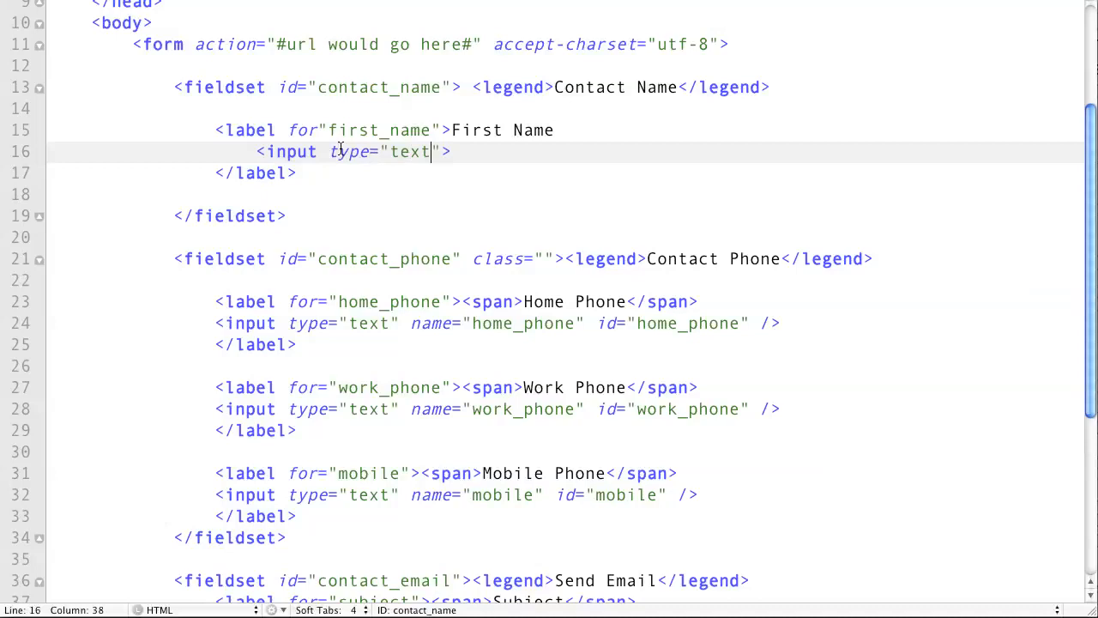
{"action": "type", "text": "name="}
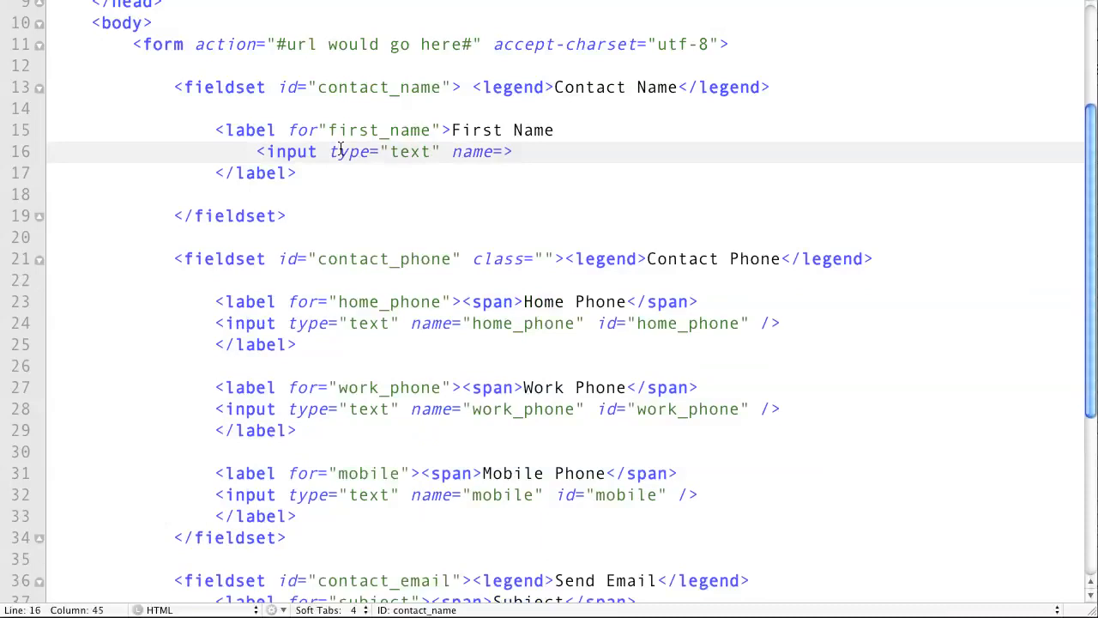
{"action": "type", "text": "firs\""}
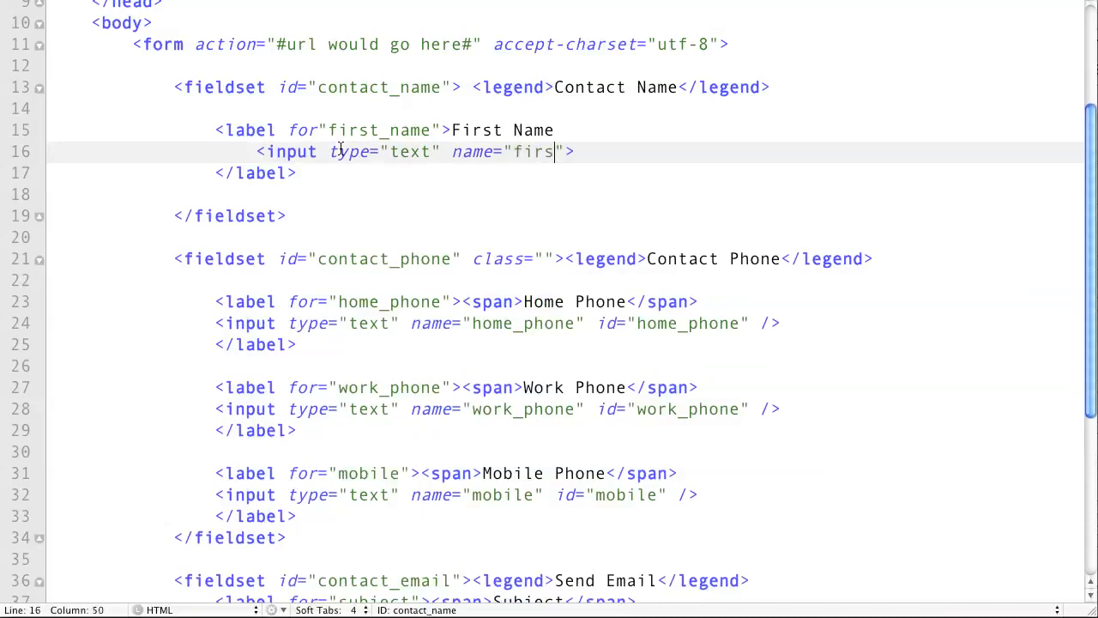
{"action": "type", "text": "t_name"}
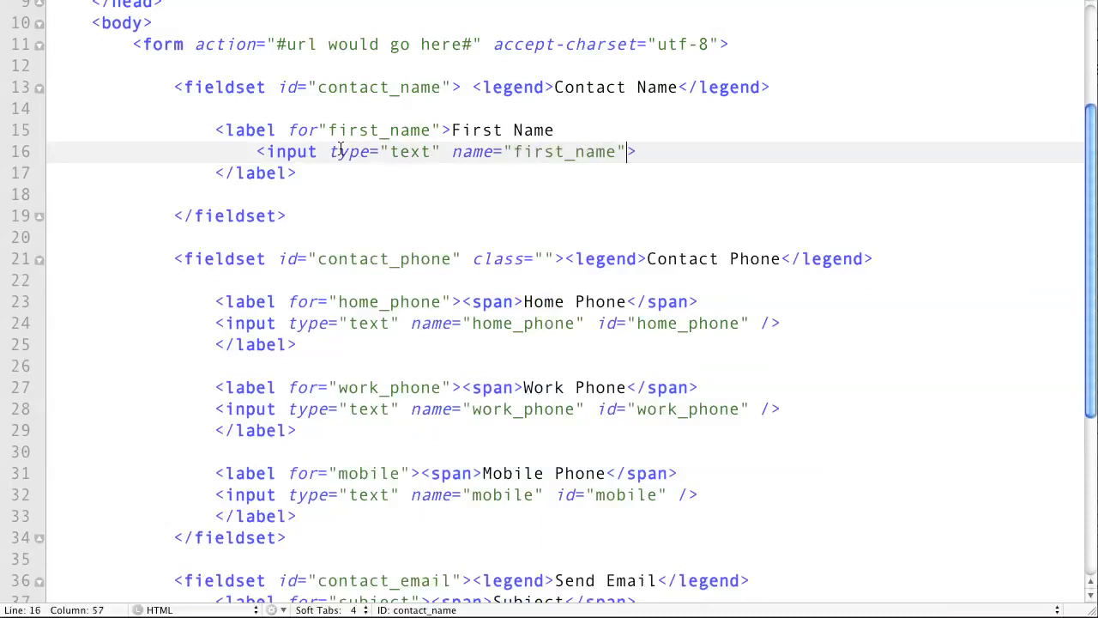
{"action": "type", "text": "id=\"first_name\" /"}
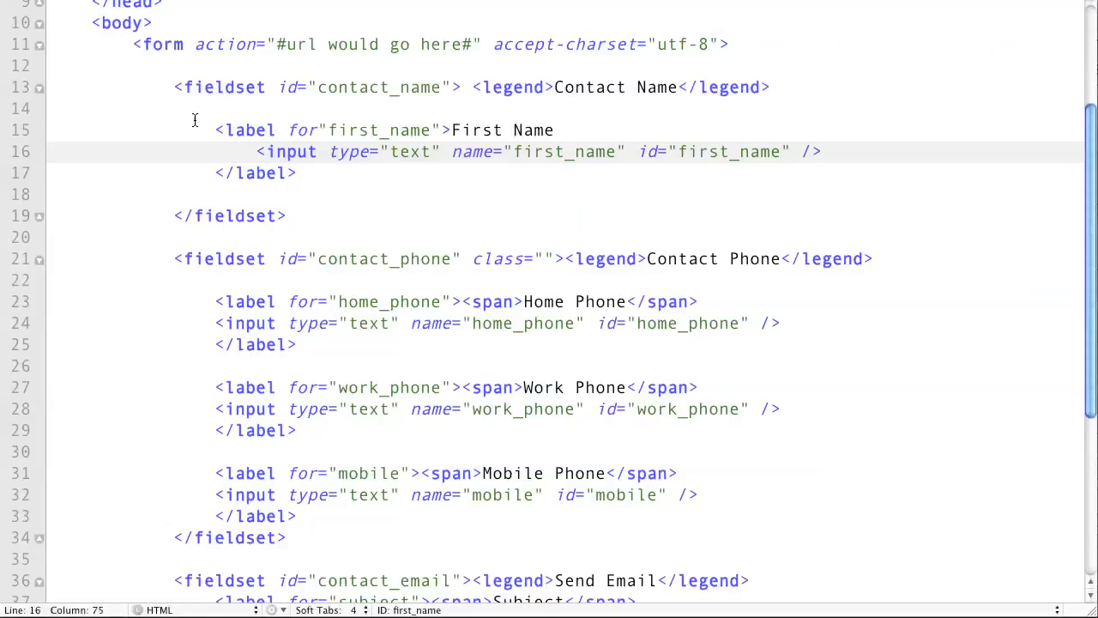
Step: Duplicate the First Name label block and change the copied input's name and id to last_name
{"action": "left_click", "coordinate": [298, 172]}
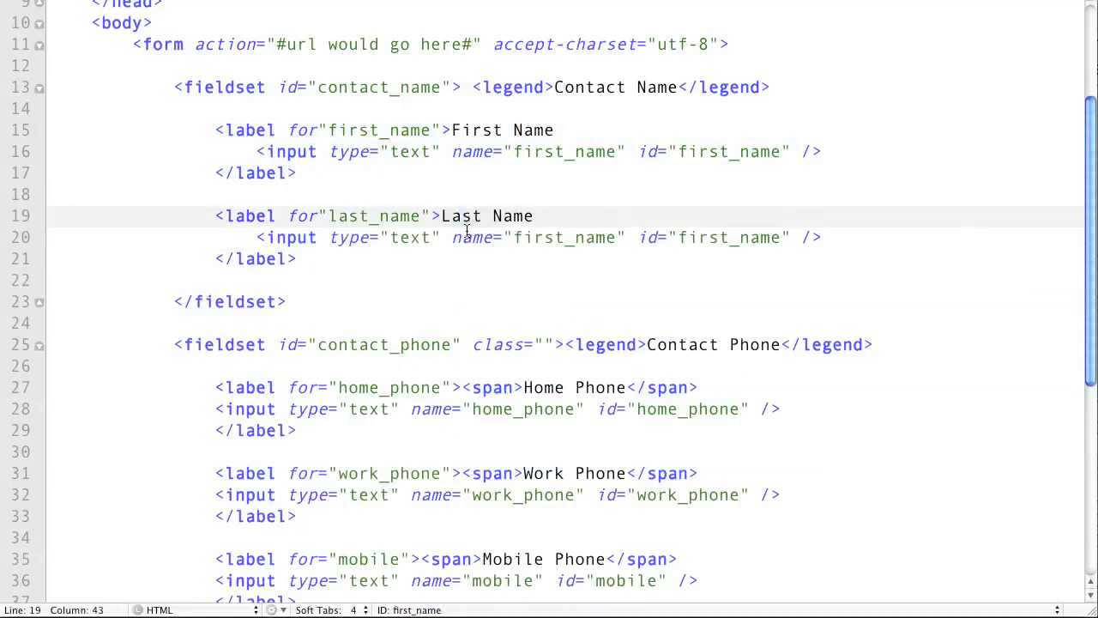
{"action": "double_click", "coordinate": [565, 237]}
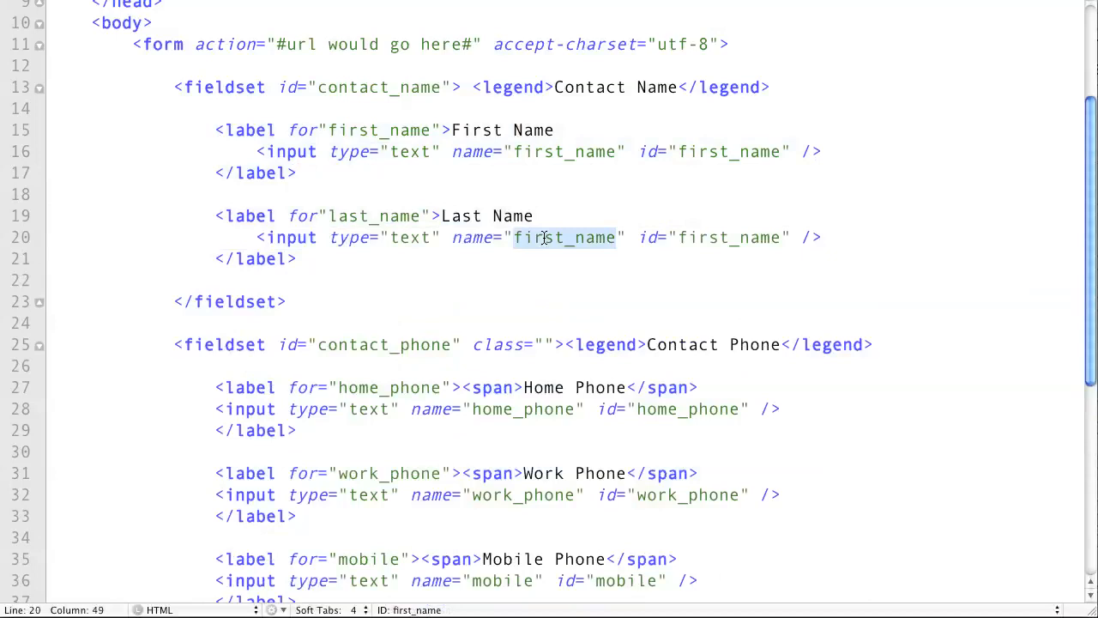
{"action": "type", "text": "last_name"}
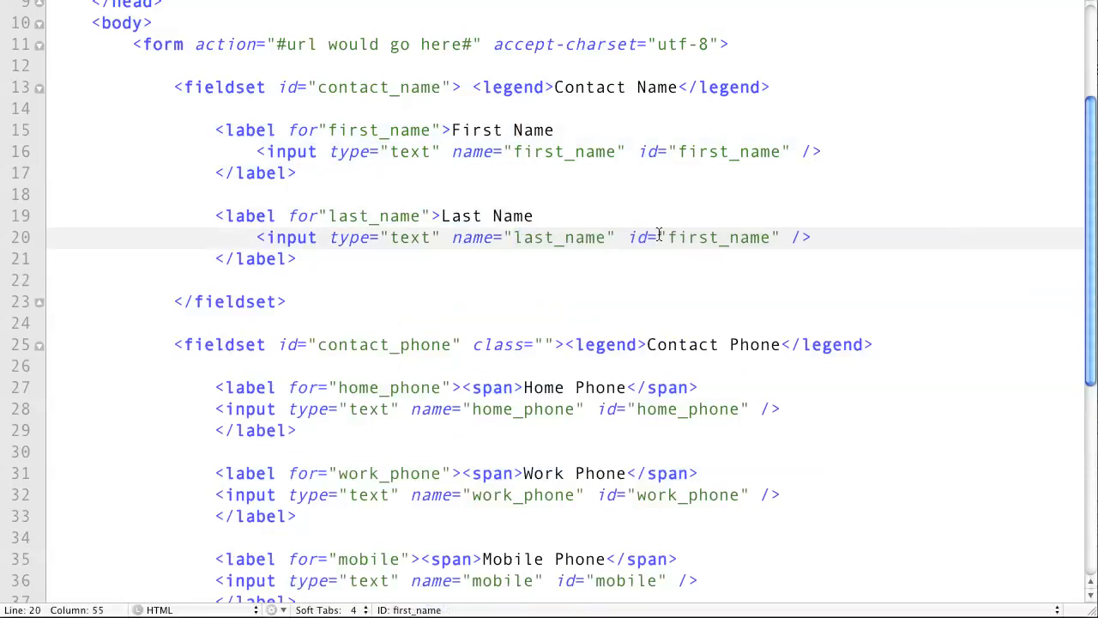
{"action": "double_click", "coordinate": [692, 237]}
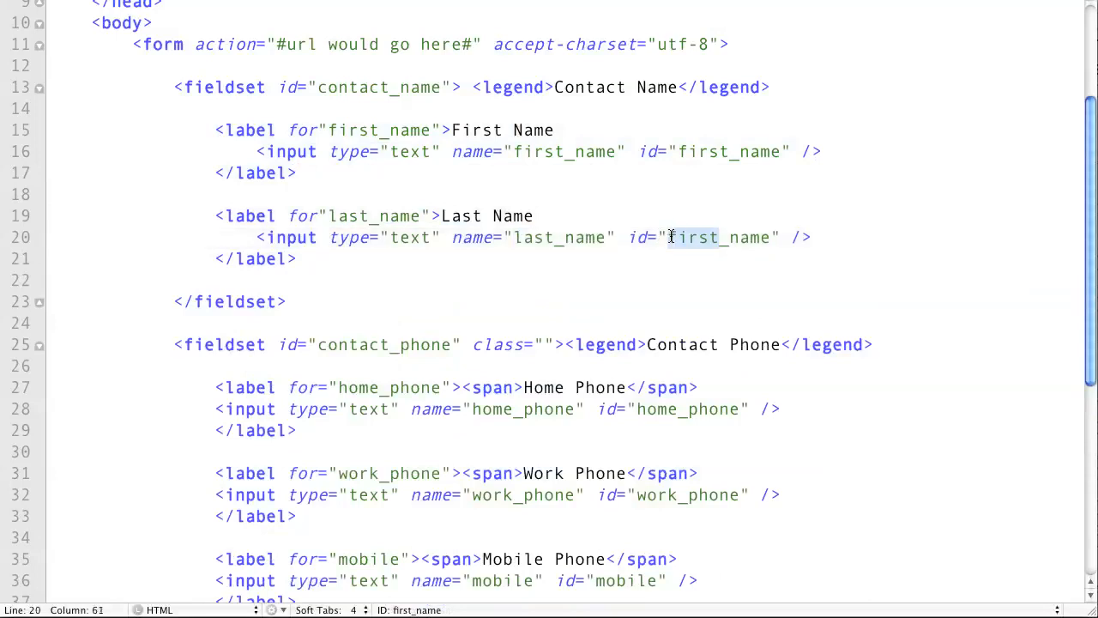
{"action": "type", "text": "last_name"}
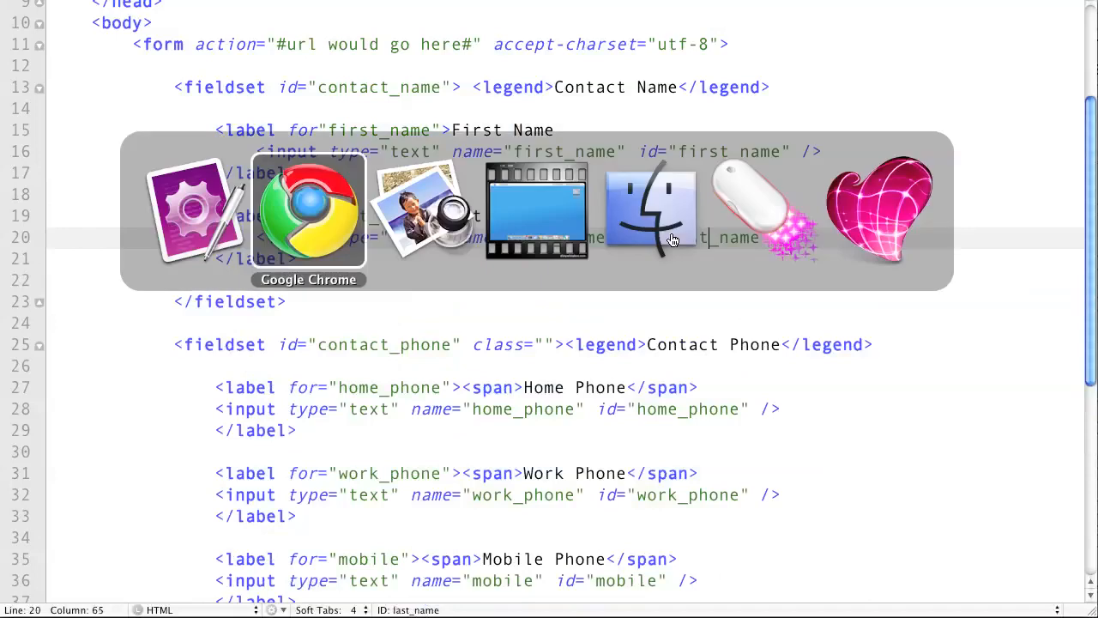
{"action": "left_click", "coordinate": [308, 210]}
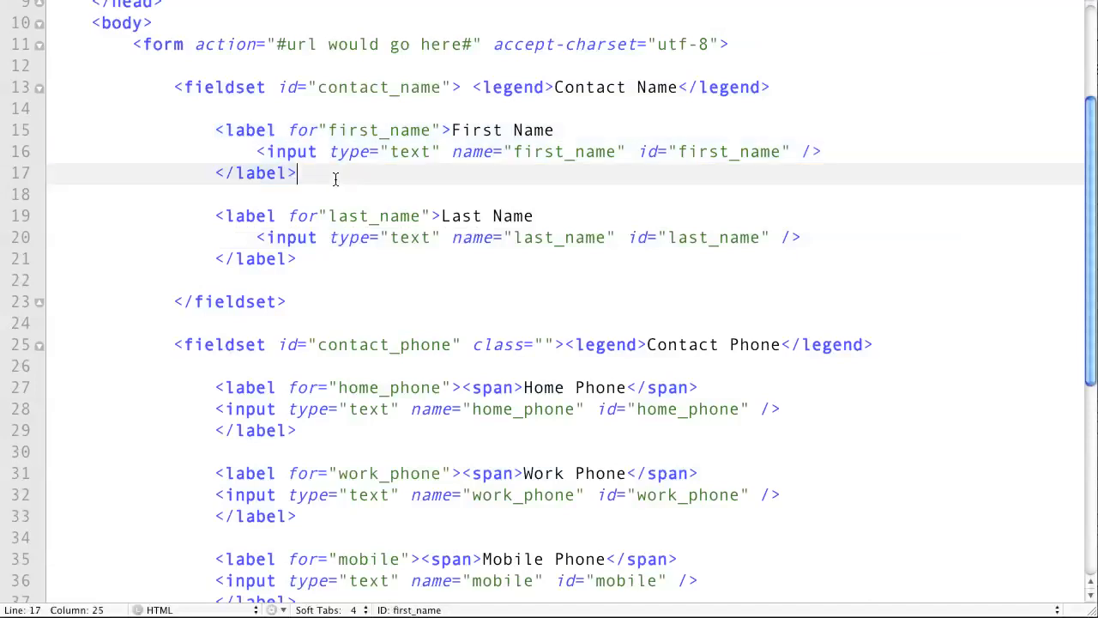
Step: Insert the missing equals sign after for, then verify the first input's name and id are first_name
{"action": "left_click", "coordinate": [318, 129]}
{"action": "type", "text": "="}
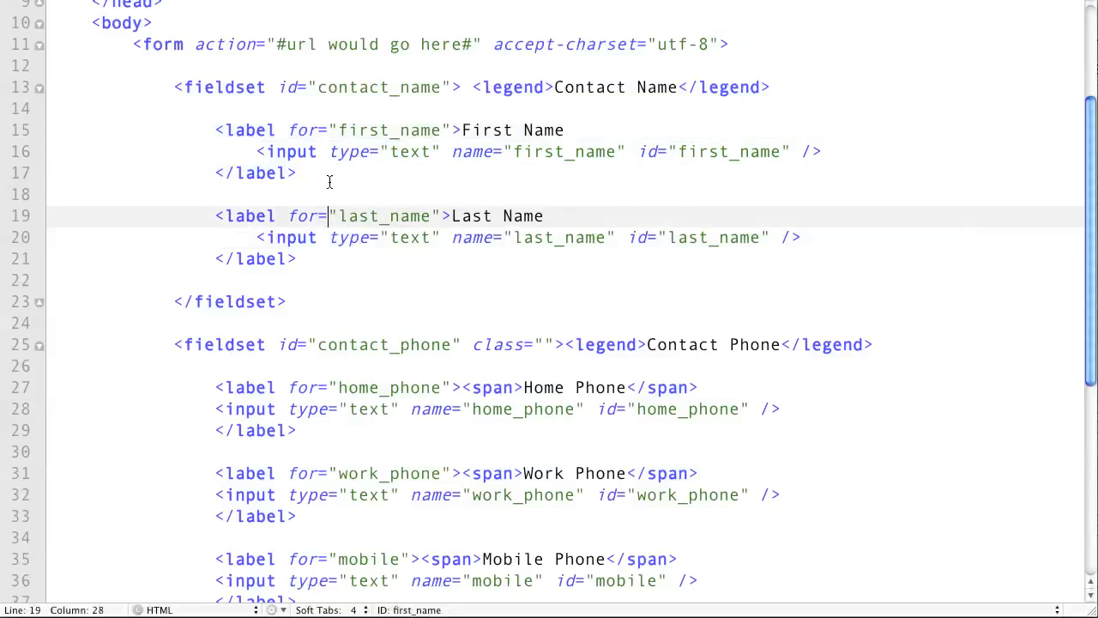
{"action": "double_click", "coordinate": [566, 151]}
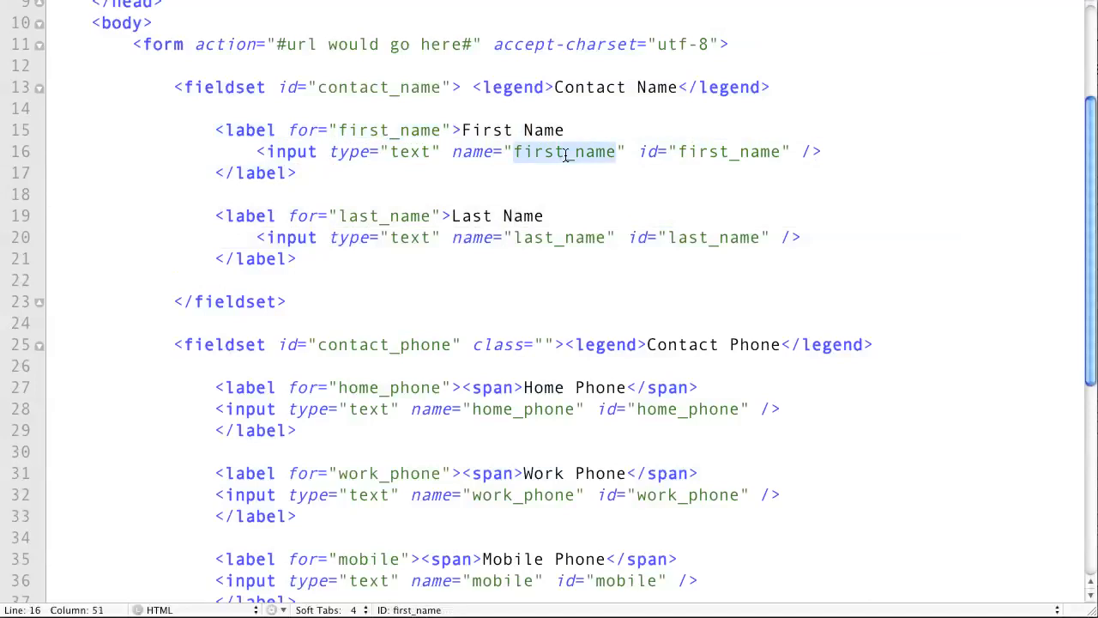
{"action": "double_click", "coordinate": [729, 152]}
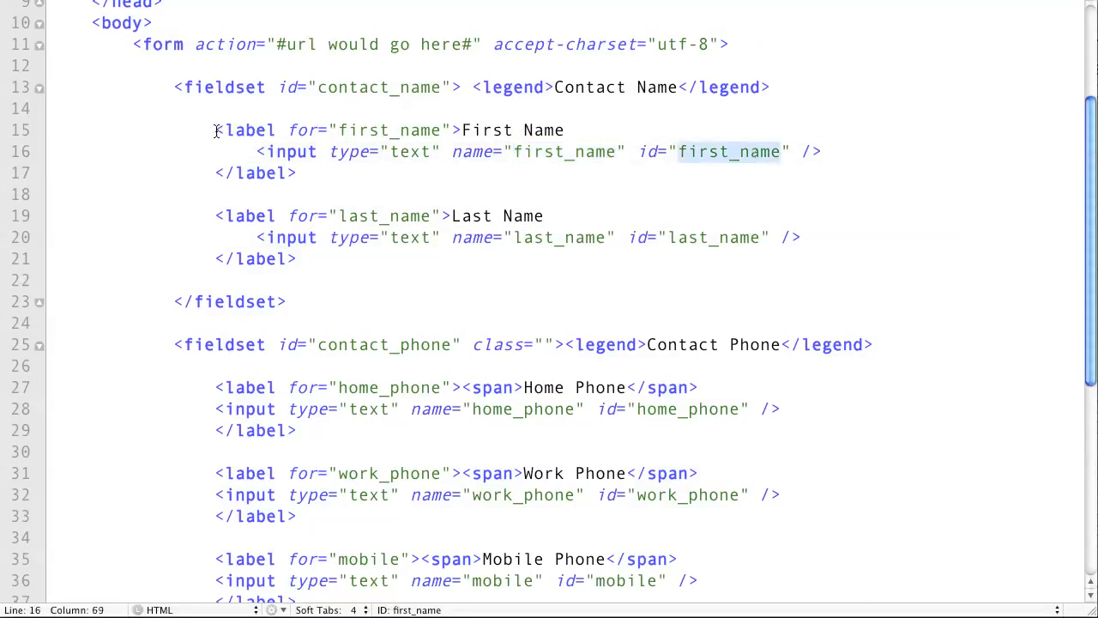